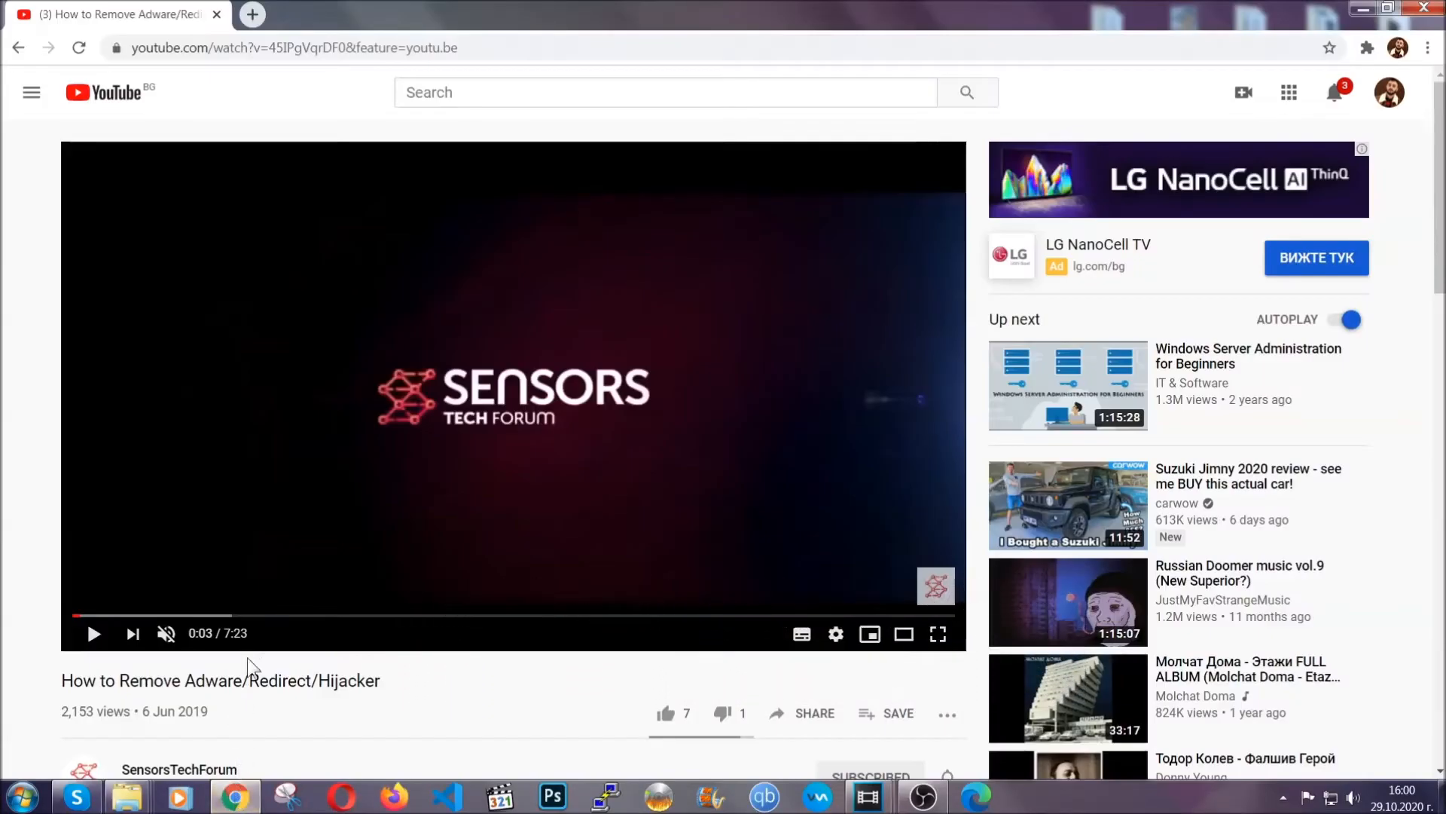
- Follow the Full Removal Guide link, download the malware removal tool, and open SpyHunter-Installer.exe
scroll("down", 3)
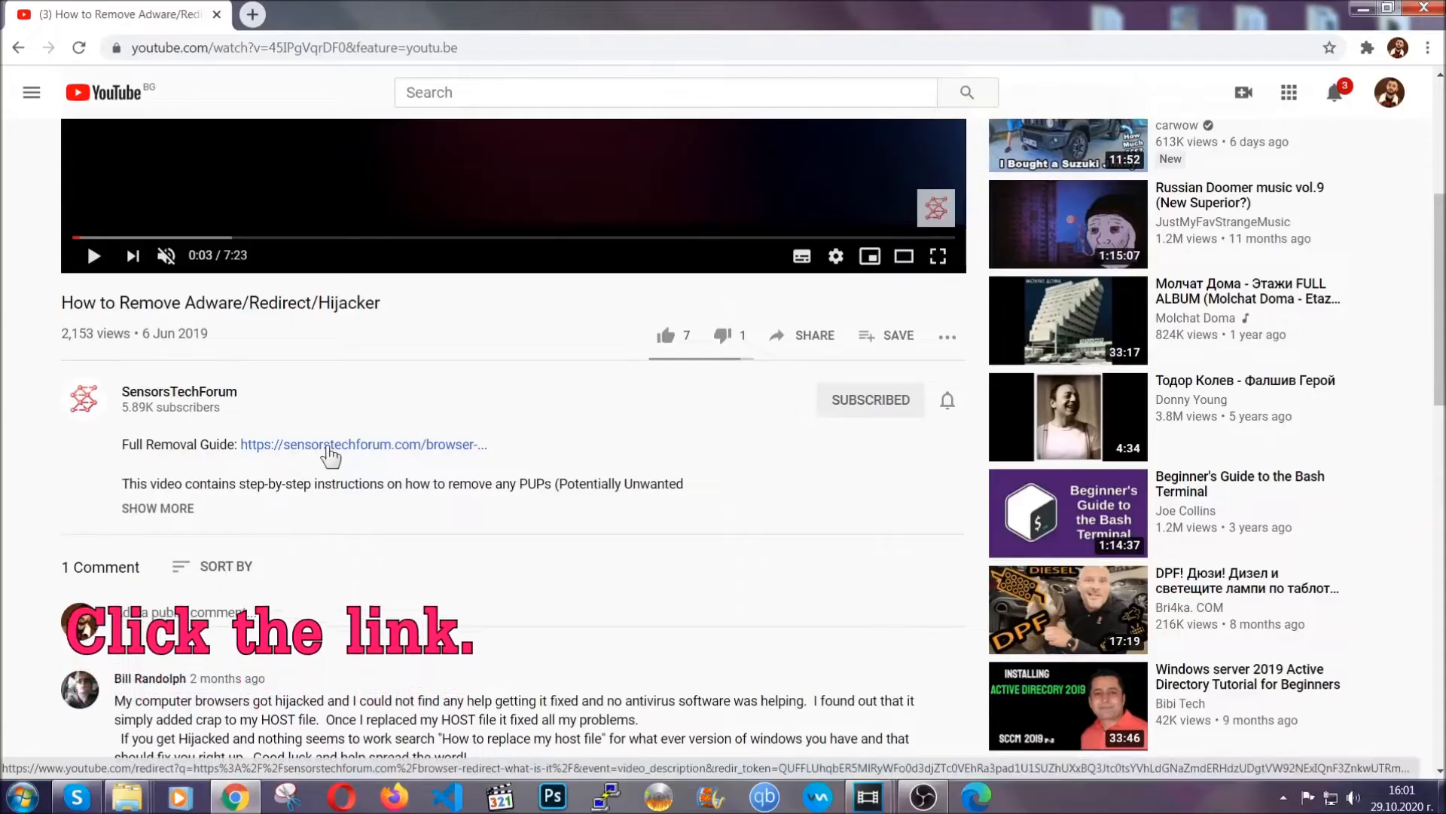
left_click(362, 443)
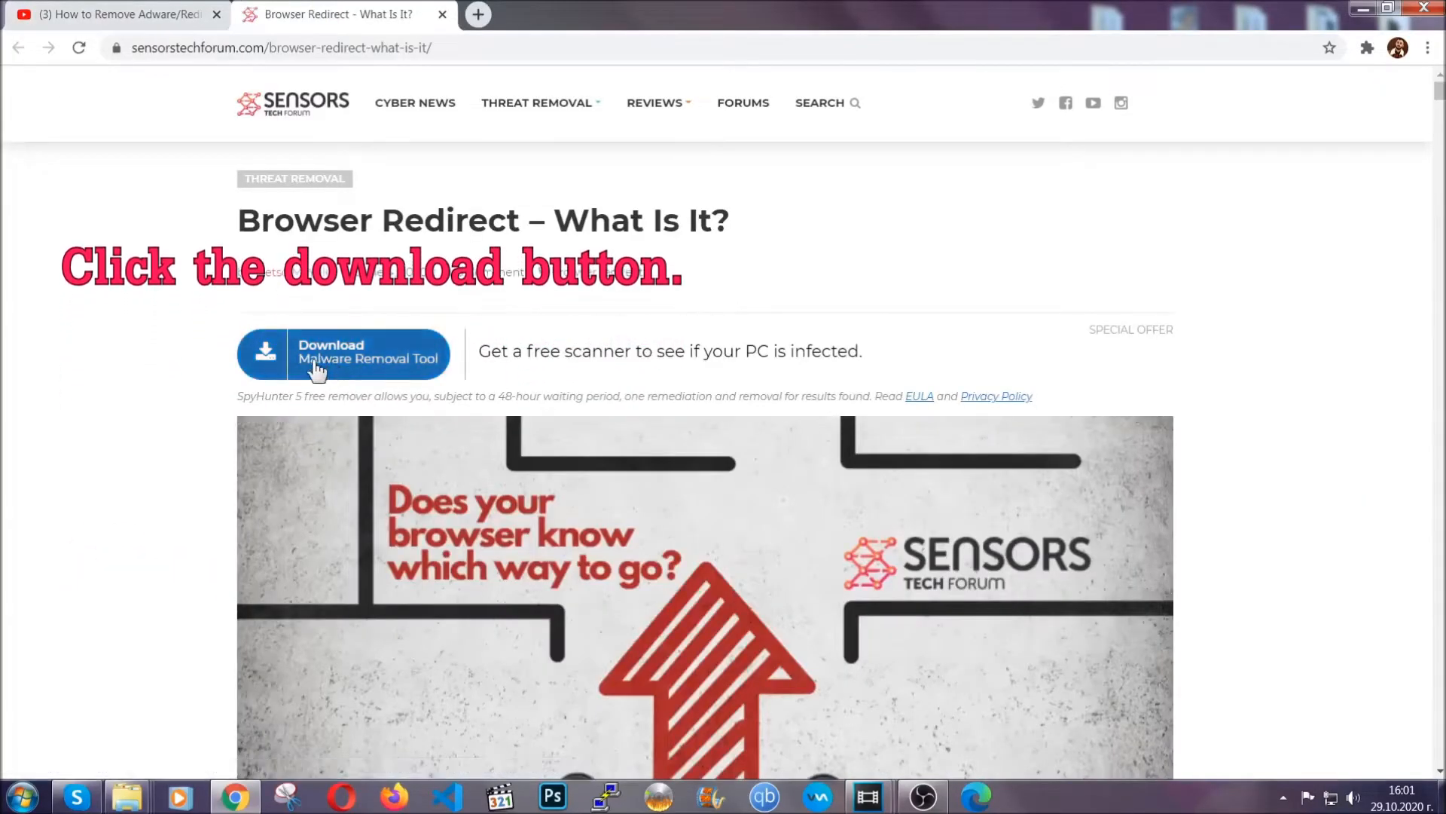
left_click(344, 355)
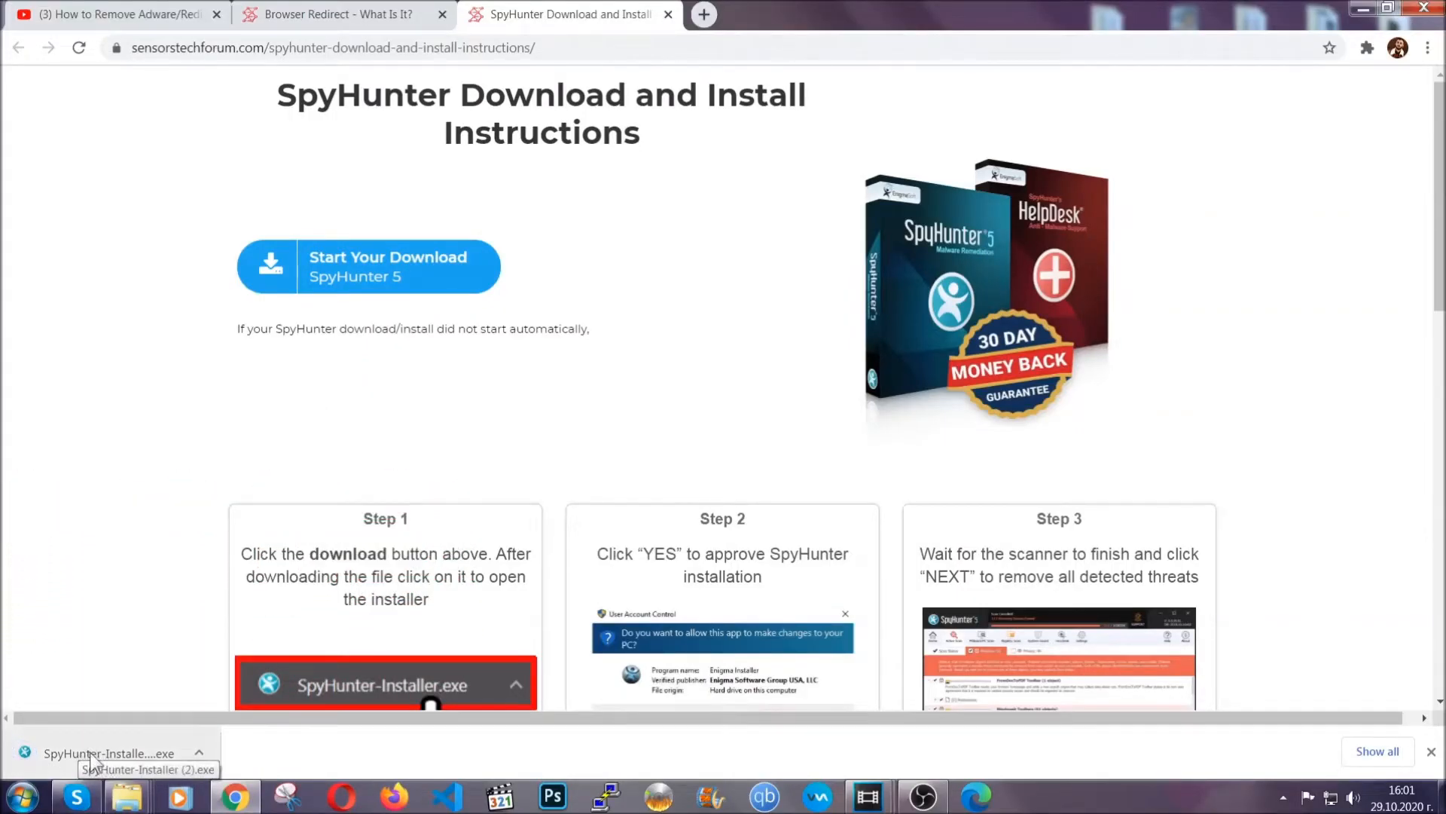
left_click(107, 753)
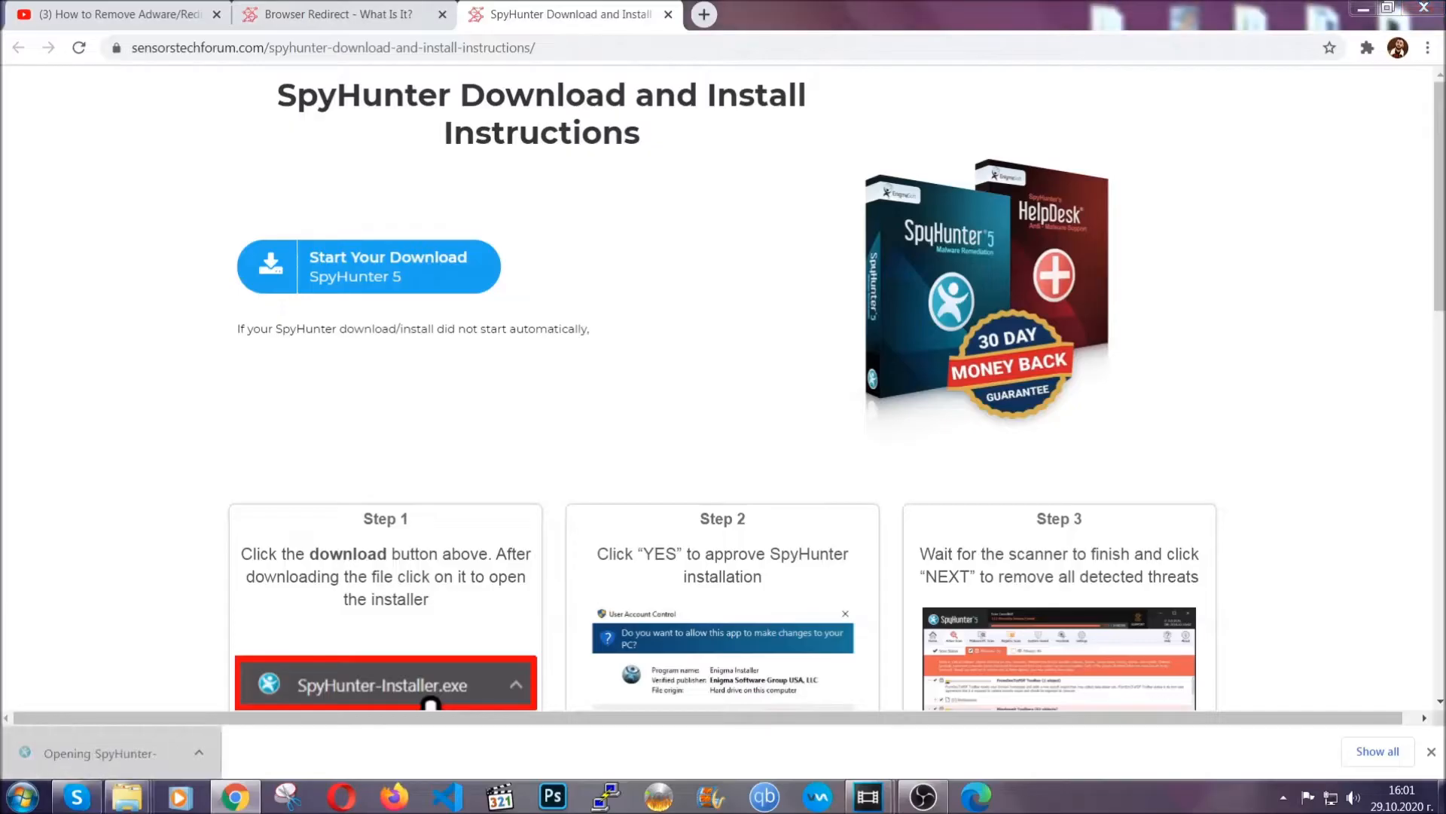
- Run the installer in English, accept the EULA and install SpyHunter 5
left_click(386, 685)
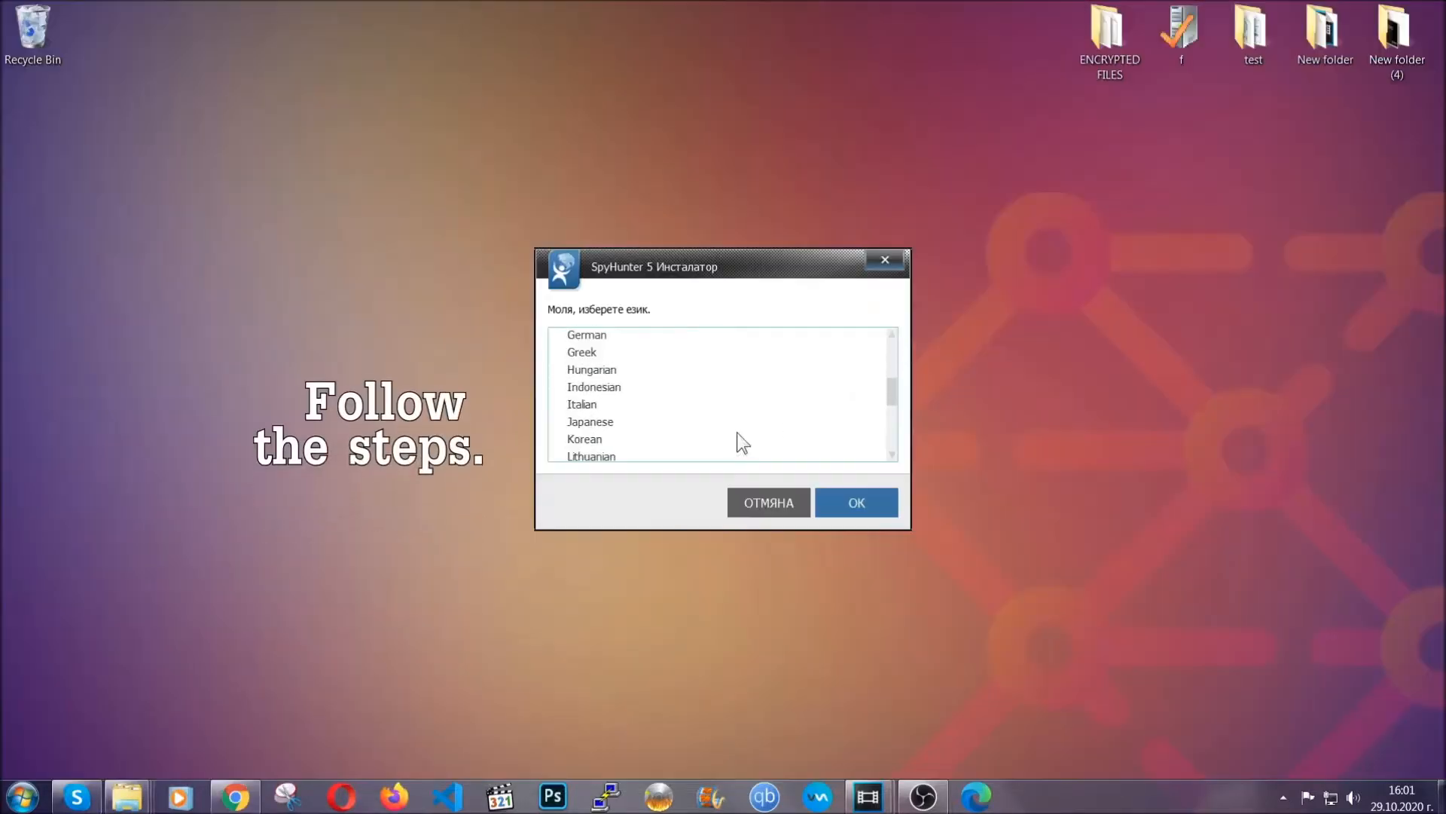
scroll("up", 3)
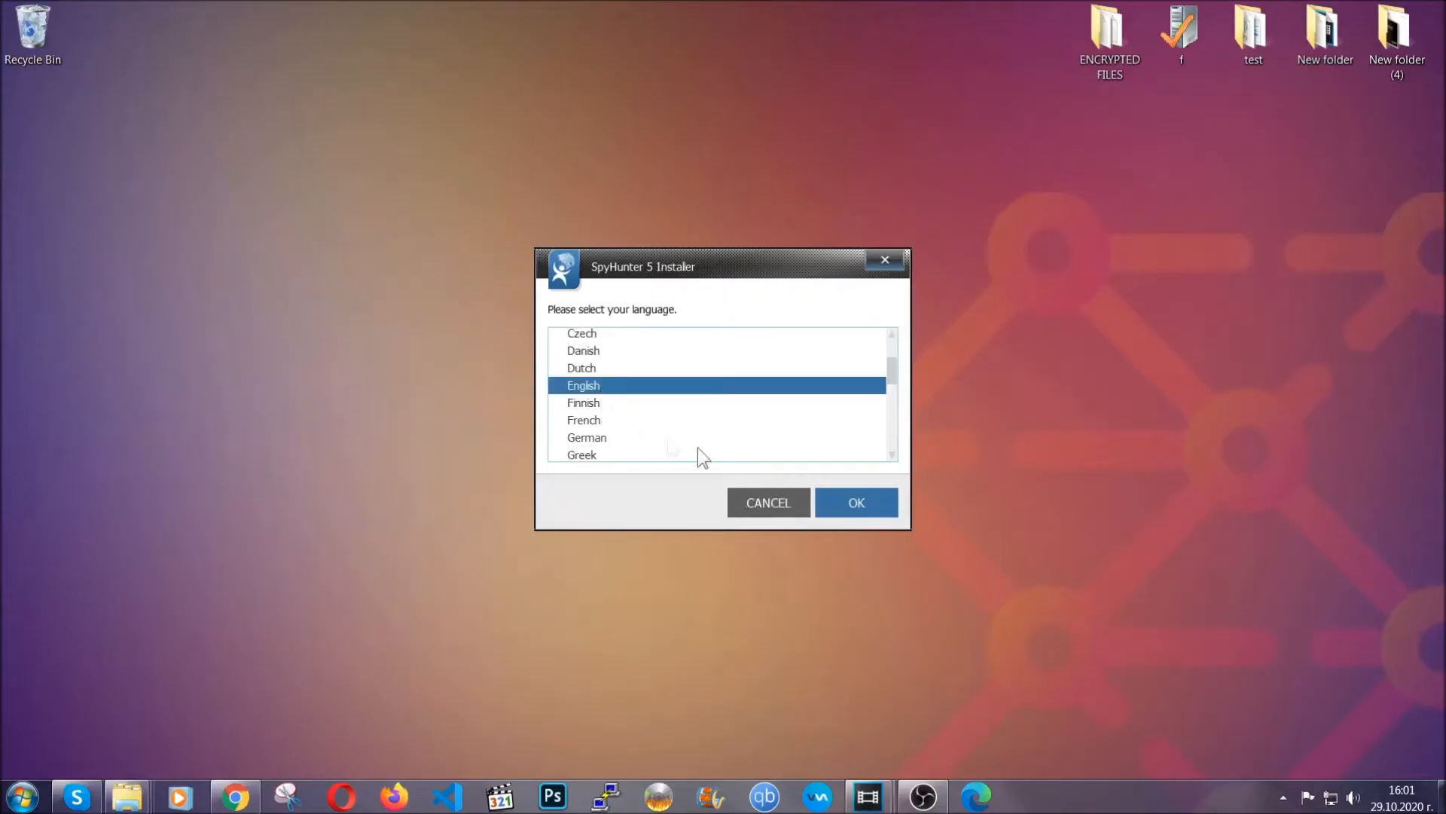
left_click(855, 502)
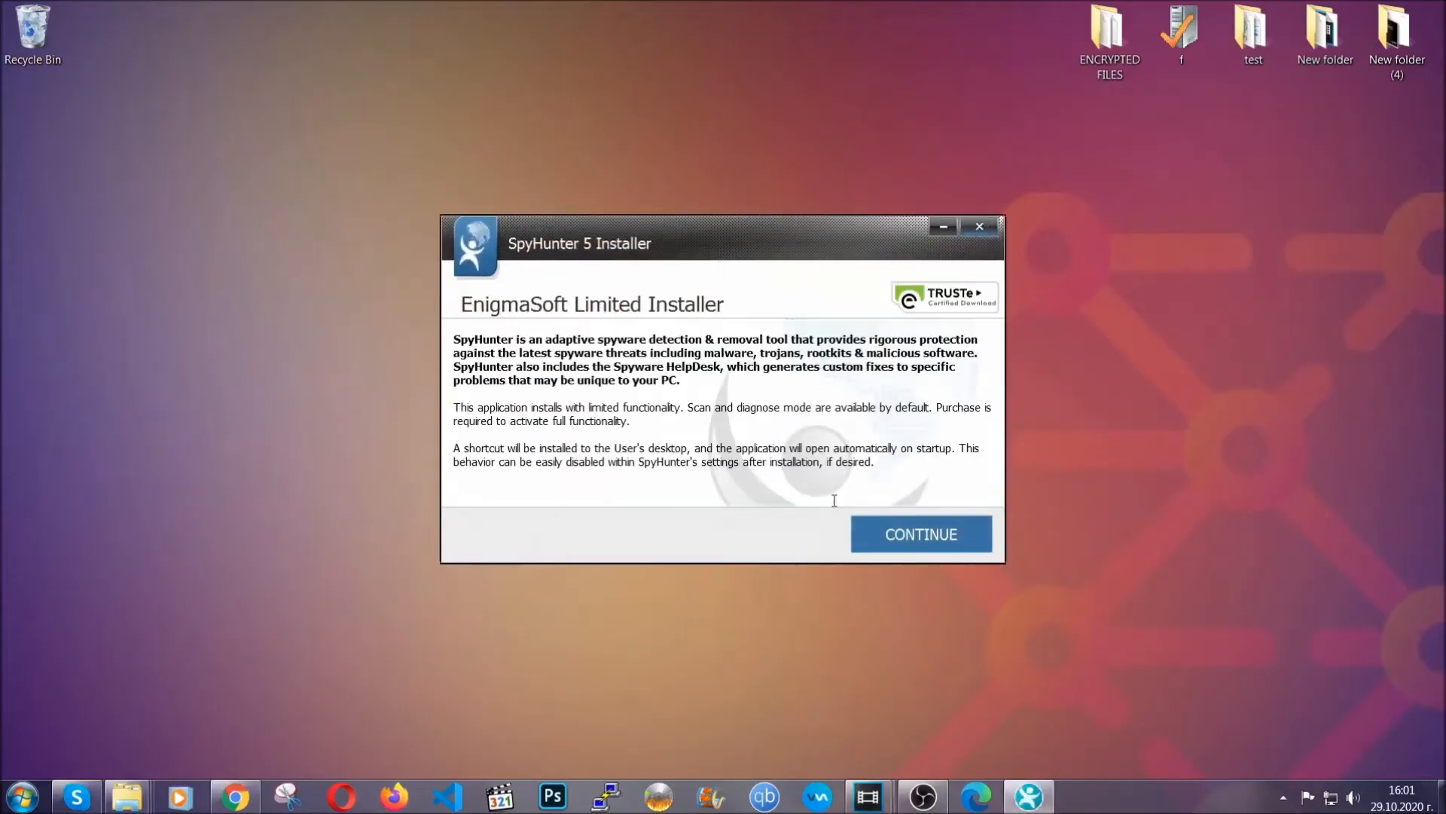
left_click(920, 535)
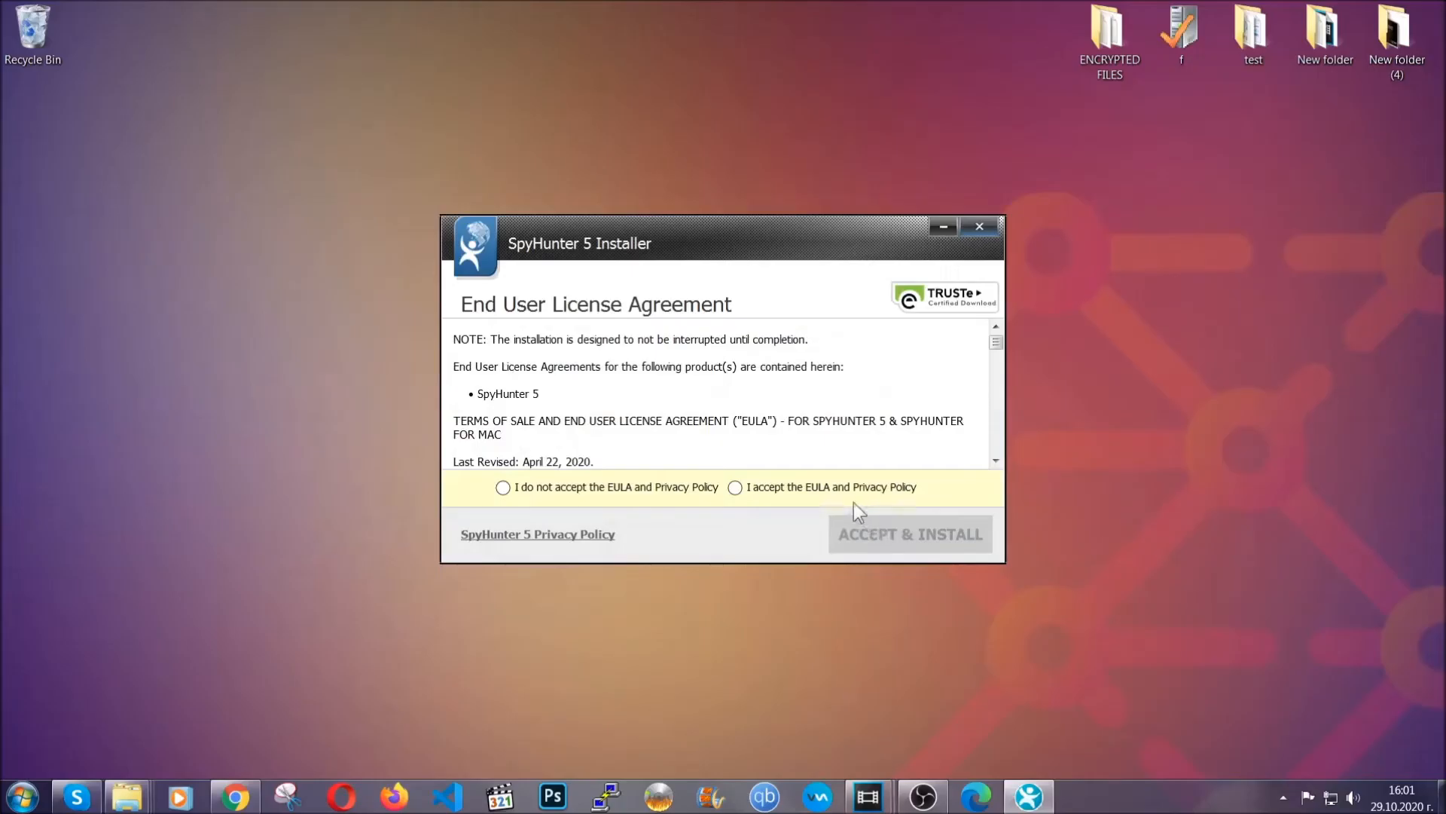
left_click(908, 534)
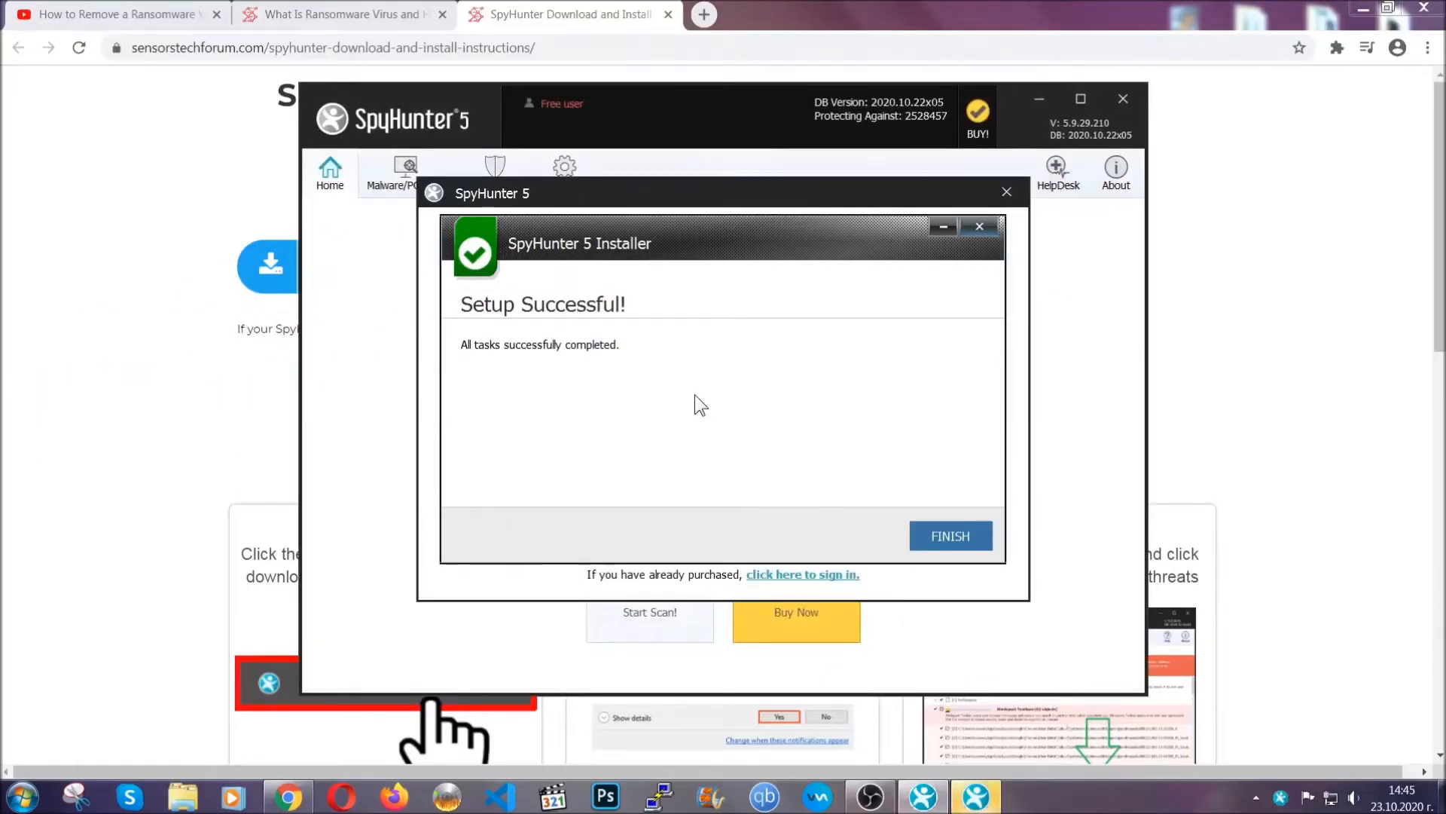
- Finish SpyHunter setup, then proceed to remove the detected PUP.Keygen.BB threat
left_click(950, 535)
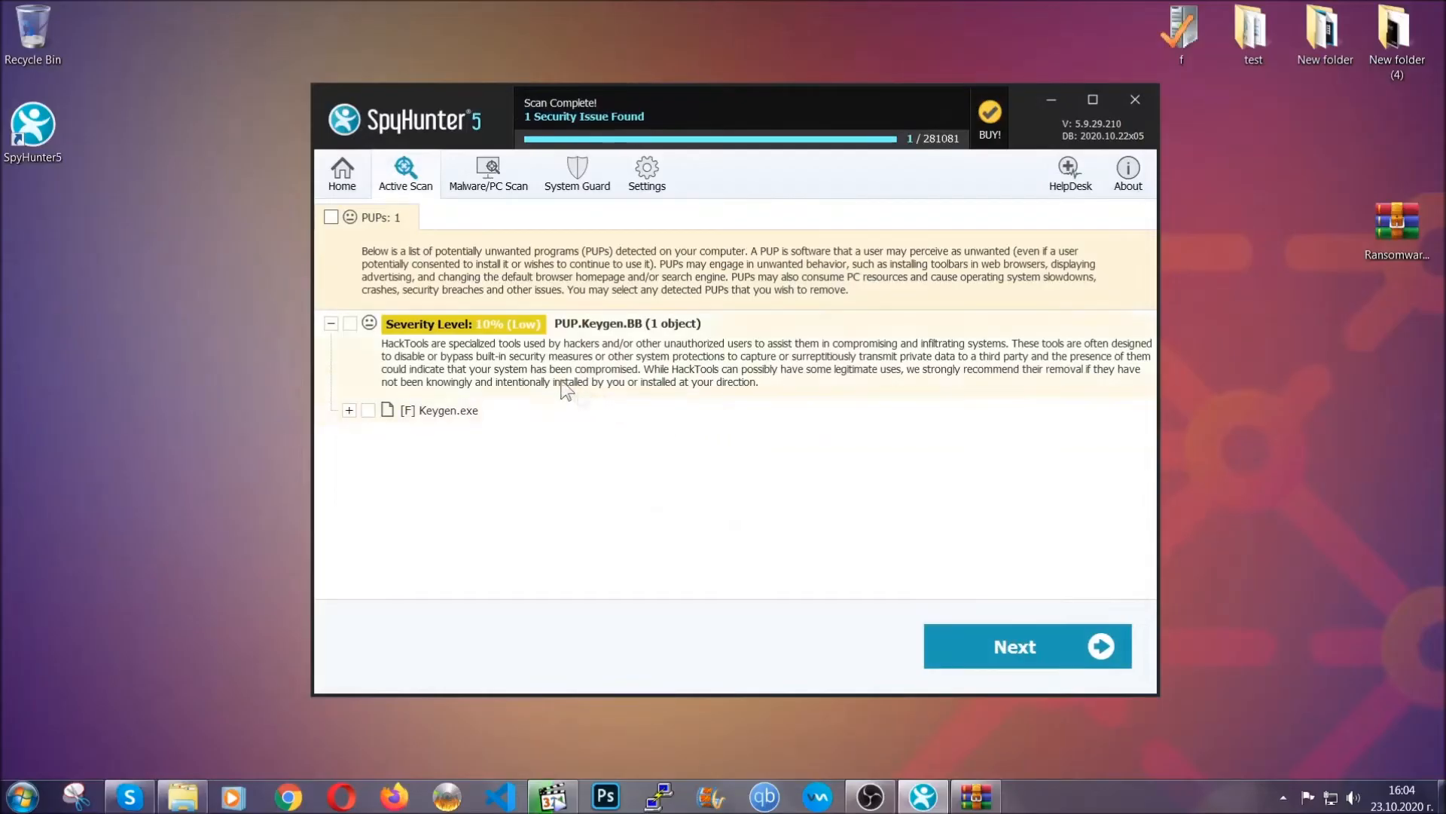
left_click(330, 217)
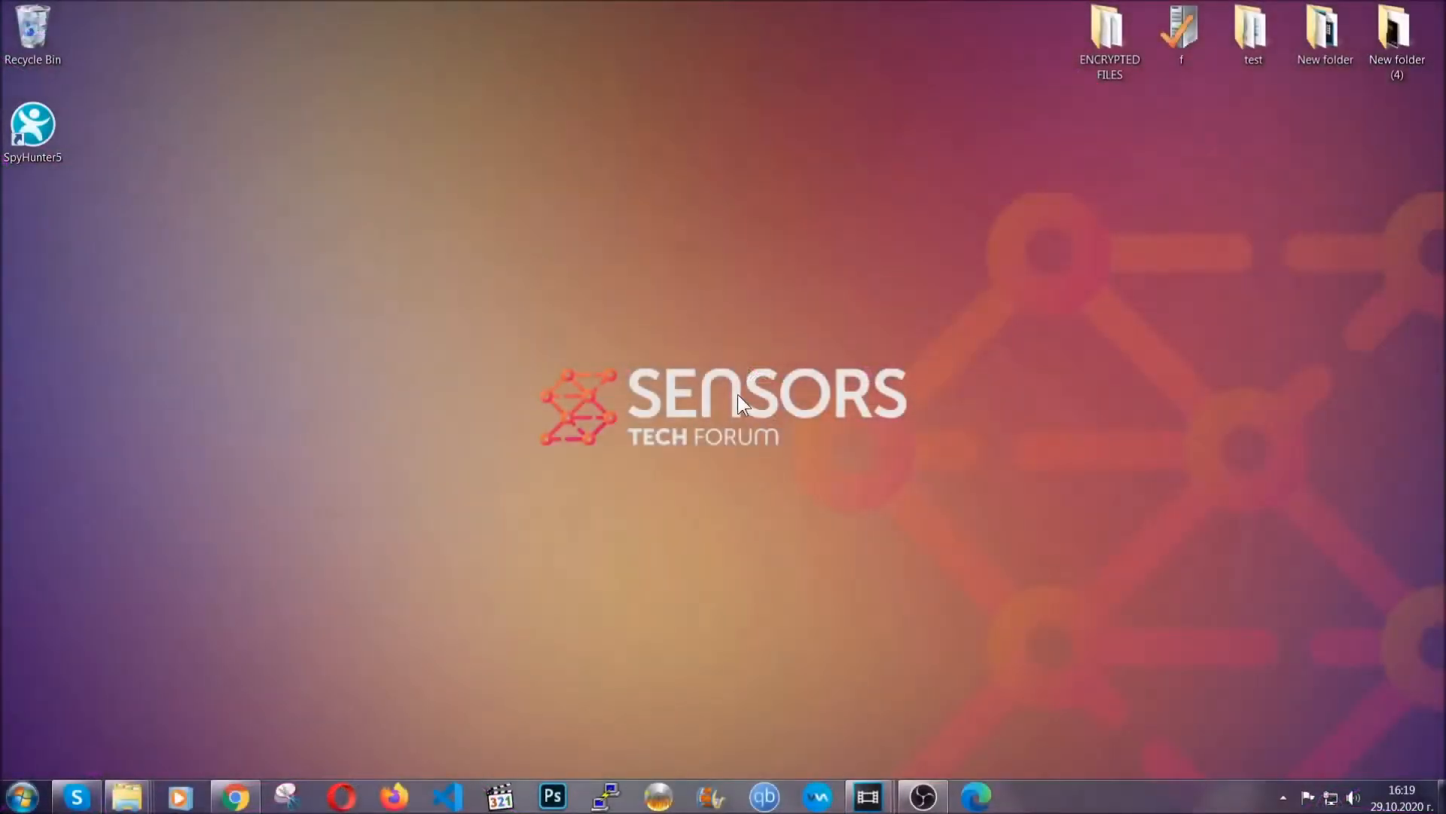
- Open Programs and Features via appwiz.cpl and scroll the installed programs list
key("Win+r")
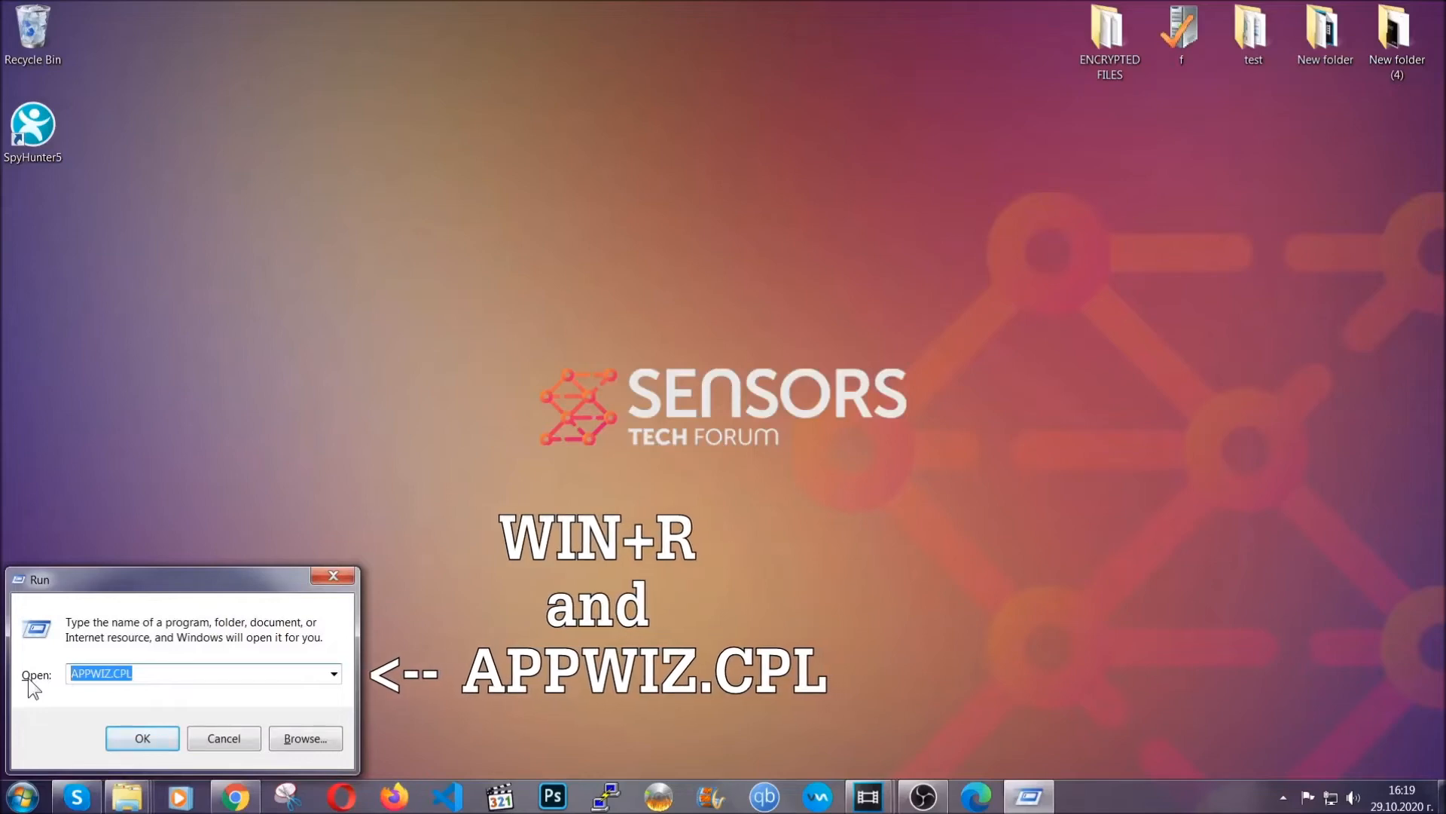
left_click(143, 738)
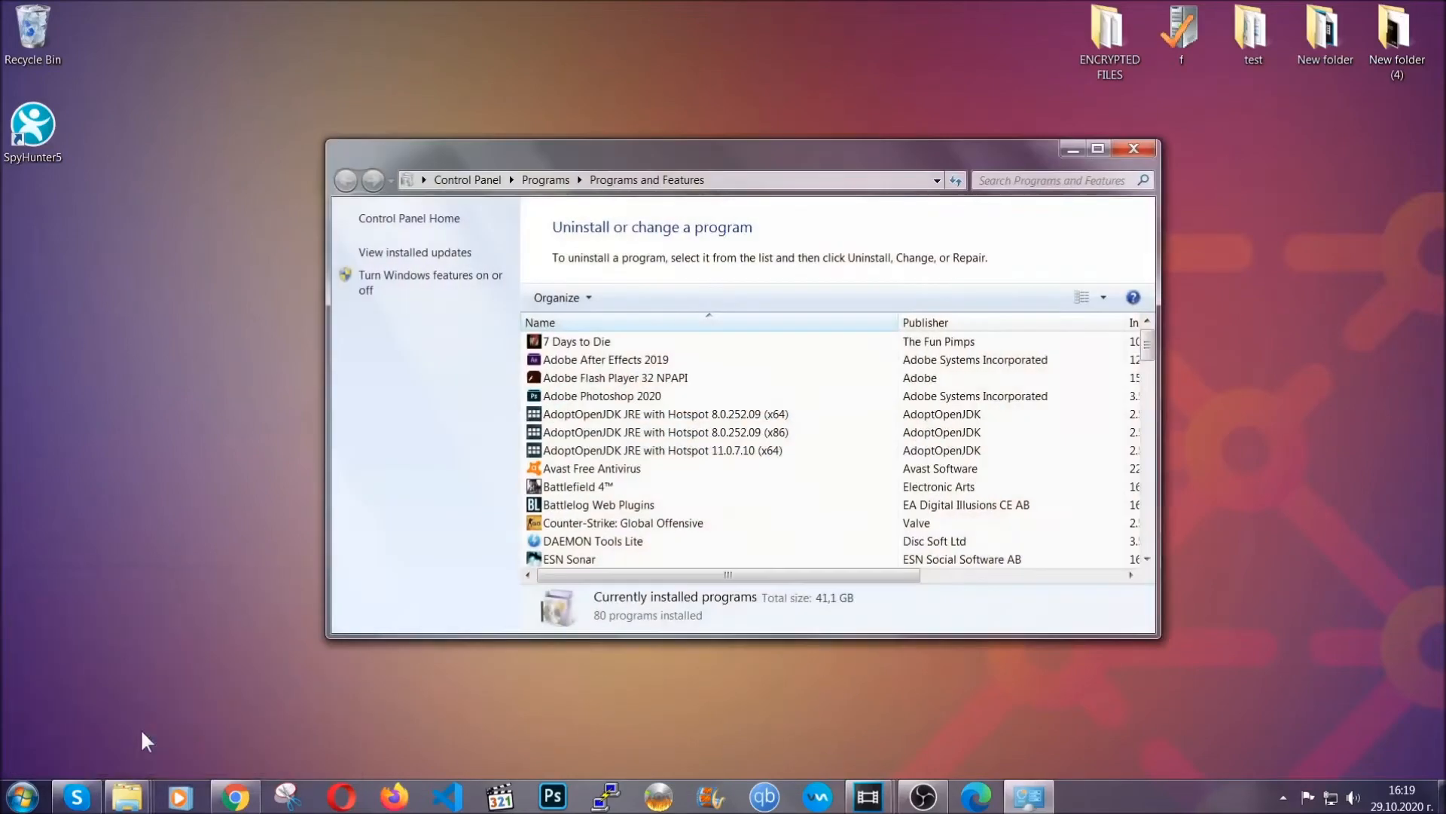
scroll("down", 3)
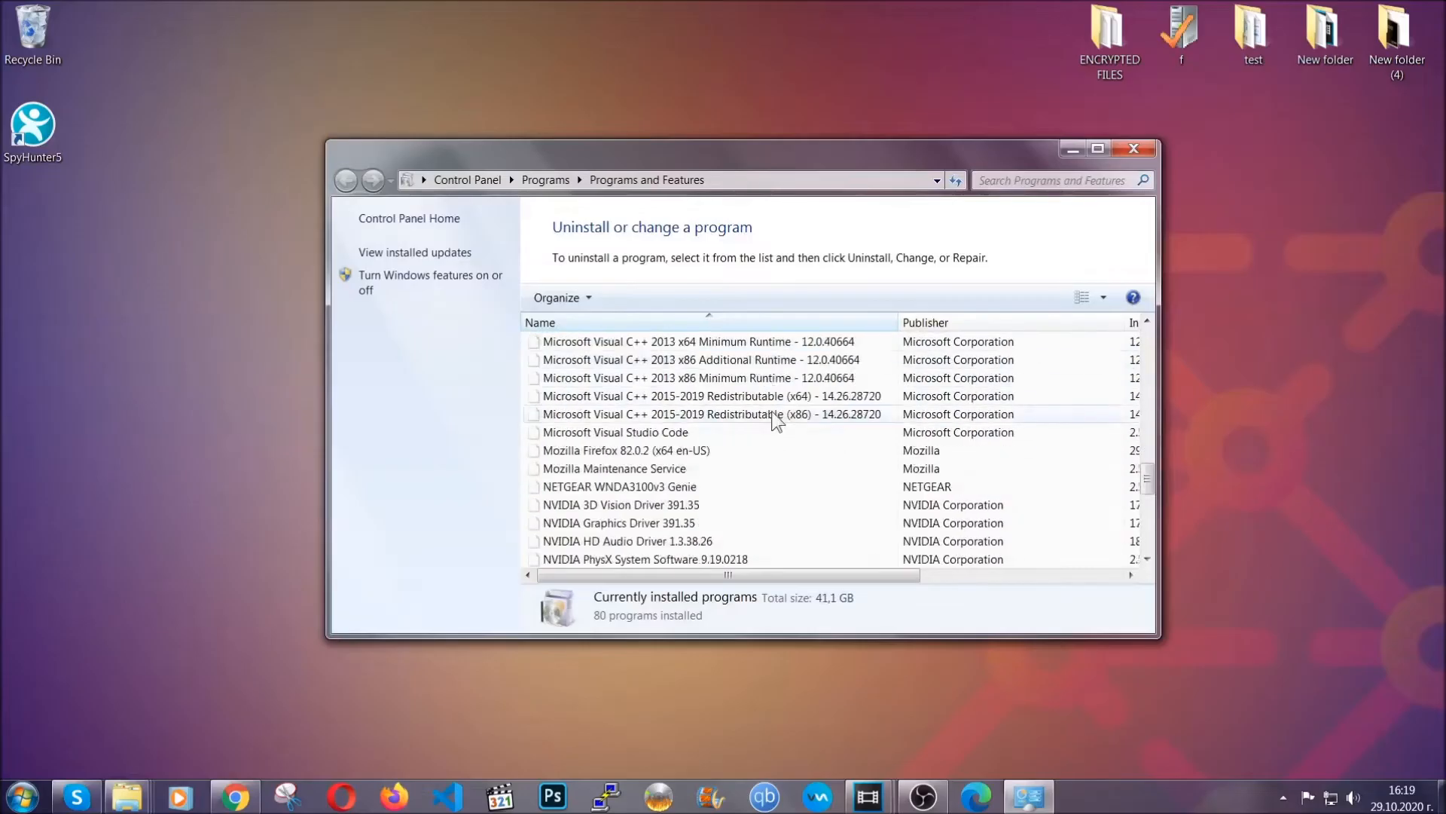
scroll("down", 3)
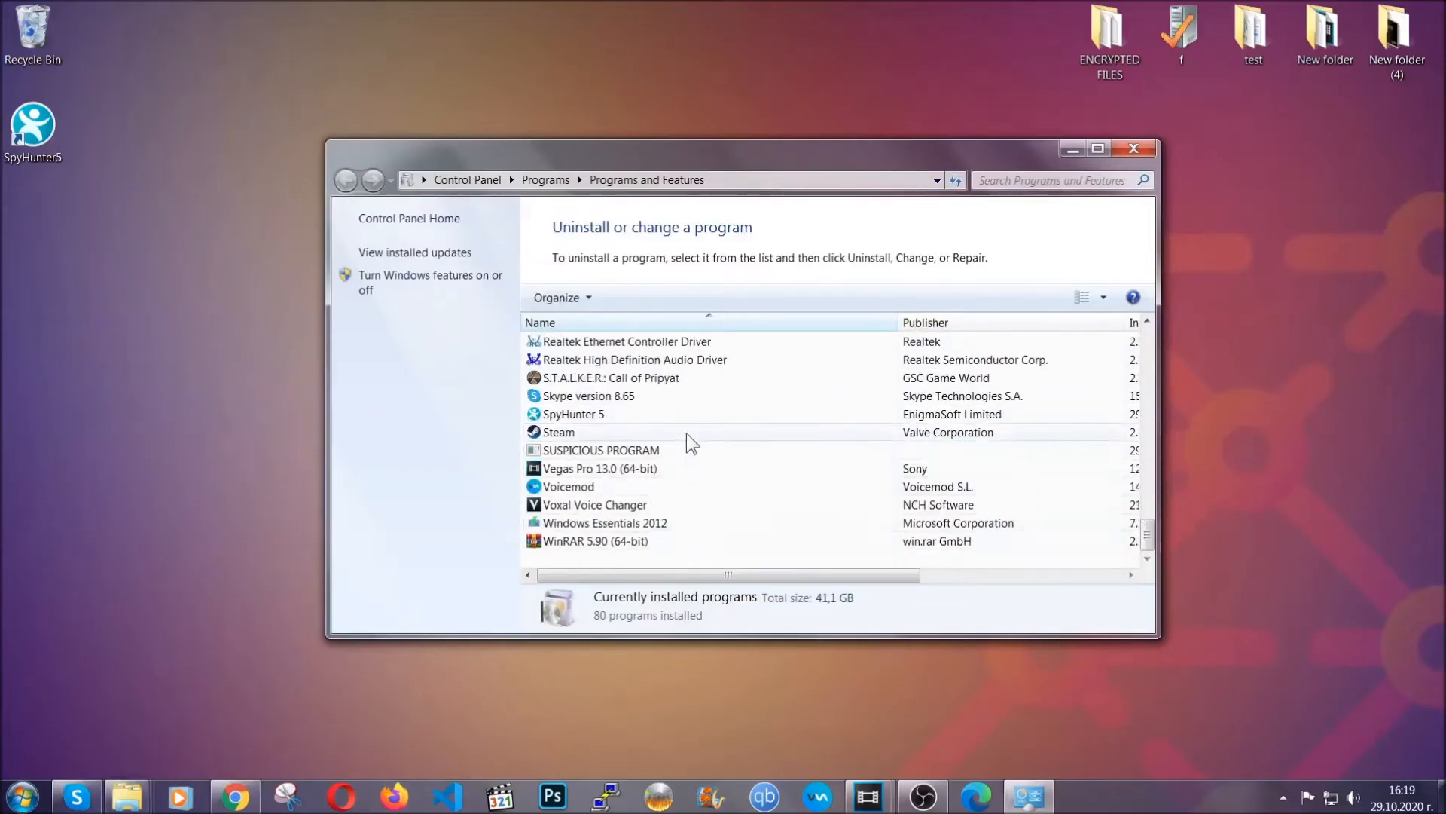
- Uninstall SUSPICIOUS PROGRAM, confirm, and dismiss the success message
left_click(600, 450)
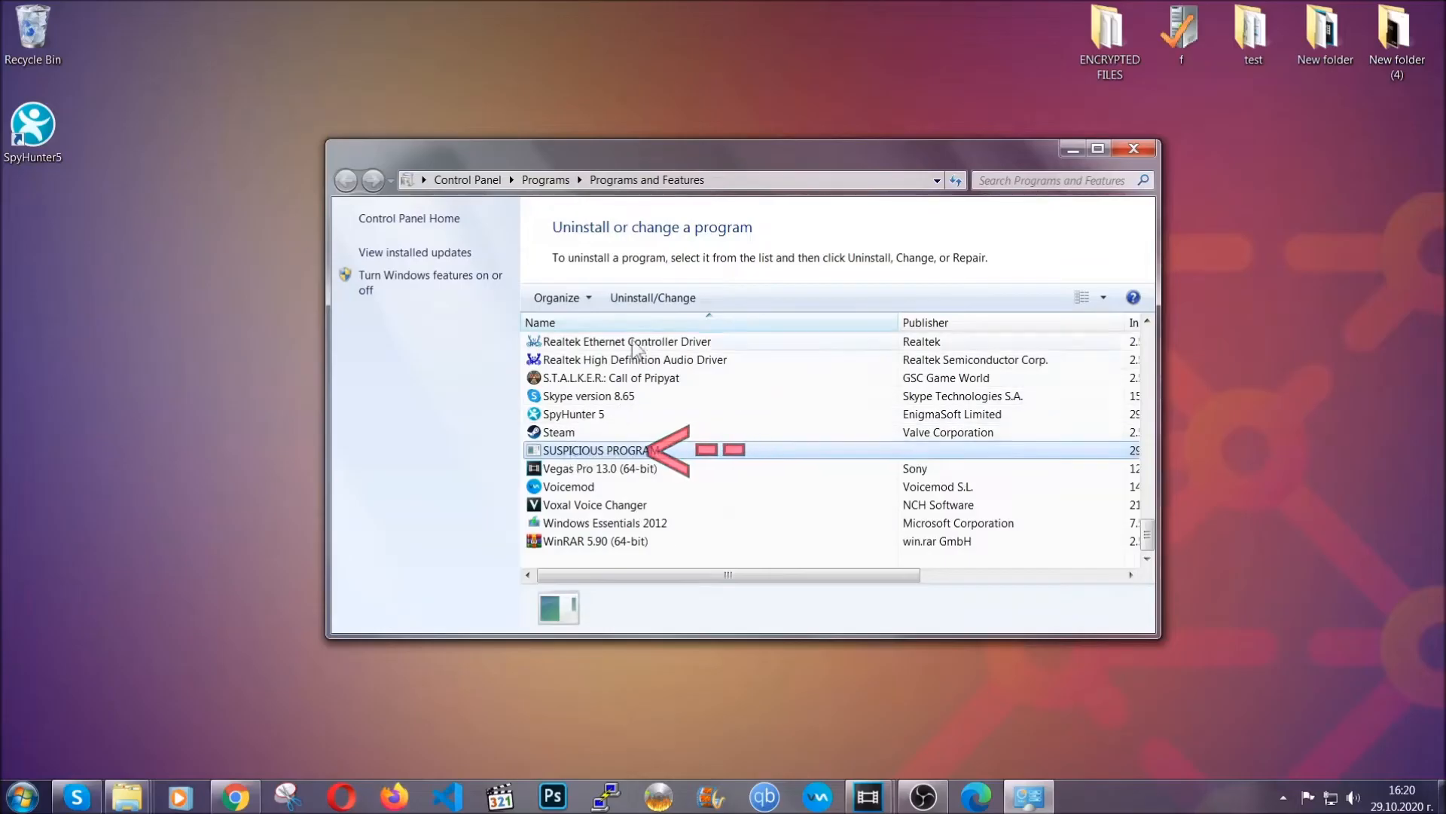
left_click(652, 297)
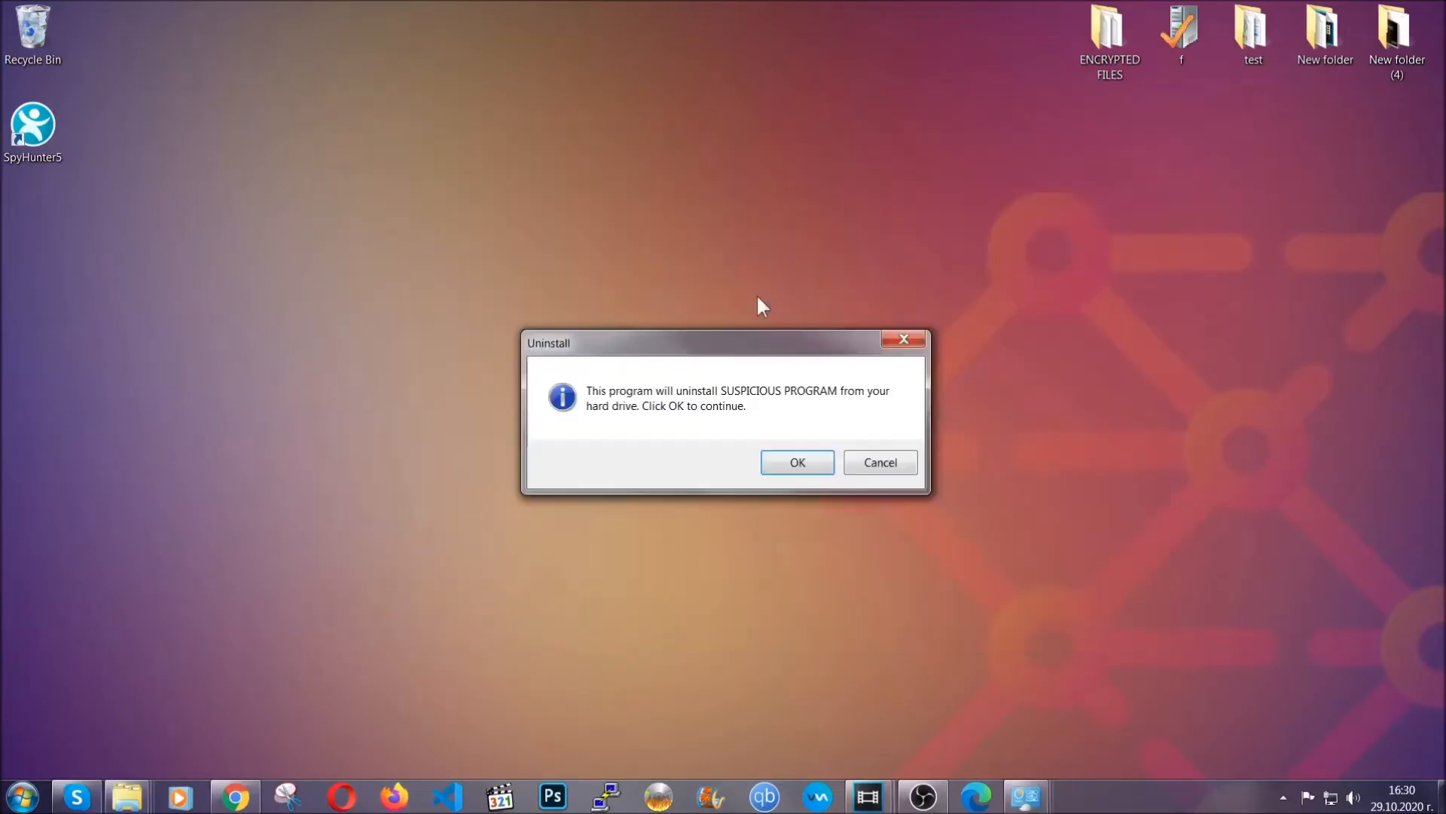
mouse_move(742, 406)
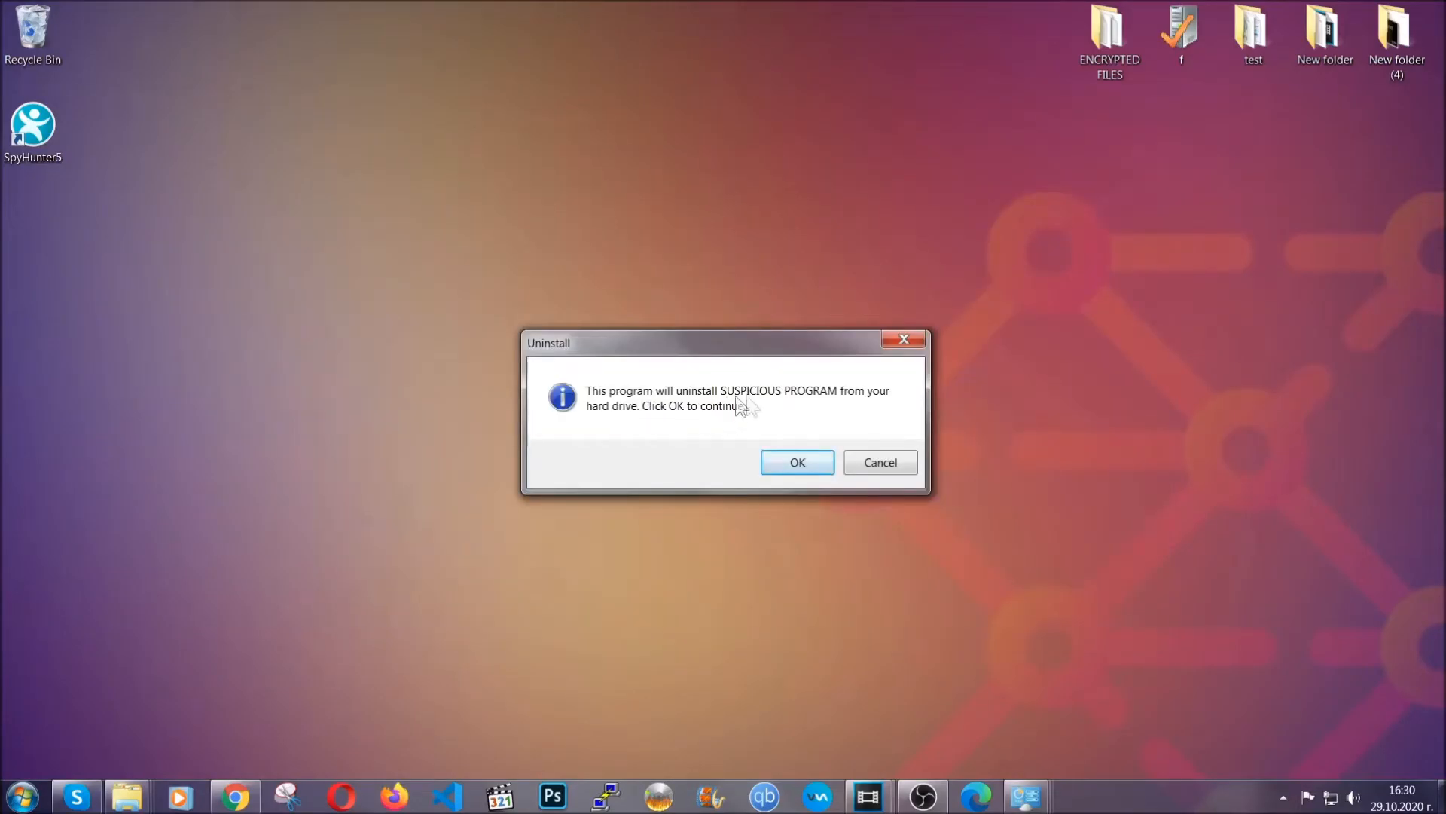
left_click(797, 462)
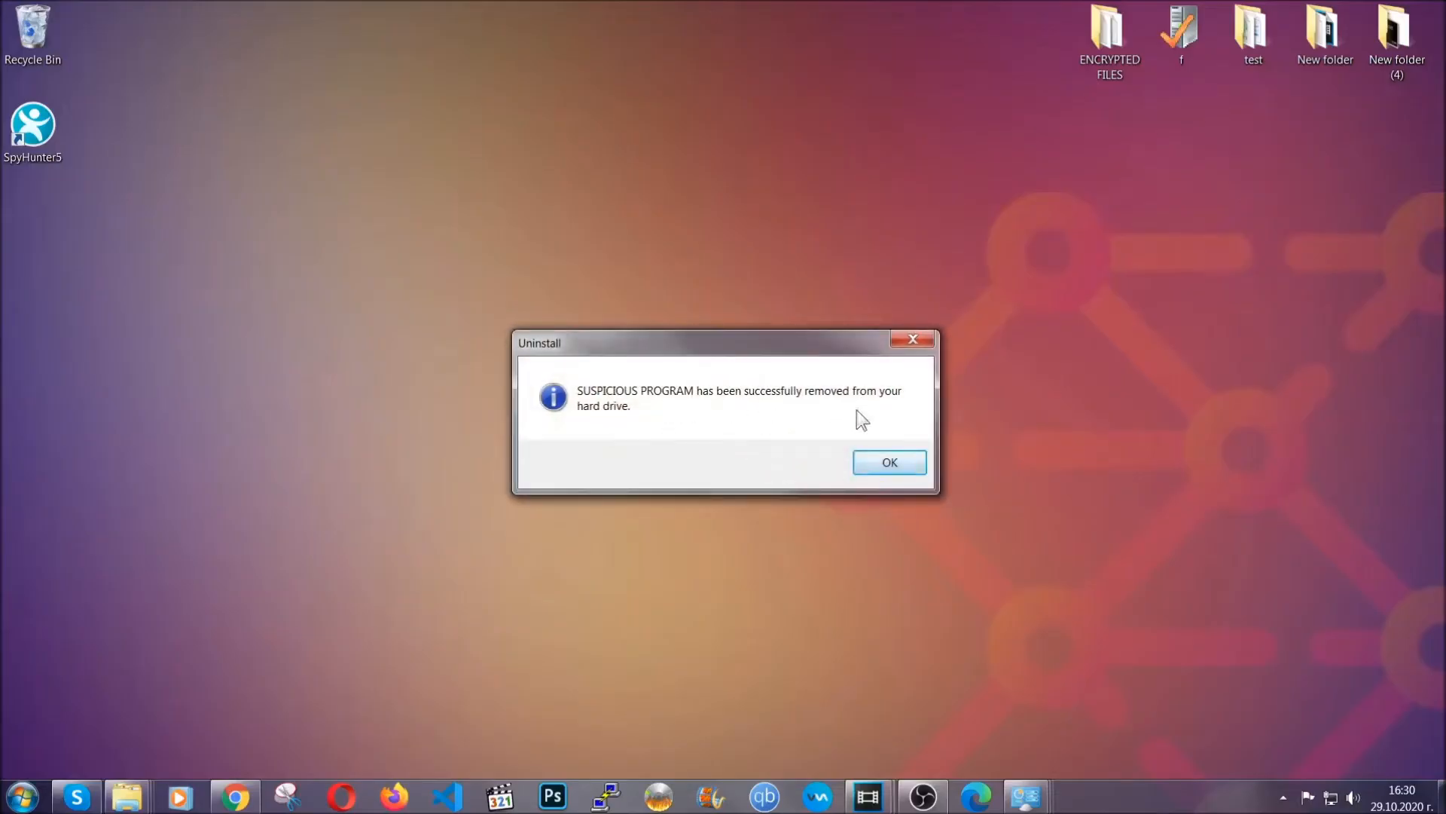
left_click(888, 462)
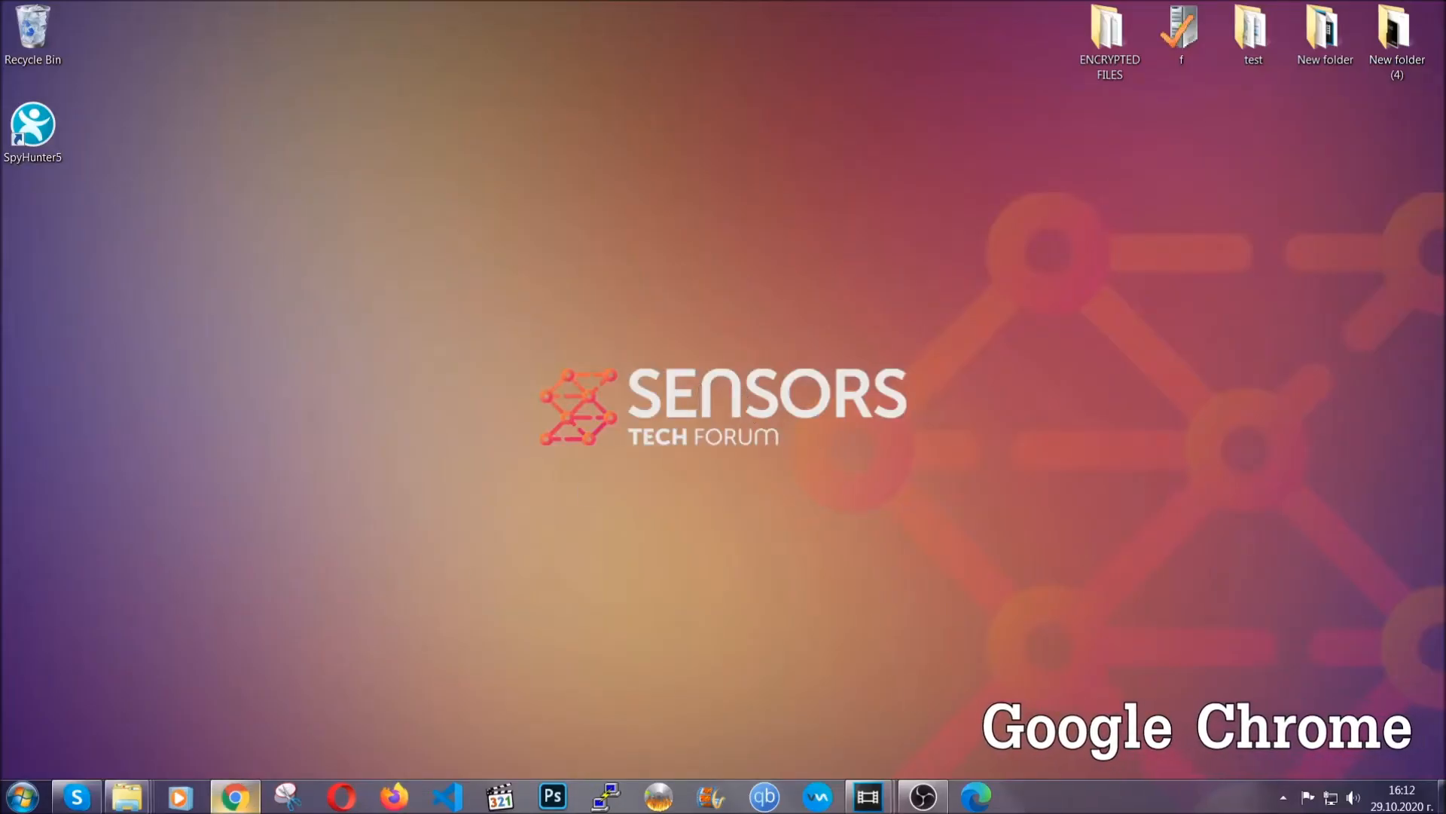
- Launch Chrome and go to chrome://settings/clearBrowserData for the Advanced clear-data dialog
left_click(234, 795)
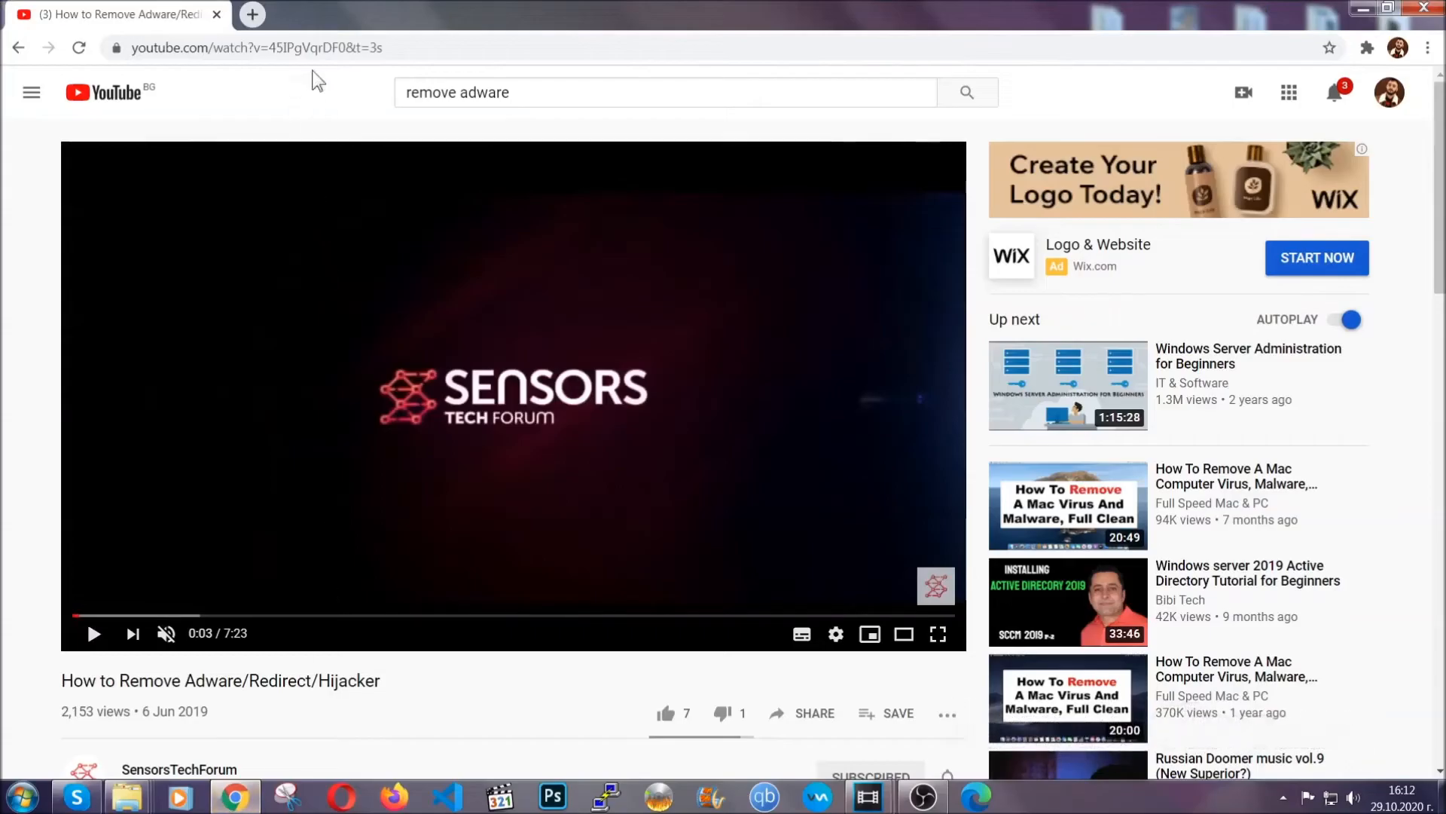
type("chrome://settings/clearBrowserData")
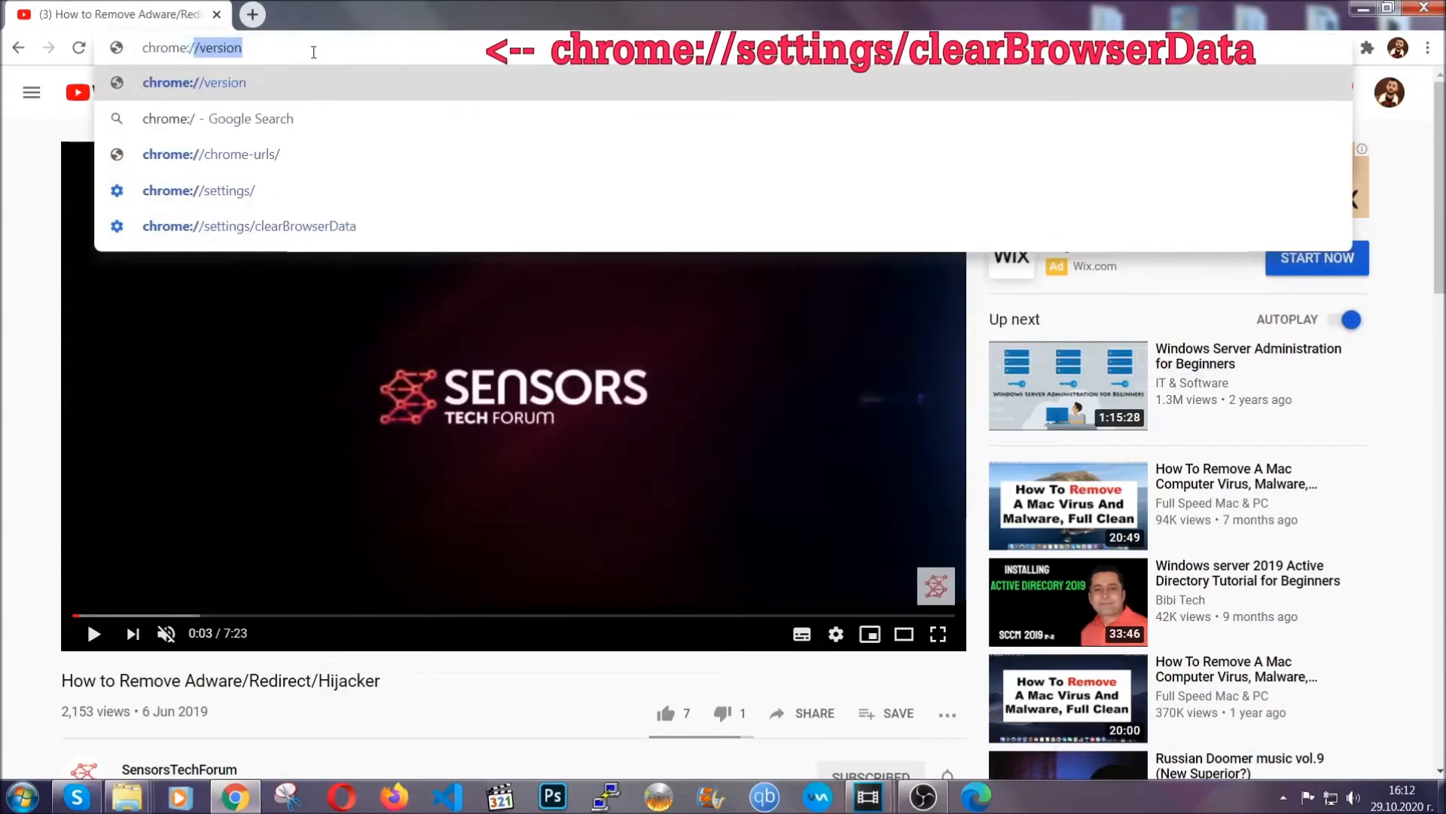
type("chrome://settings/clearBrowserData")
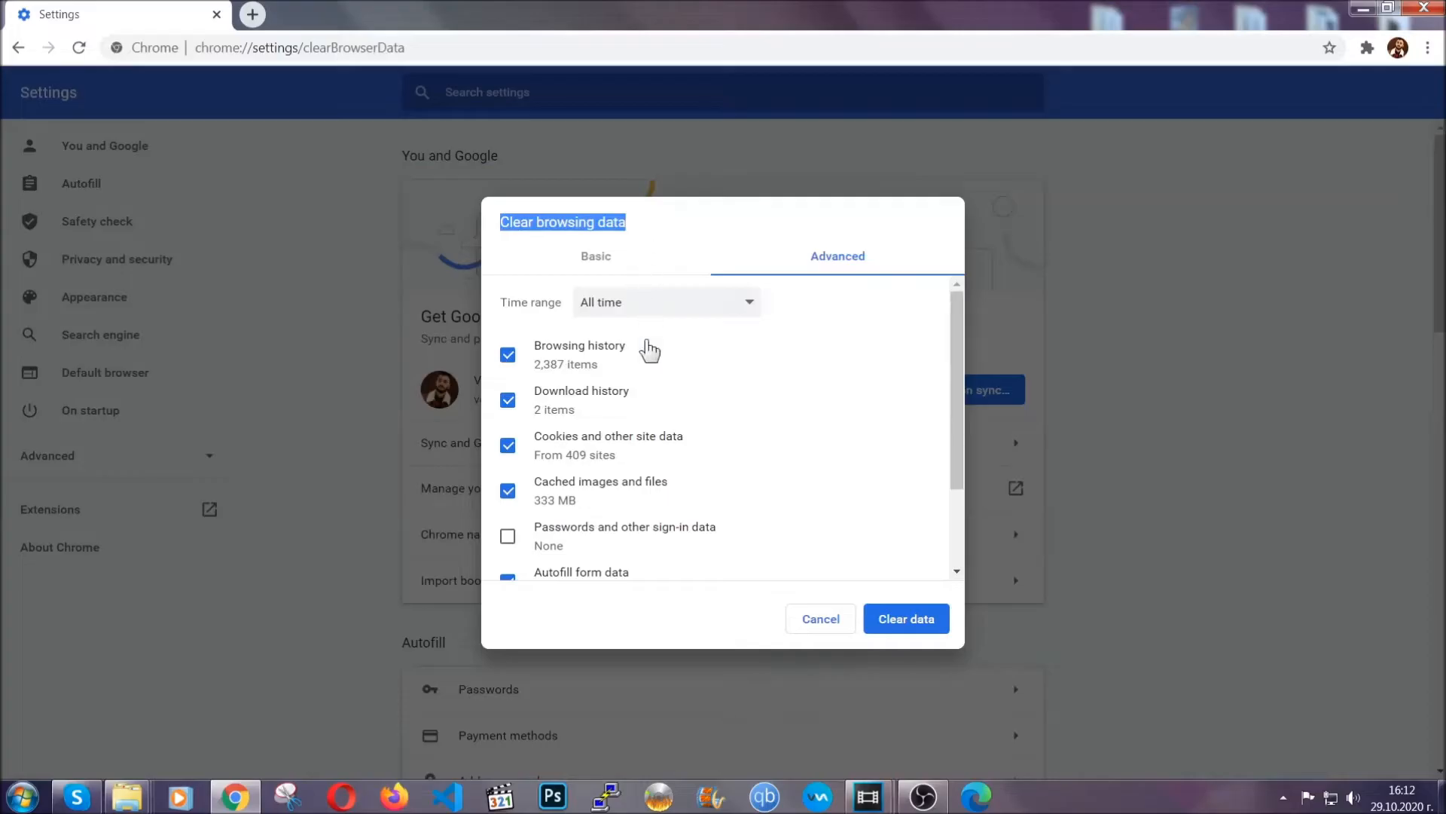
- Clear all-time history, cookies and cache in Chrome, leaving Passwords unticked
left_click(666, 301)
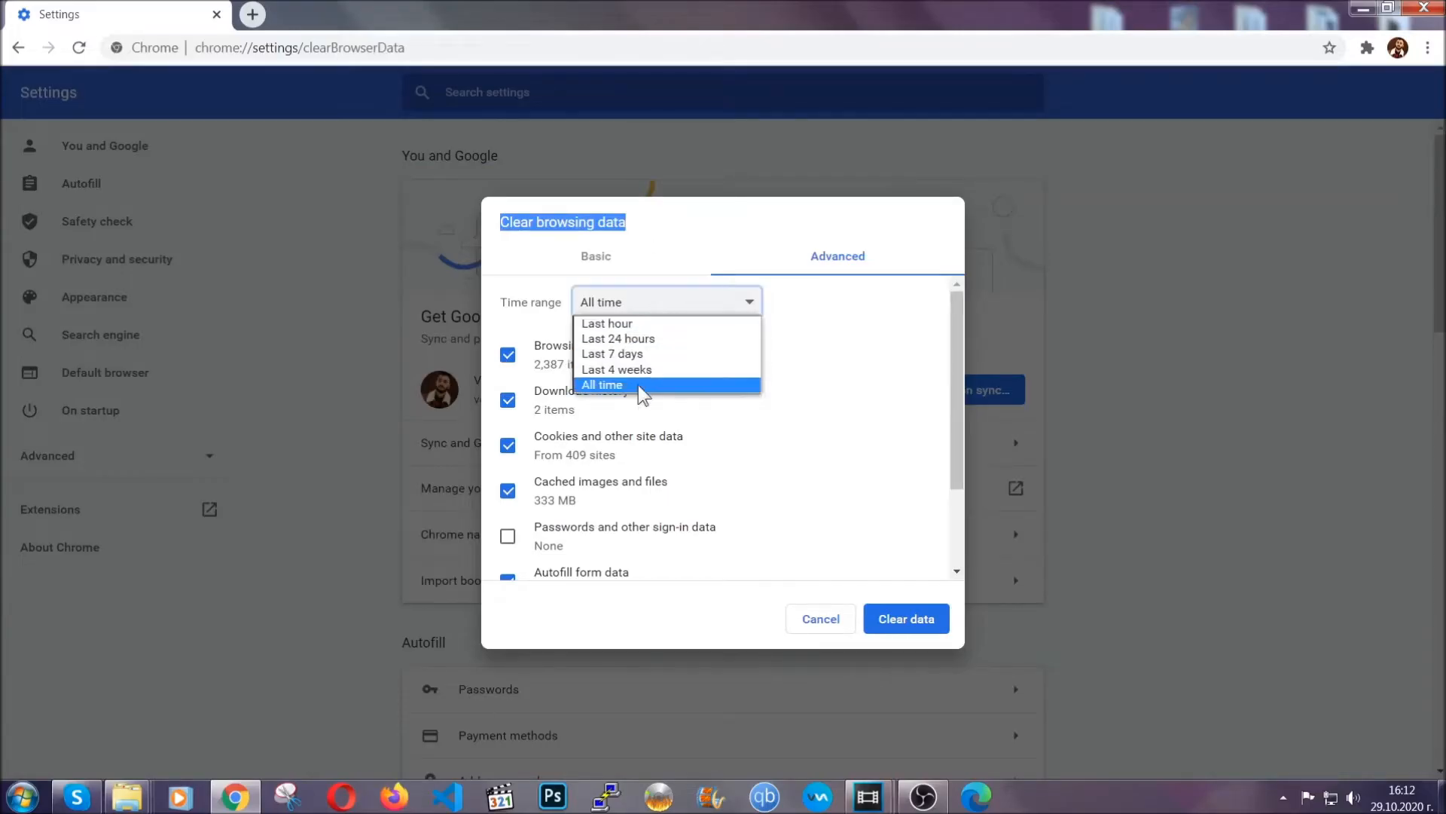
left_click(601, 384)
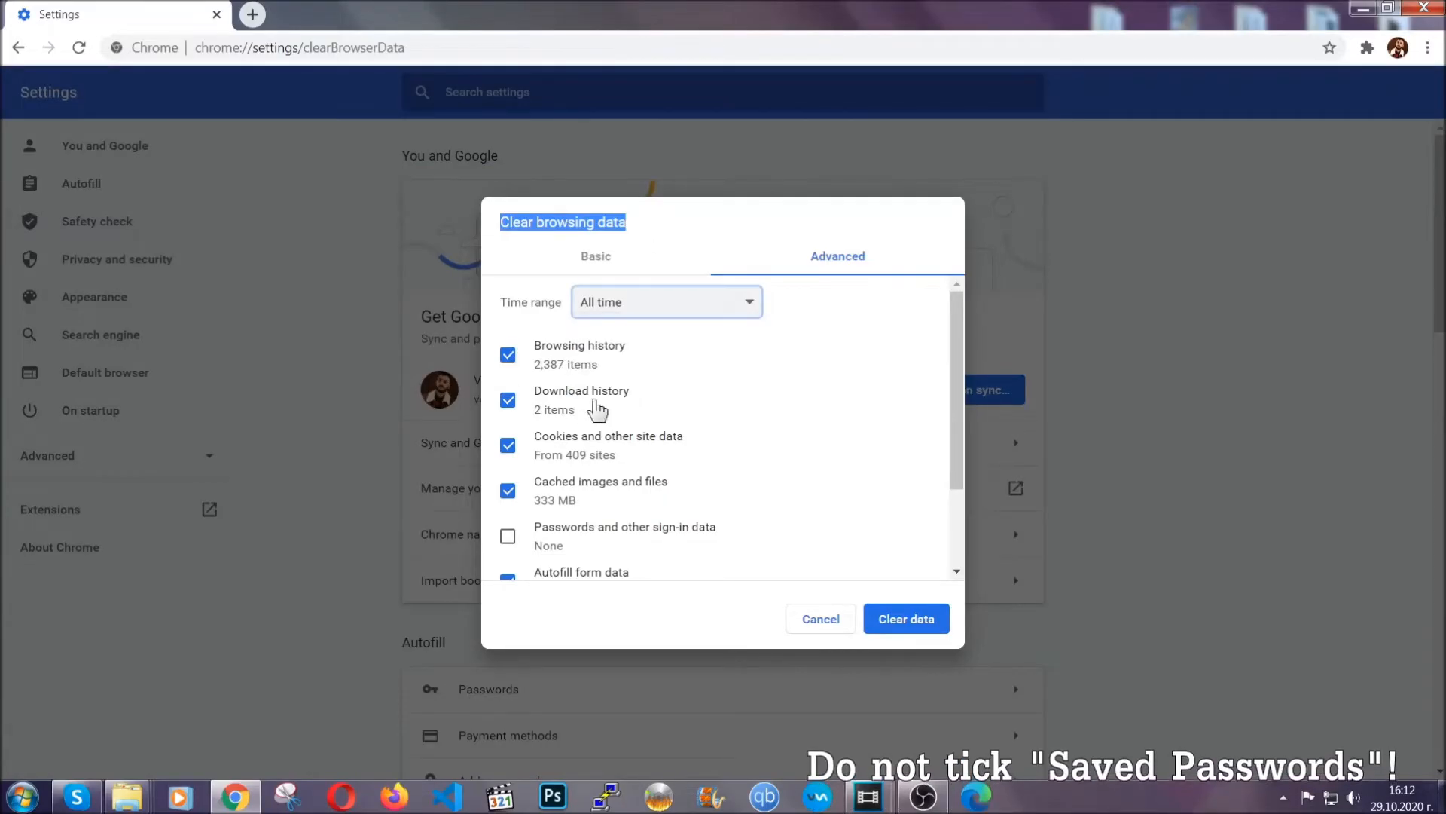
scroll("down", 3)
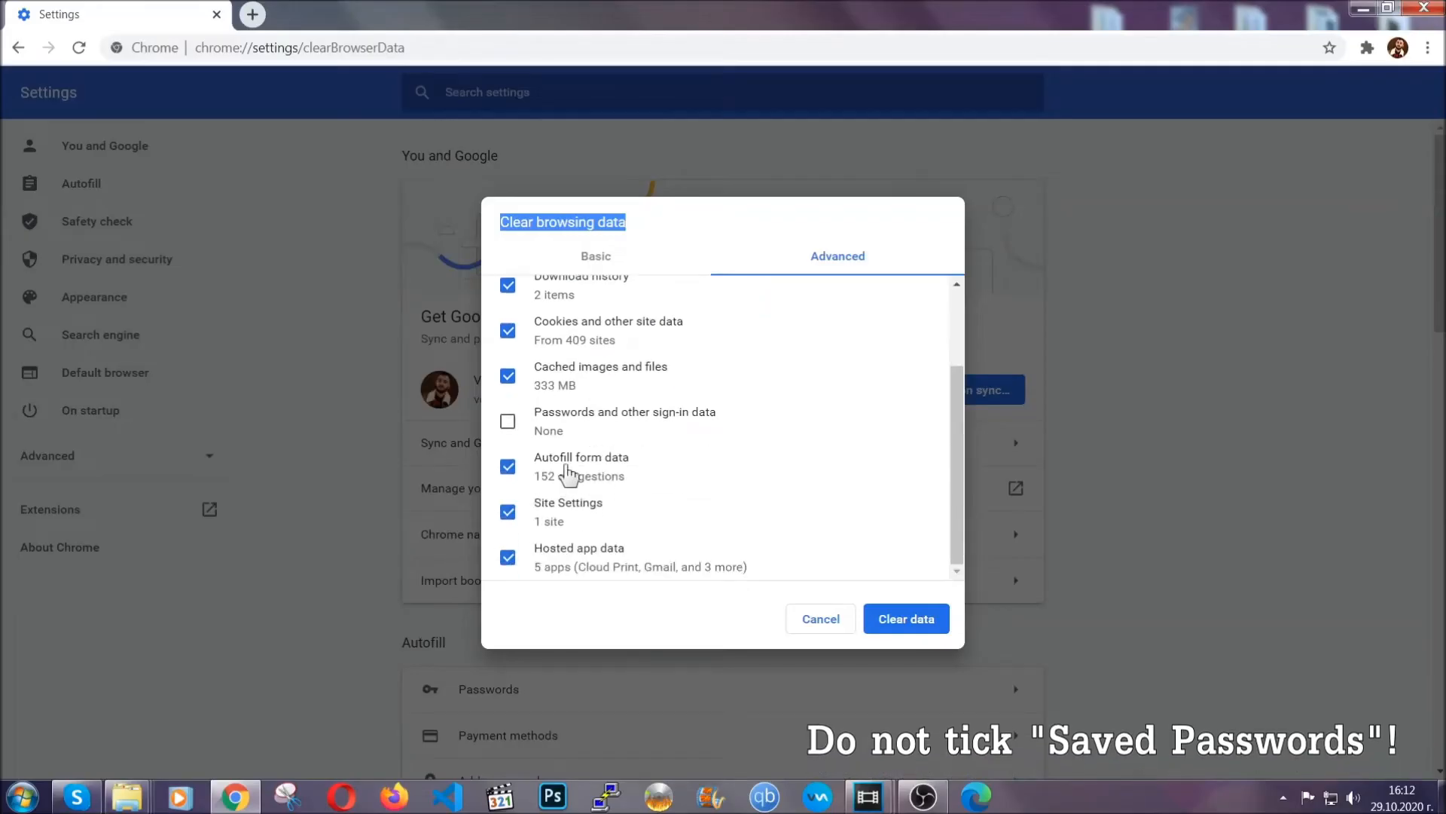
mouse_move(819, 541)
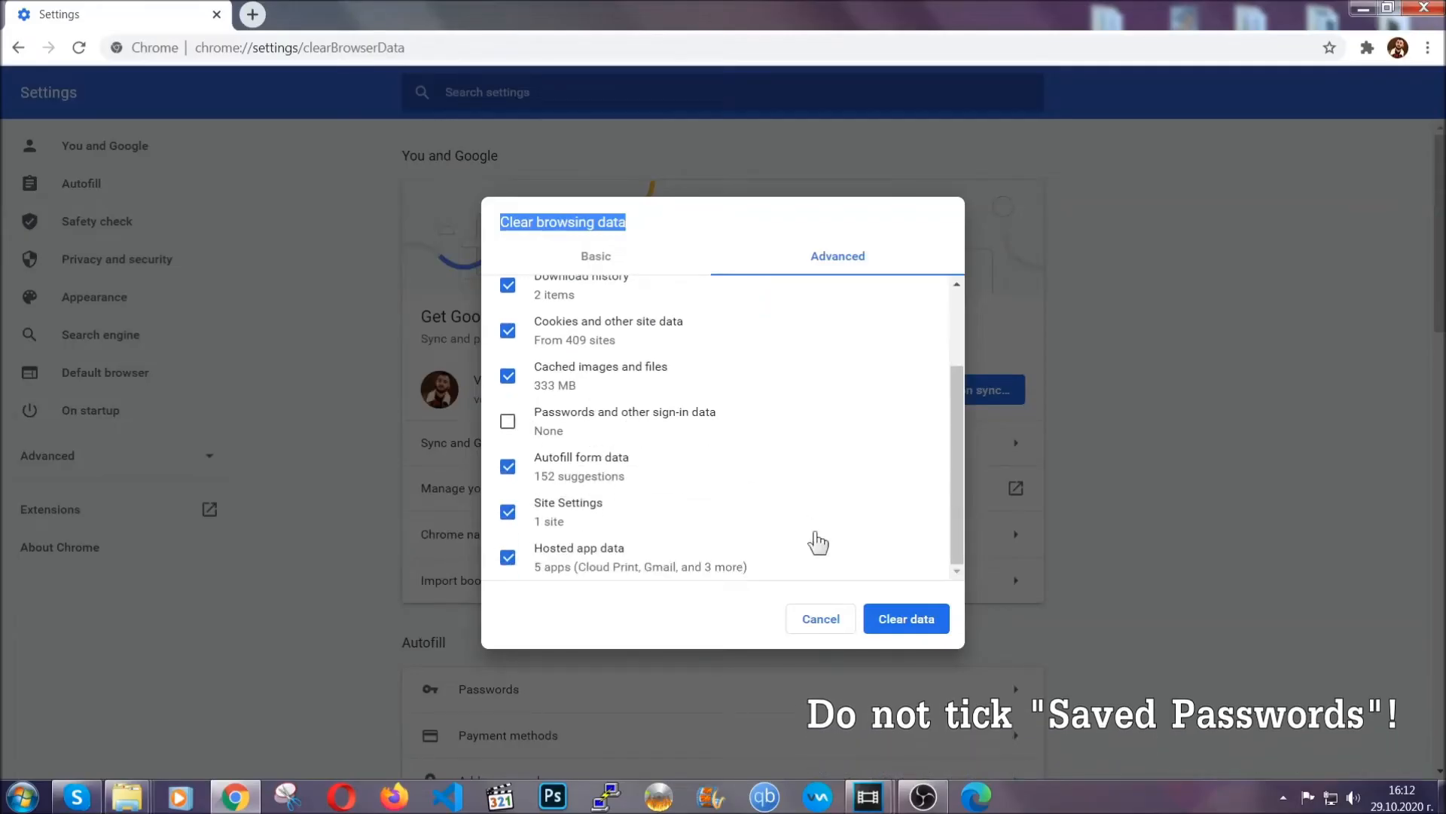
left_click(906, 618)
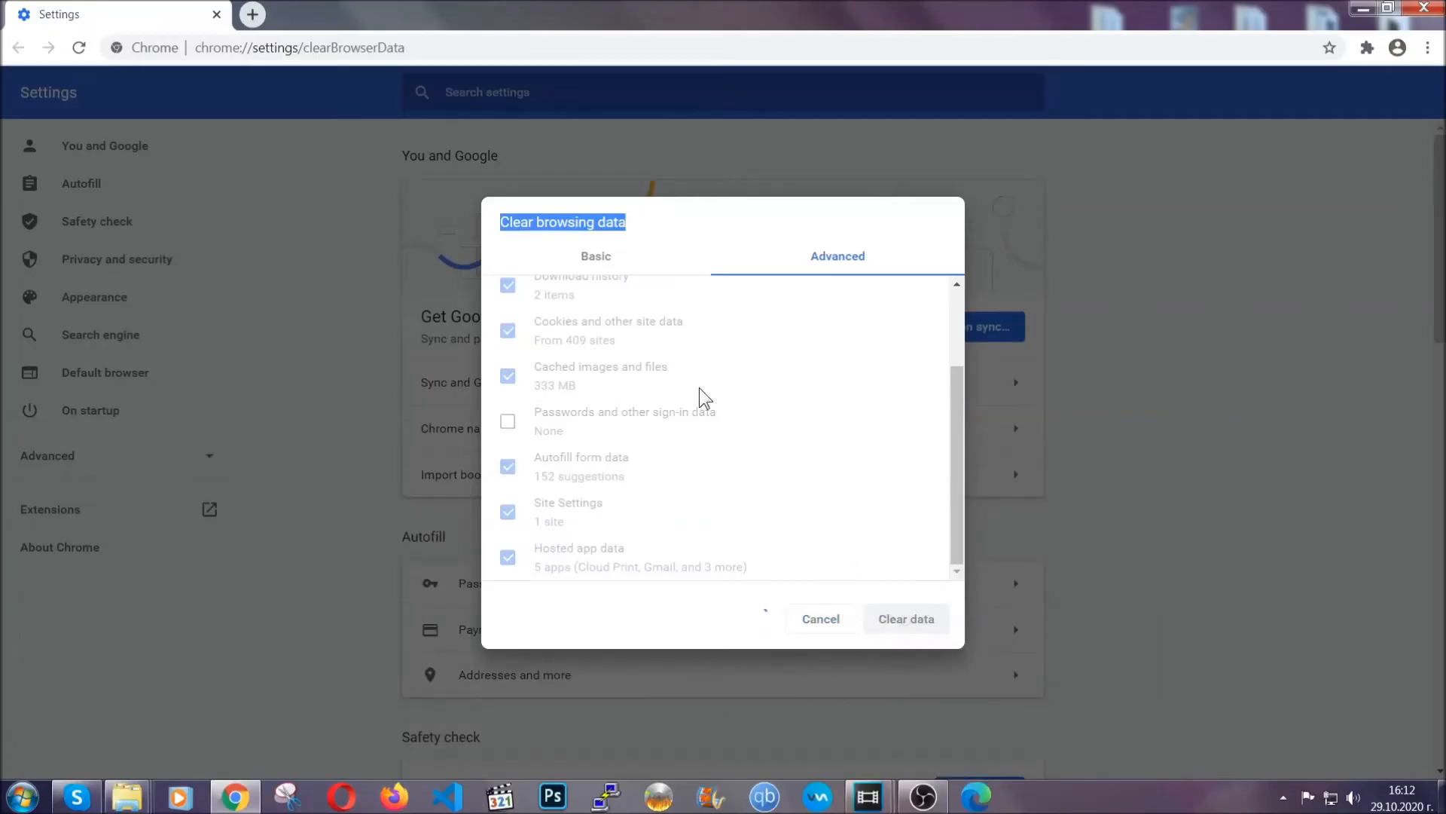
left_click(905, 618)
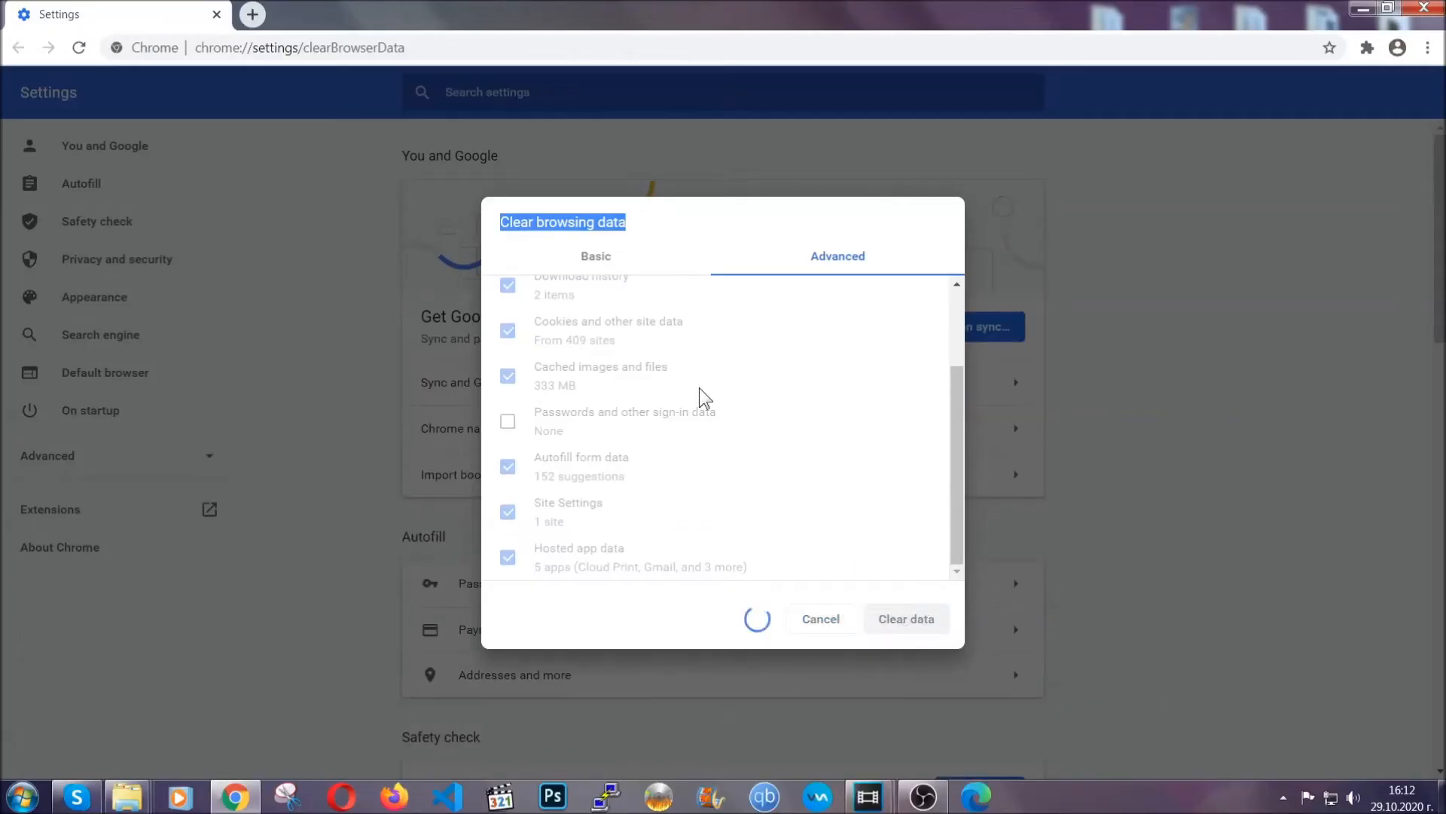
left_click(905, 618)
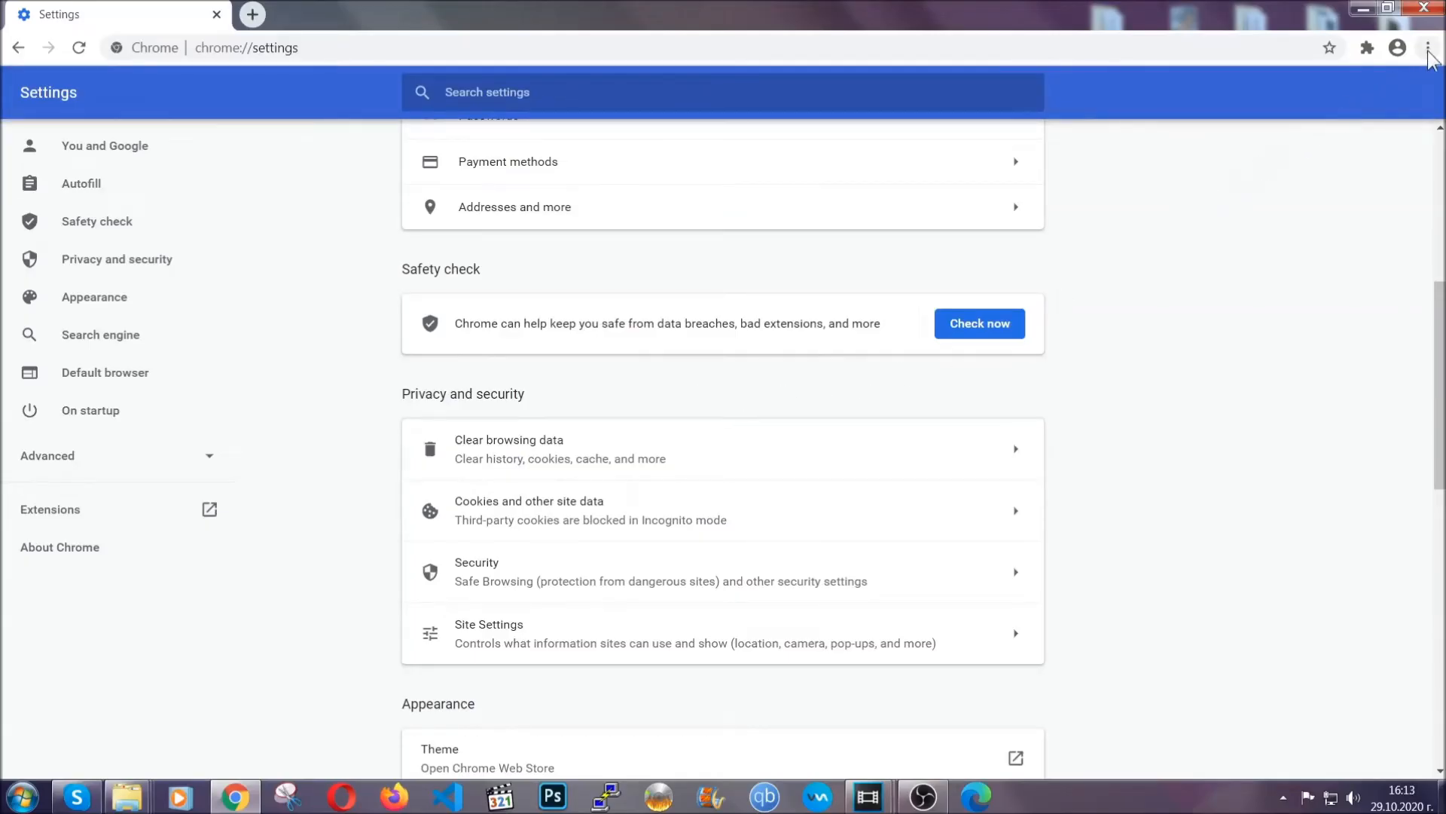
- Remove the Bulk Media Downloader extension from Chrome's Extensions page
left_click(1429, 47)
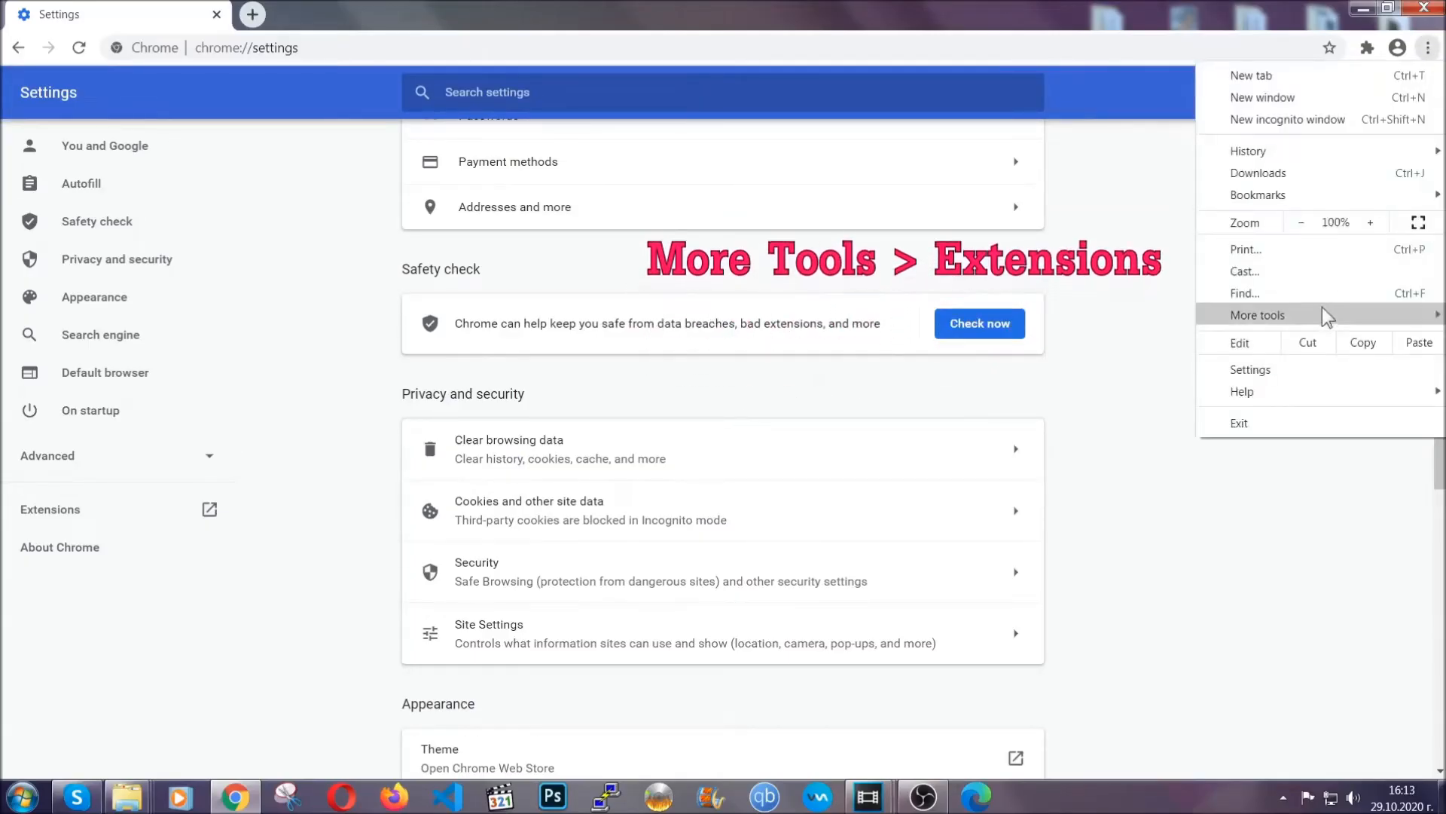
left_click(1257, 315)
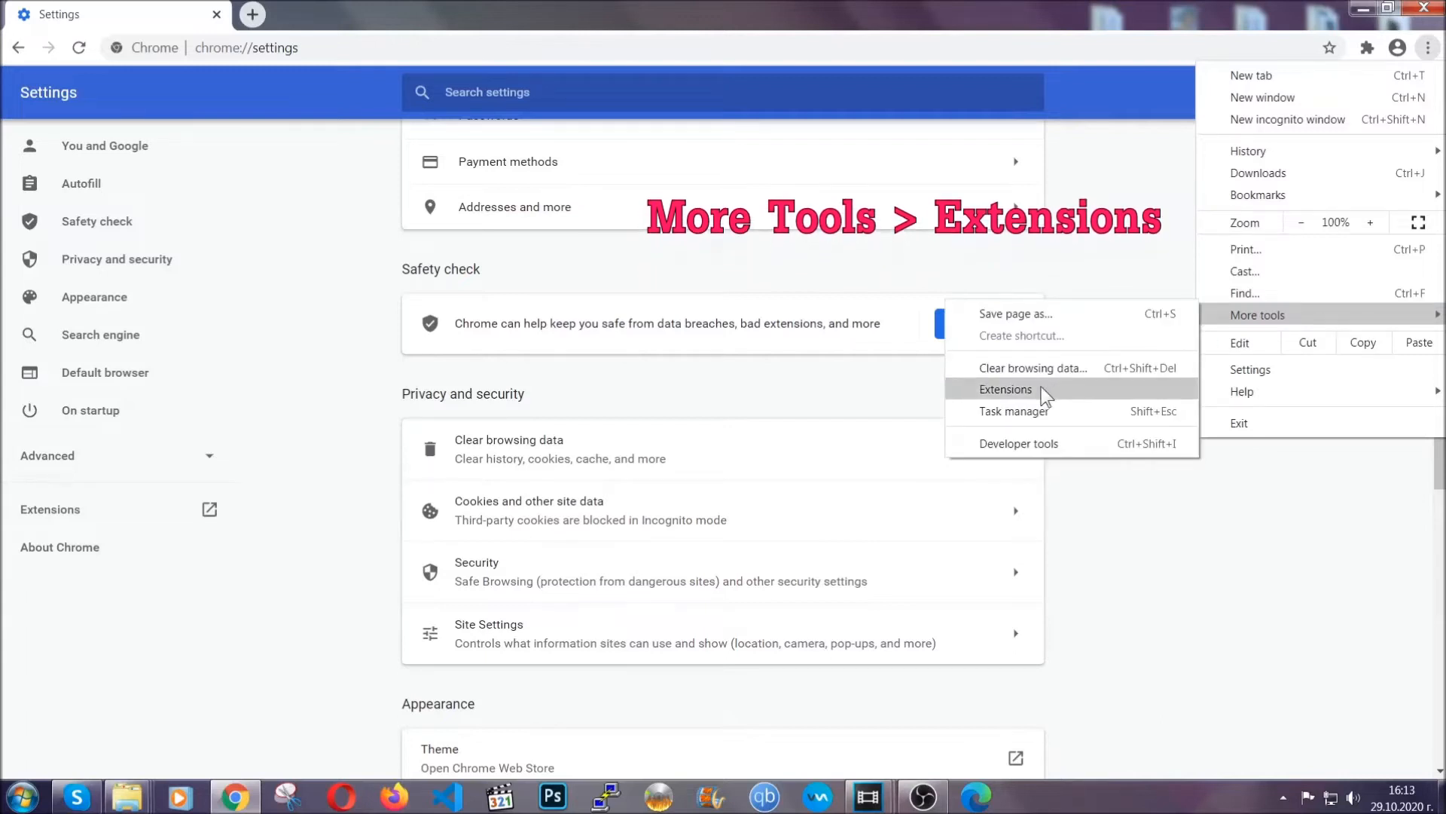
left_click(1007, 389)
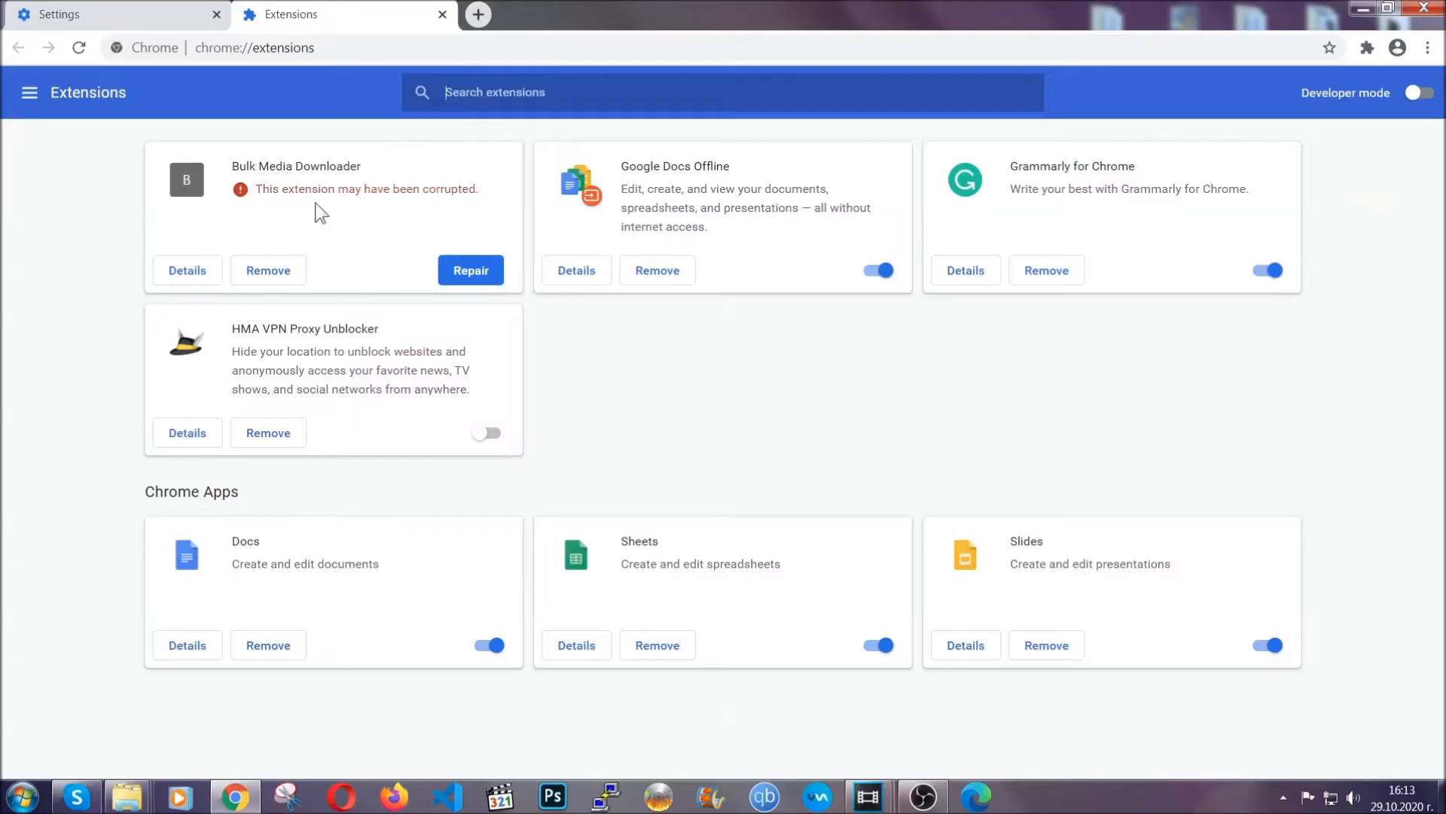
left_click(267, 270)
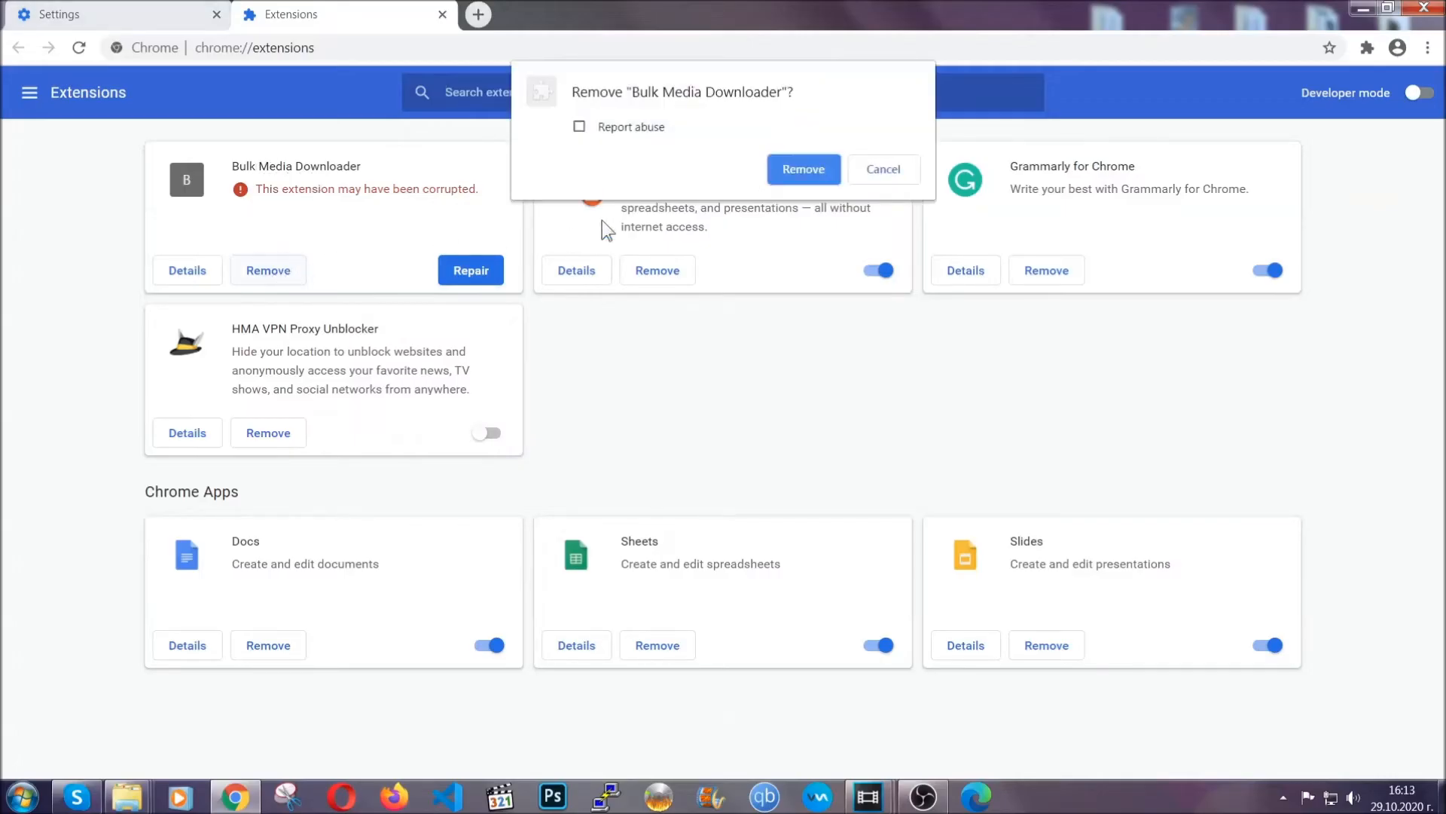
left_click(802, 168)
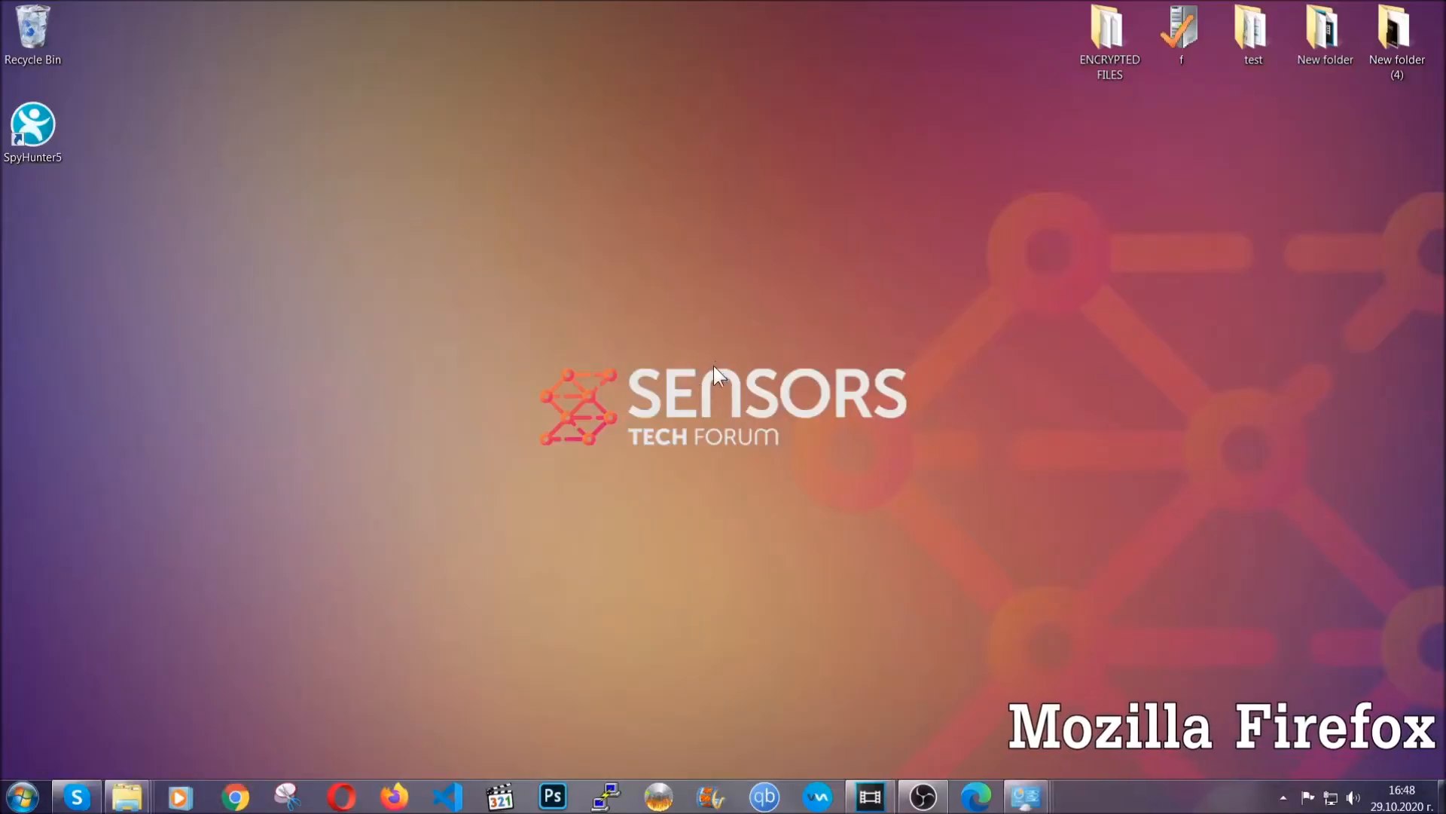
- Refresh Firefox from about:support, finish the import, and select the Old Firefox Data folder
left_click(393, 796)
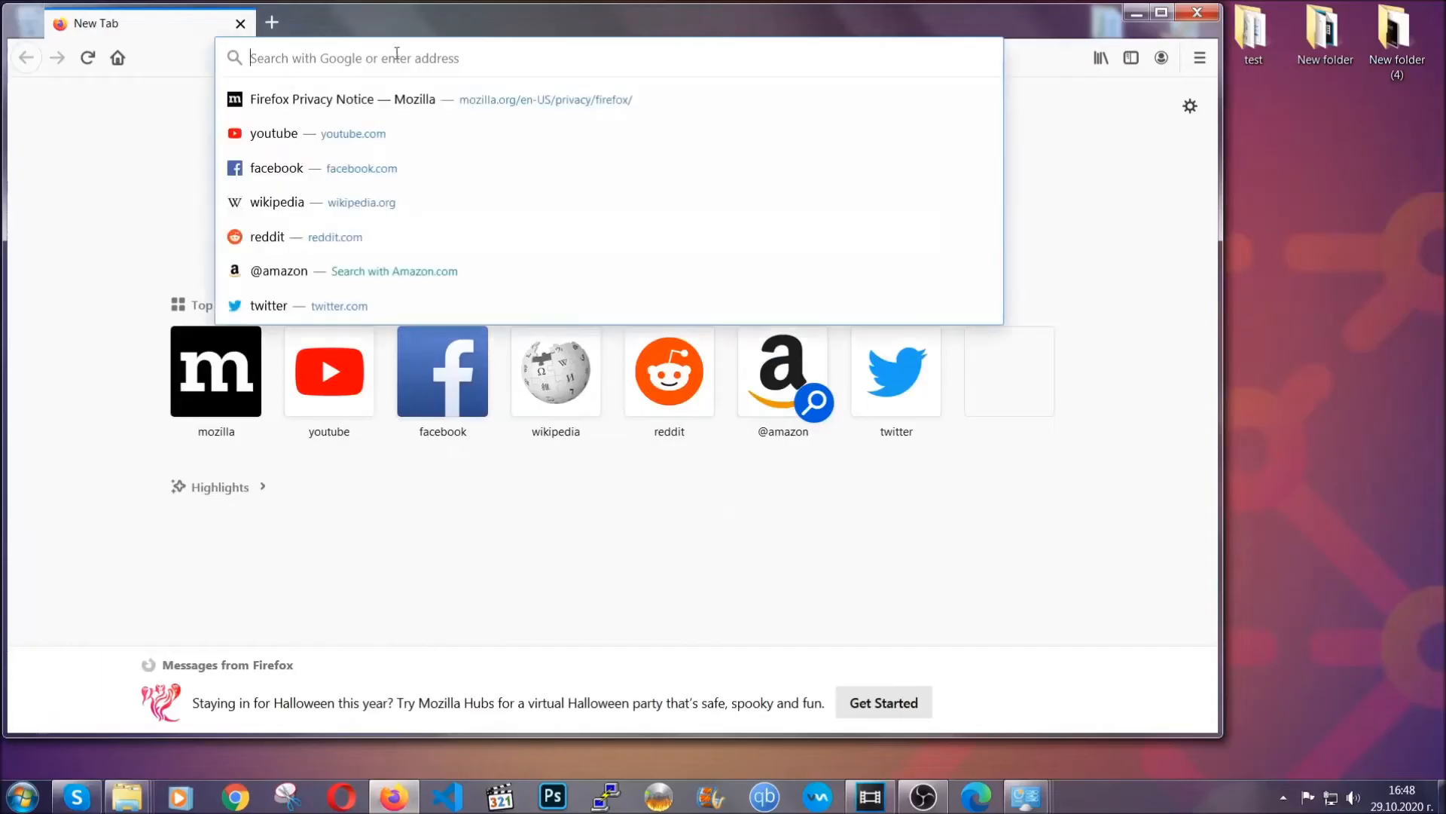
type("about:support")
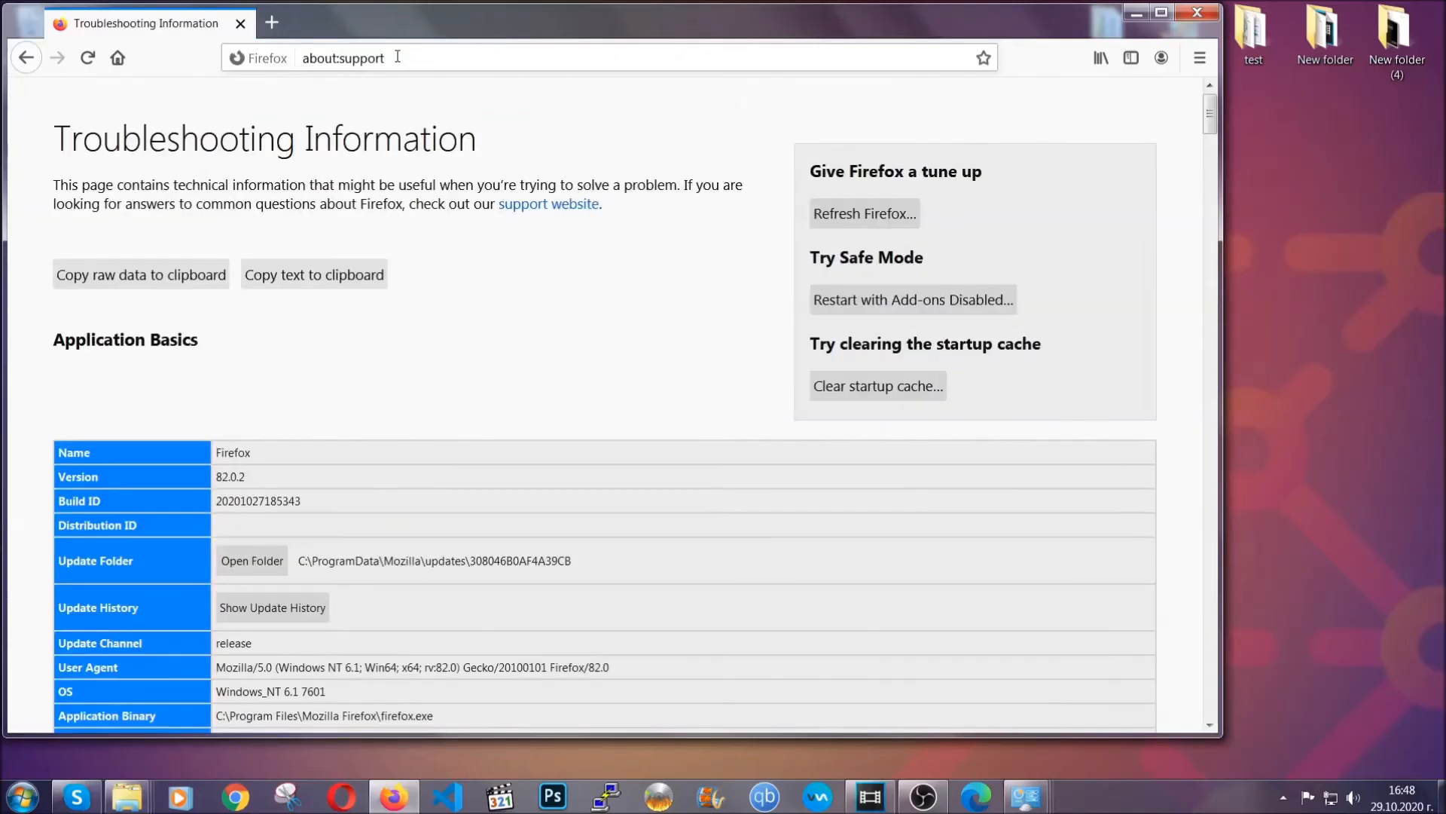
mouse_move(538, 311)
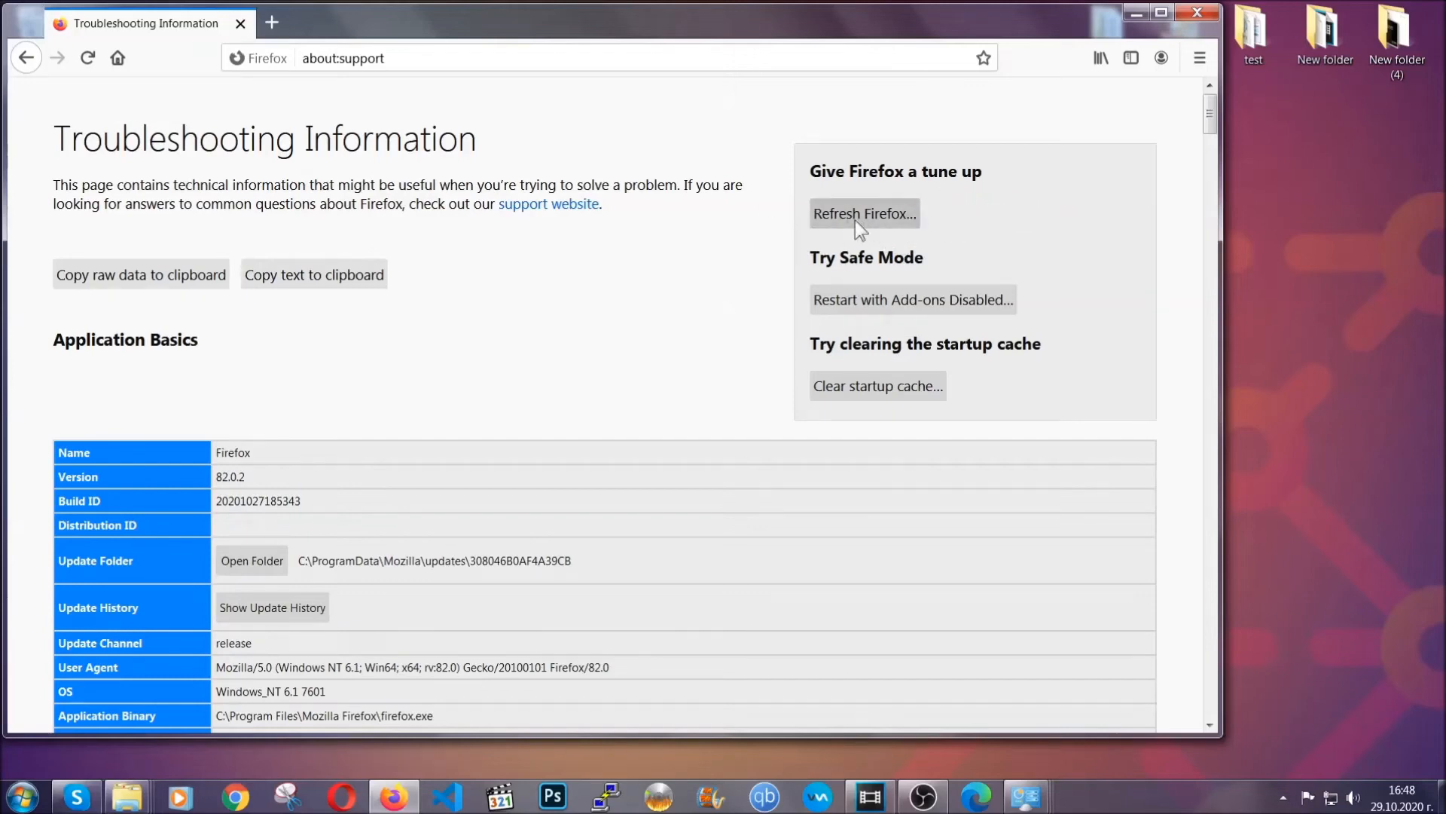
left_click(863, 213)
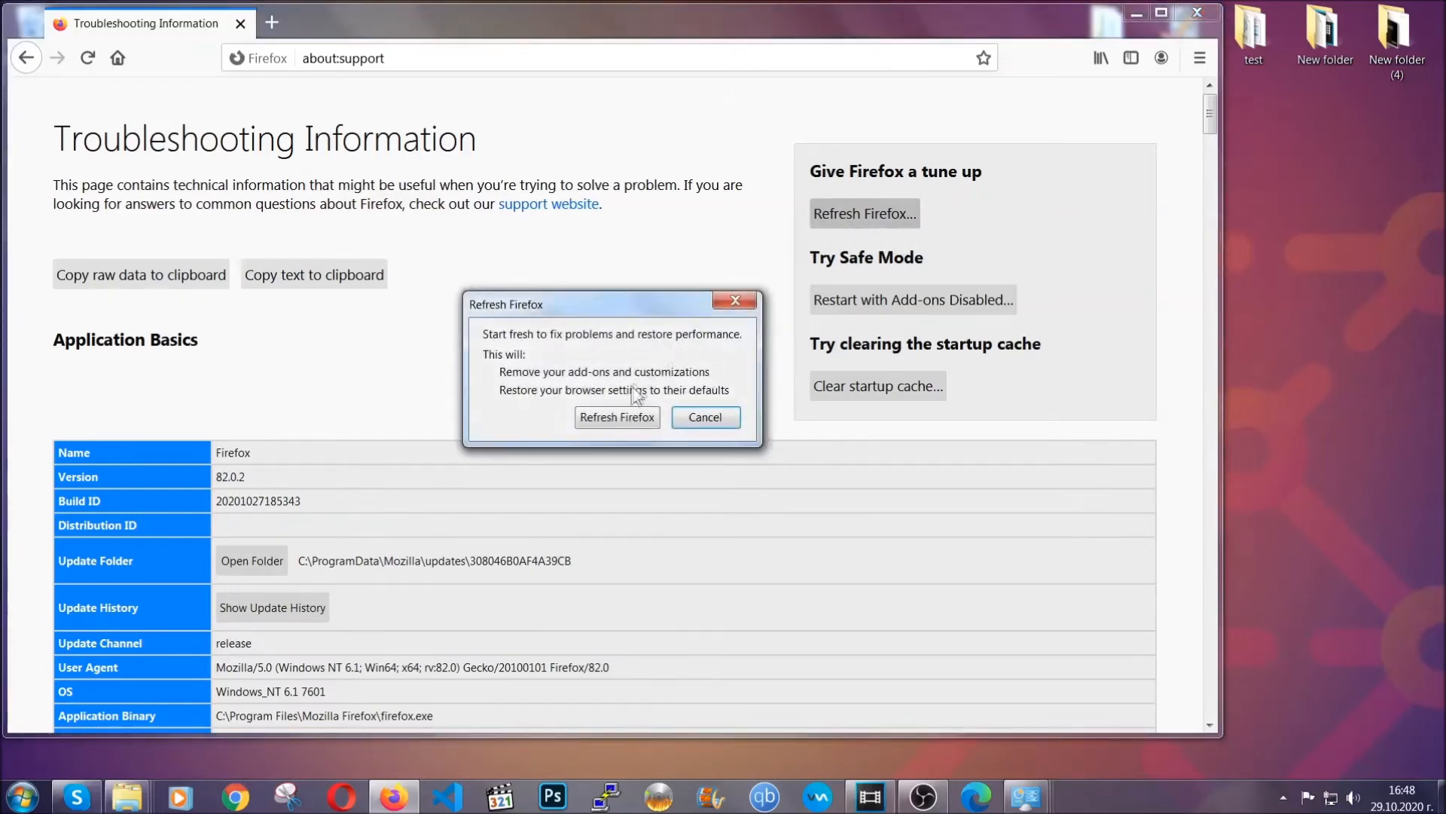
left_click(616, 417)
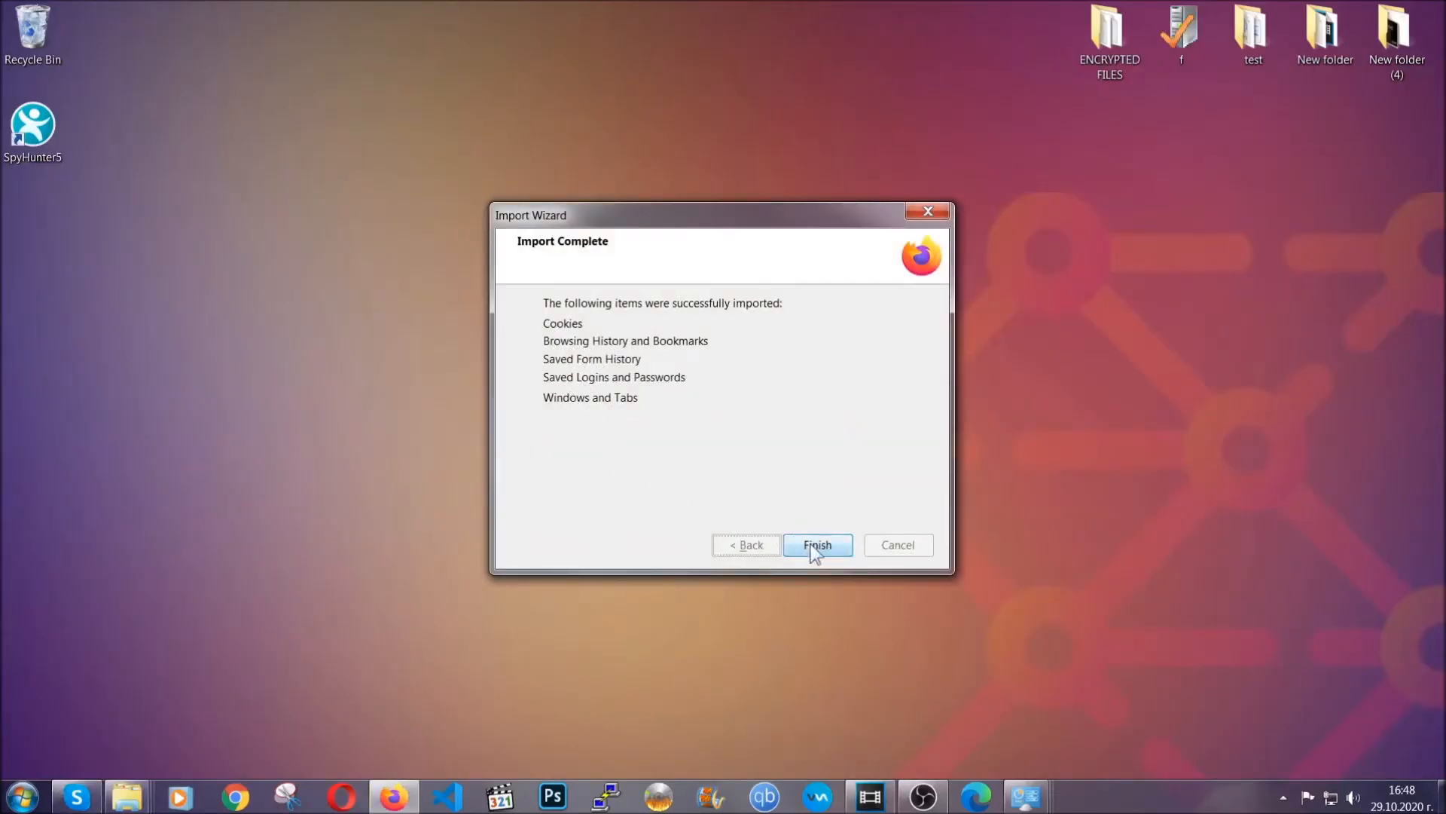
left_click(815, 544)
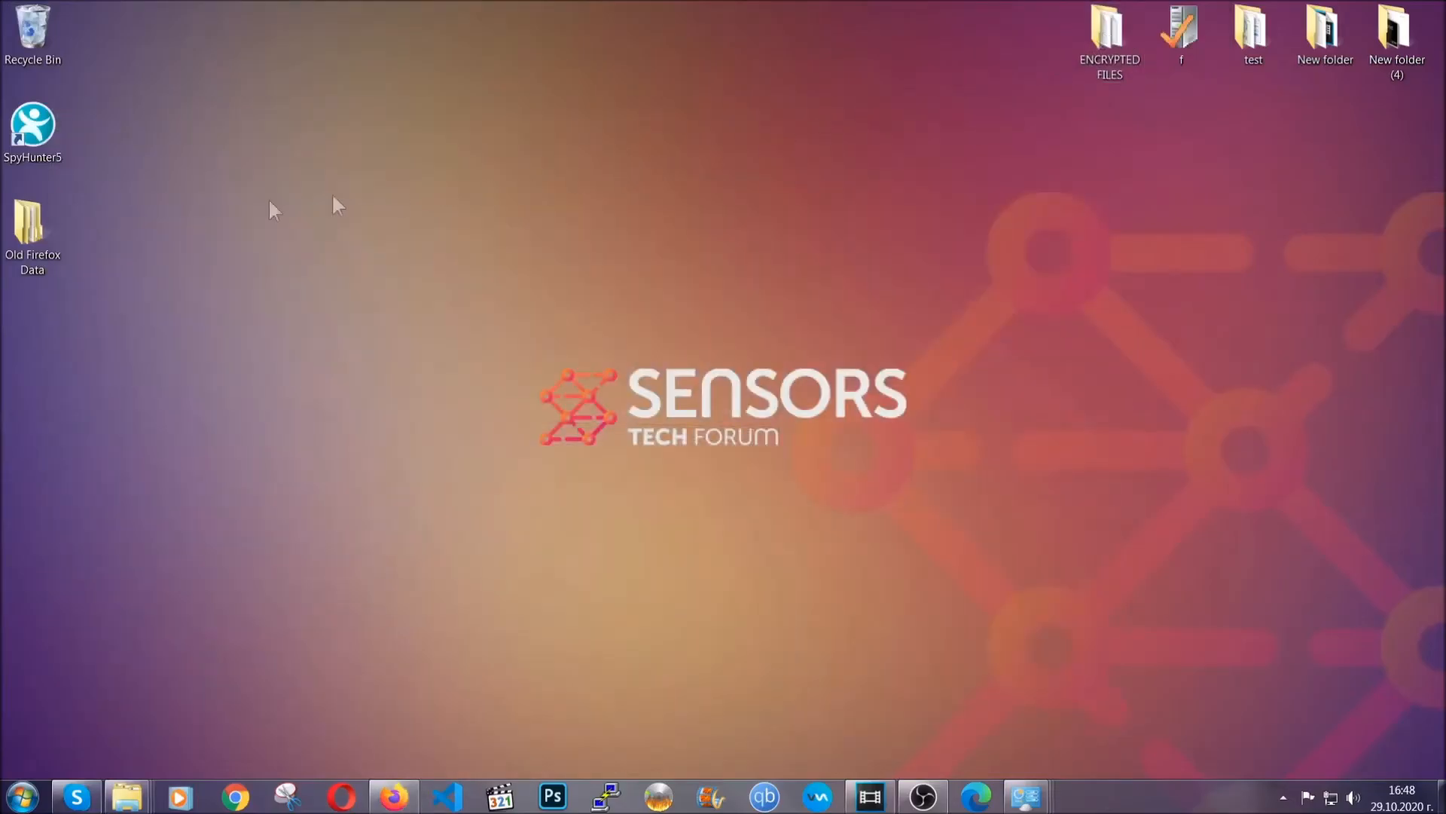
left_click(33, 231)
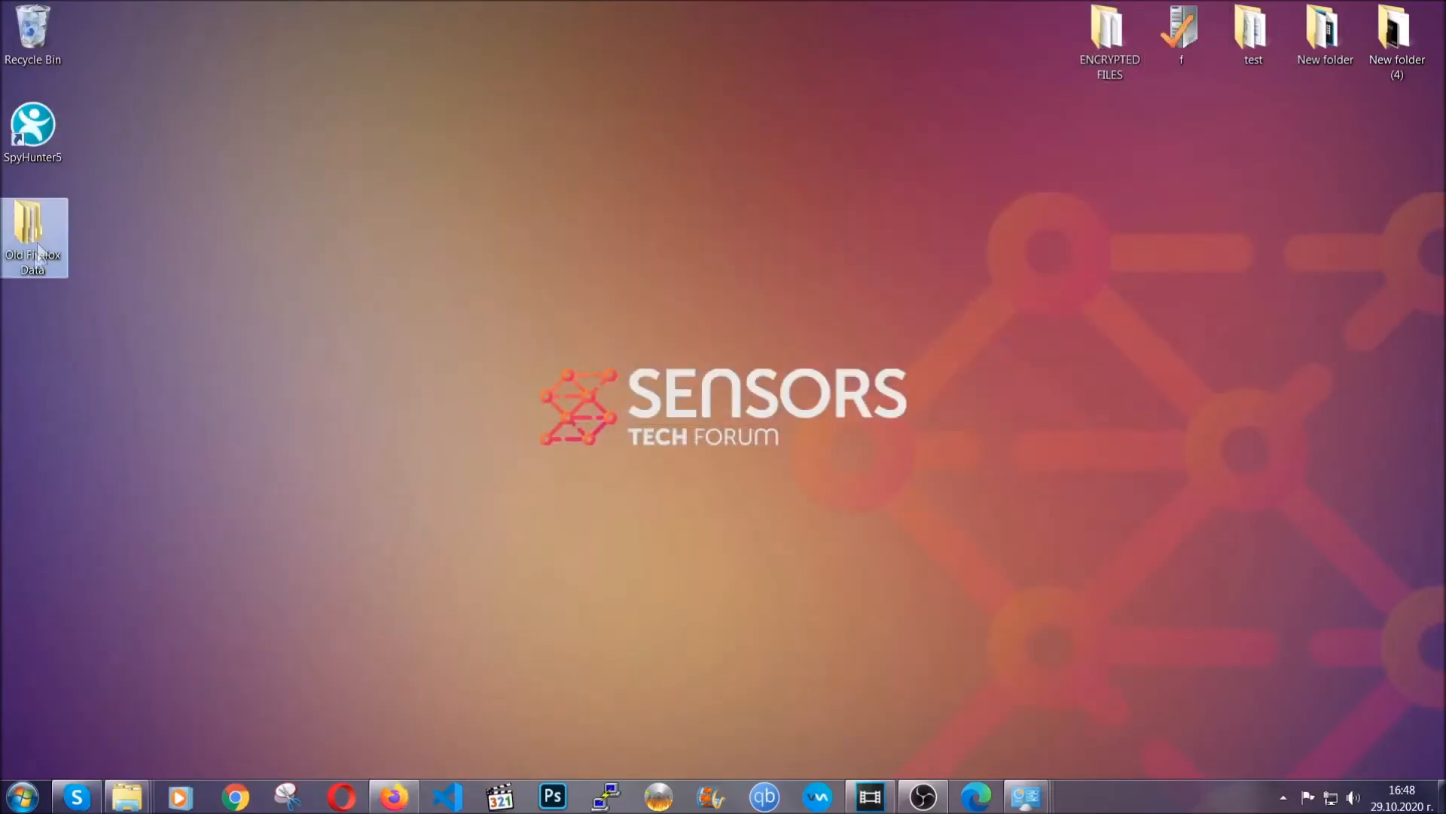
mouse_move(32, 231)
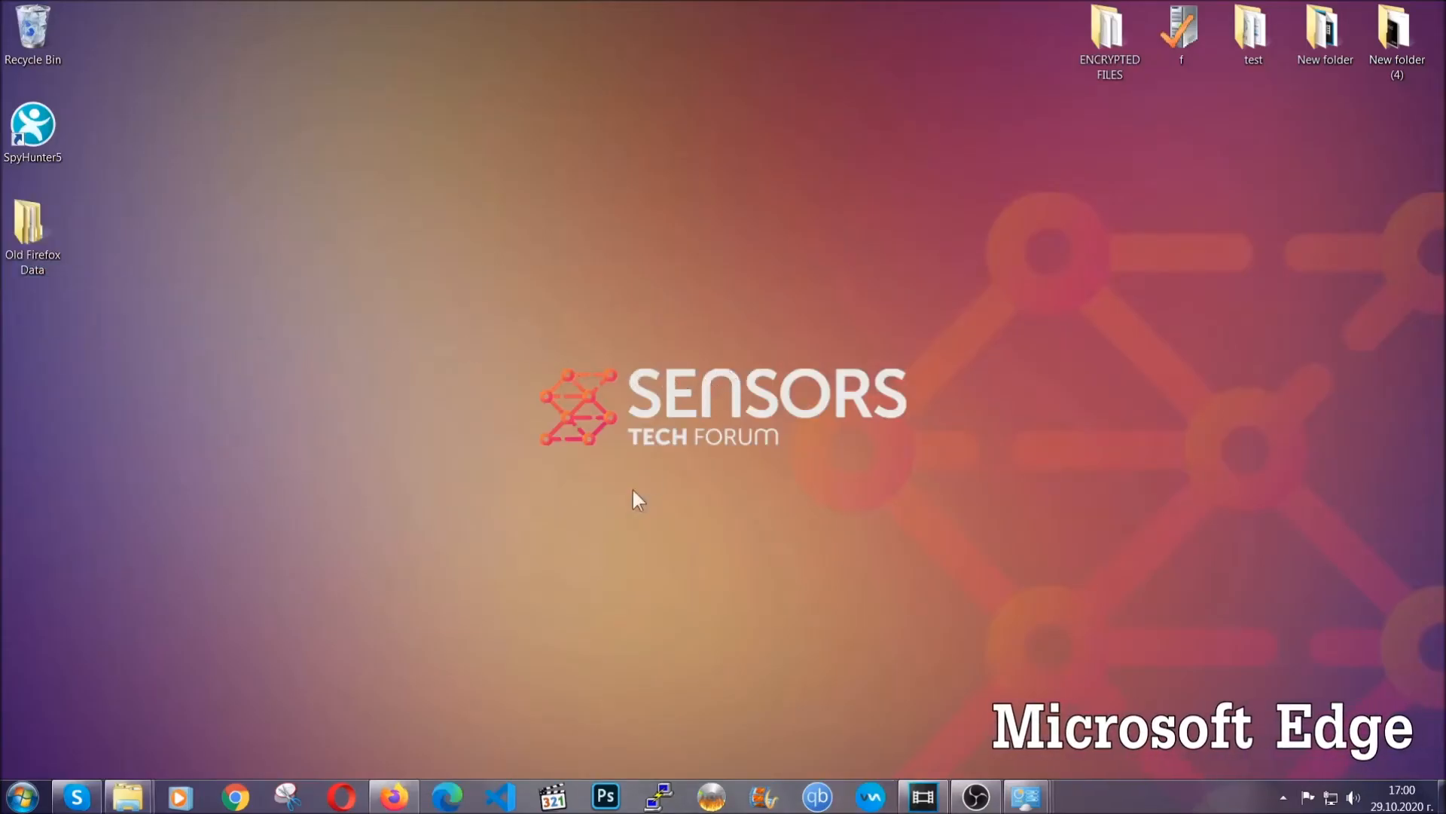
- Launch Edge, go to edge://settings, and clear all-time browsing data except passwords
left_click(447, 796)
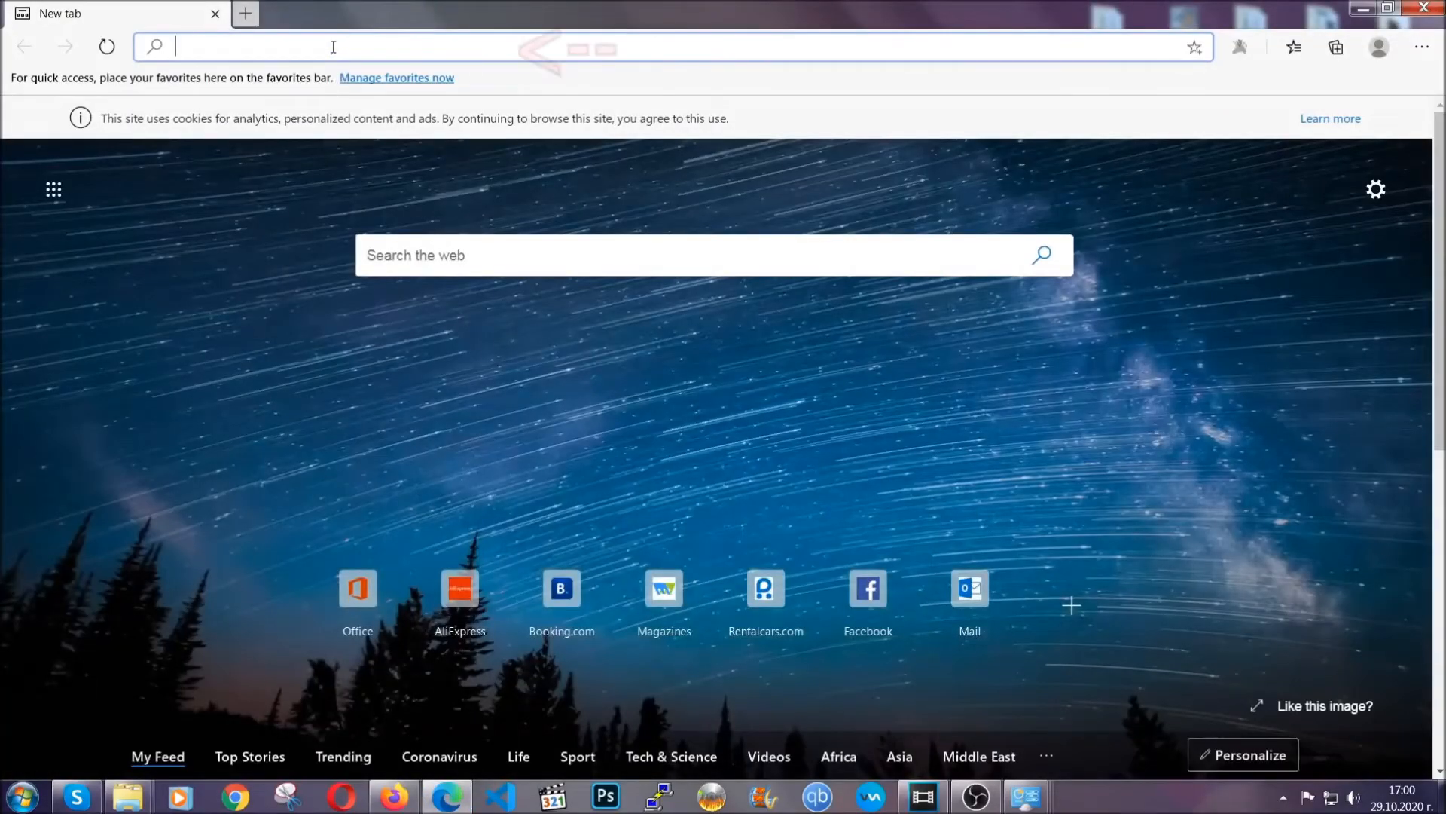
type("edge://version")
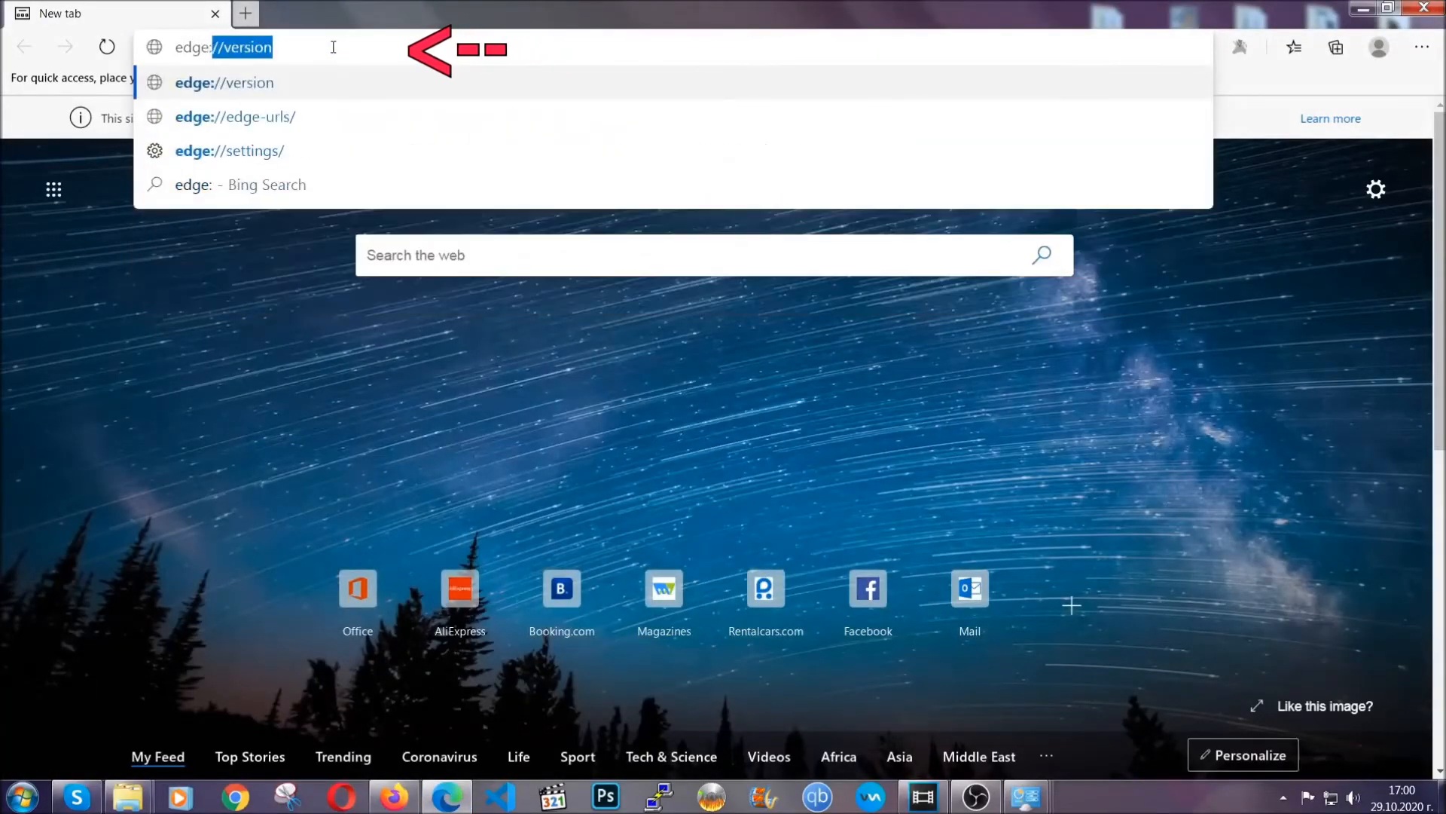
type("edge://settings/clearBrowserData")
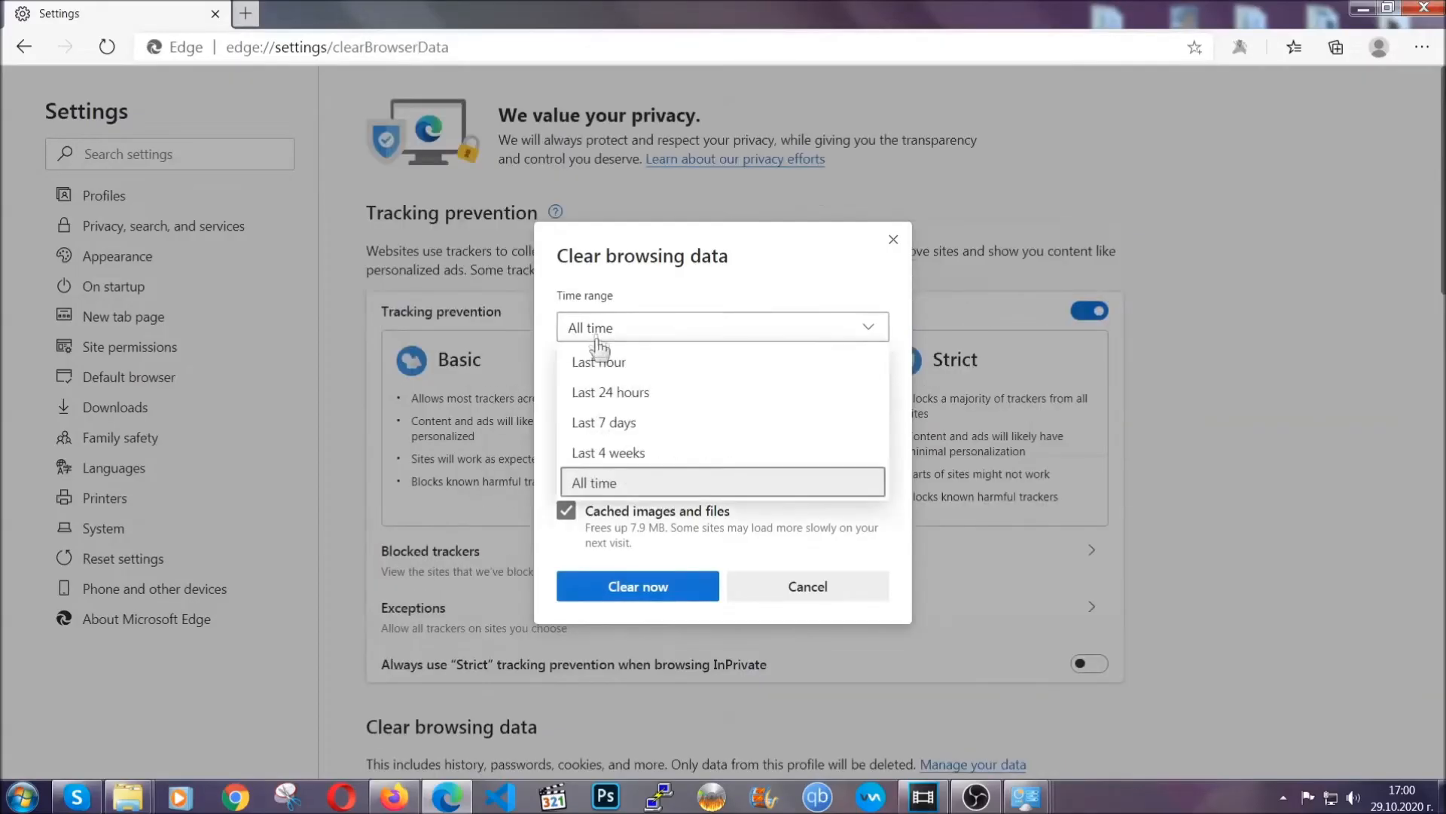
left_click(722, 482)
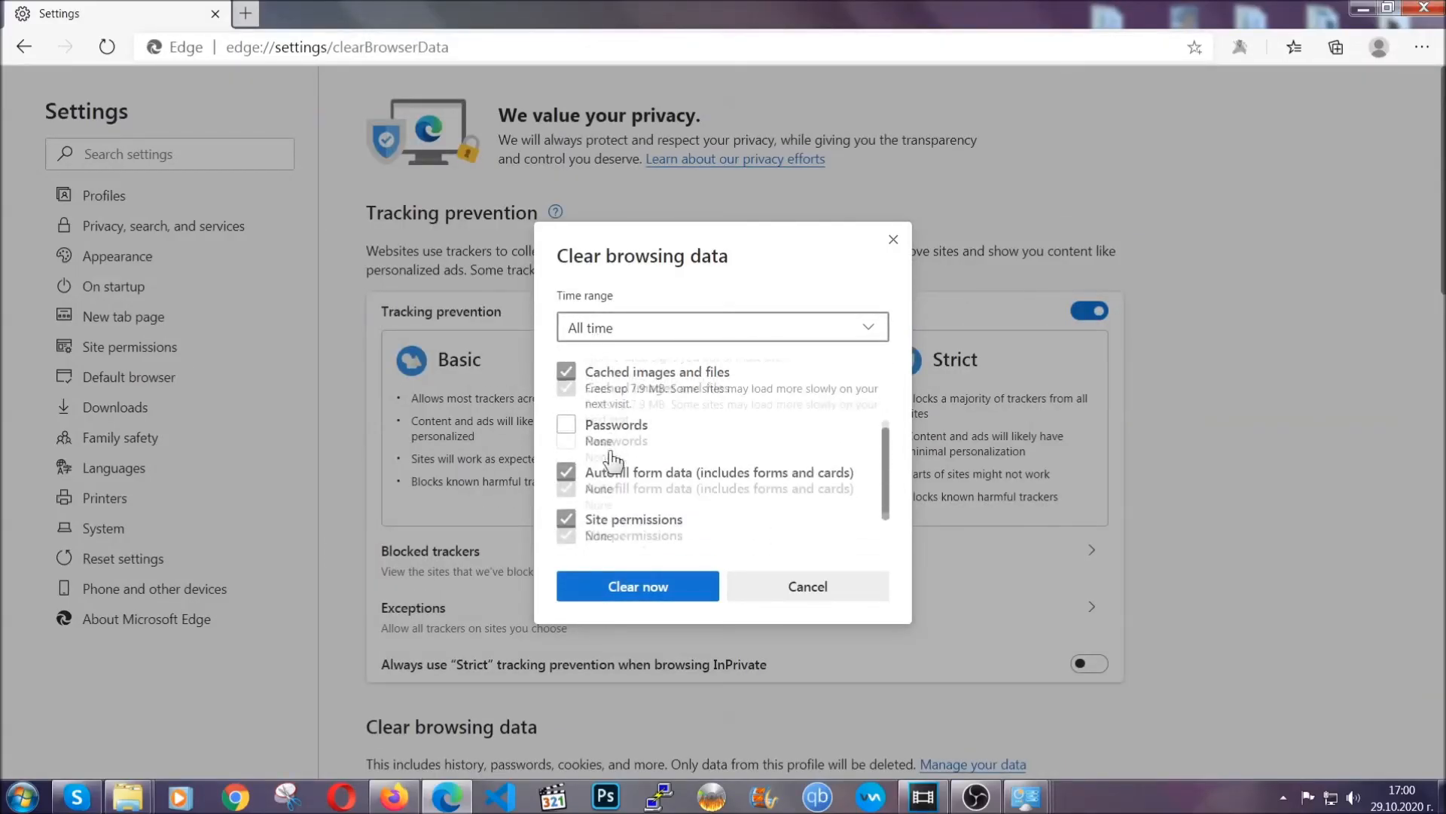
scroll("down", 3)
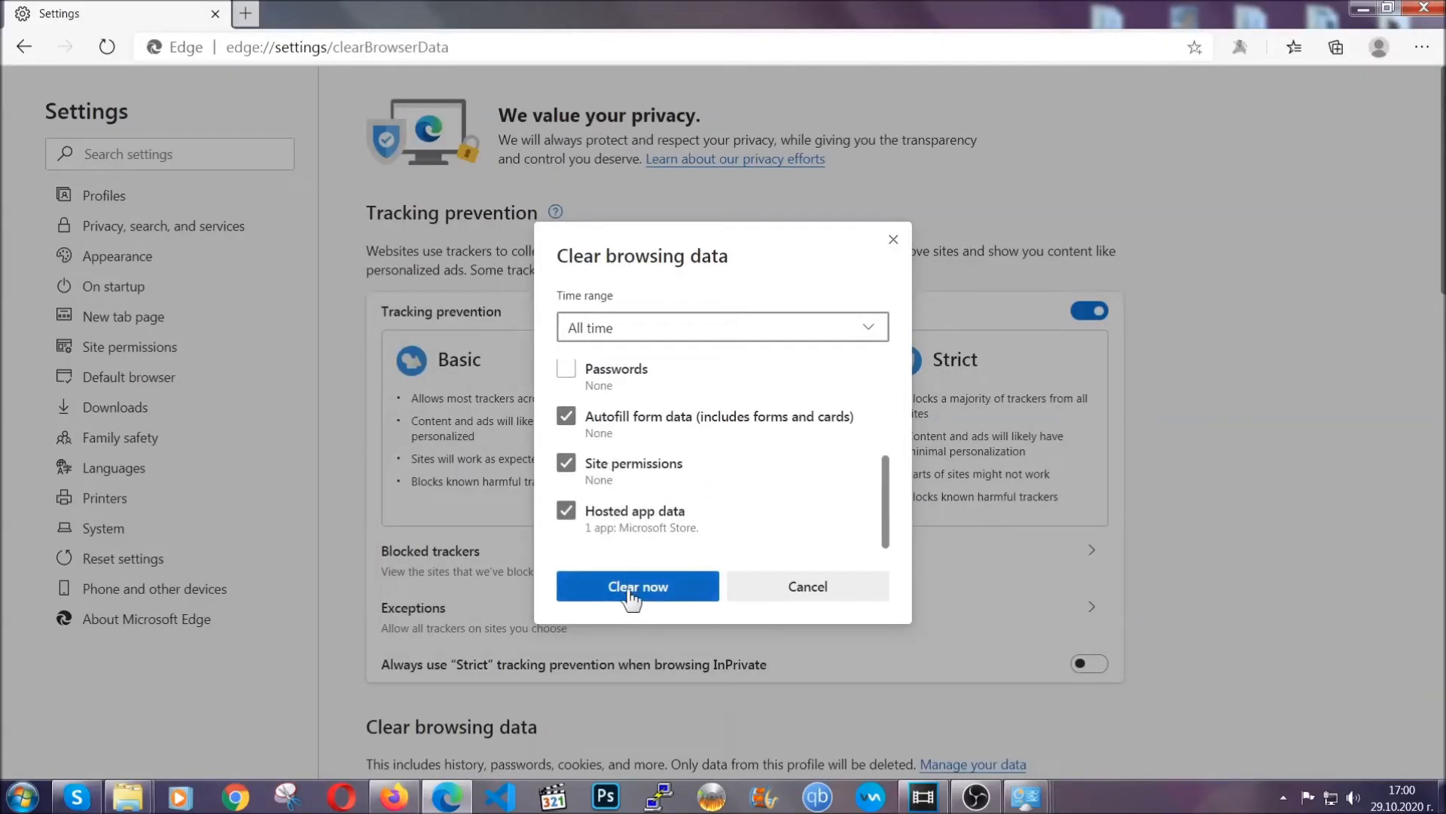
left_click(637, 586)
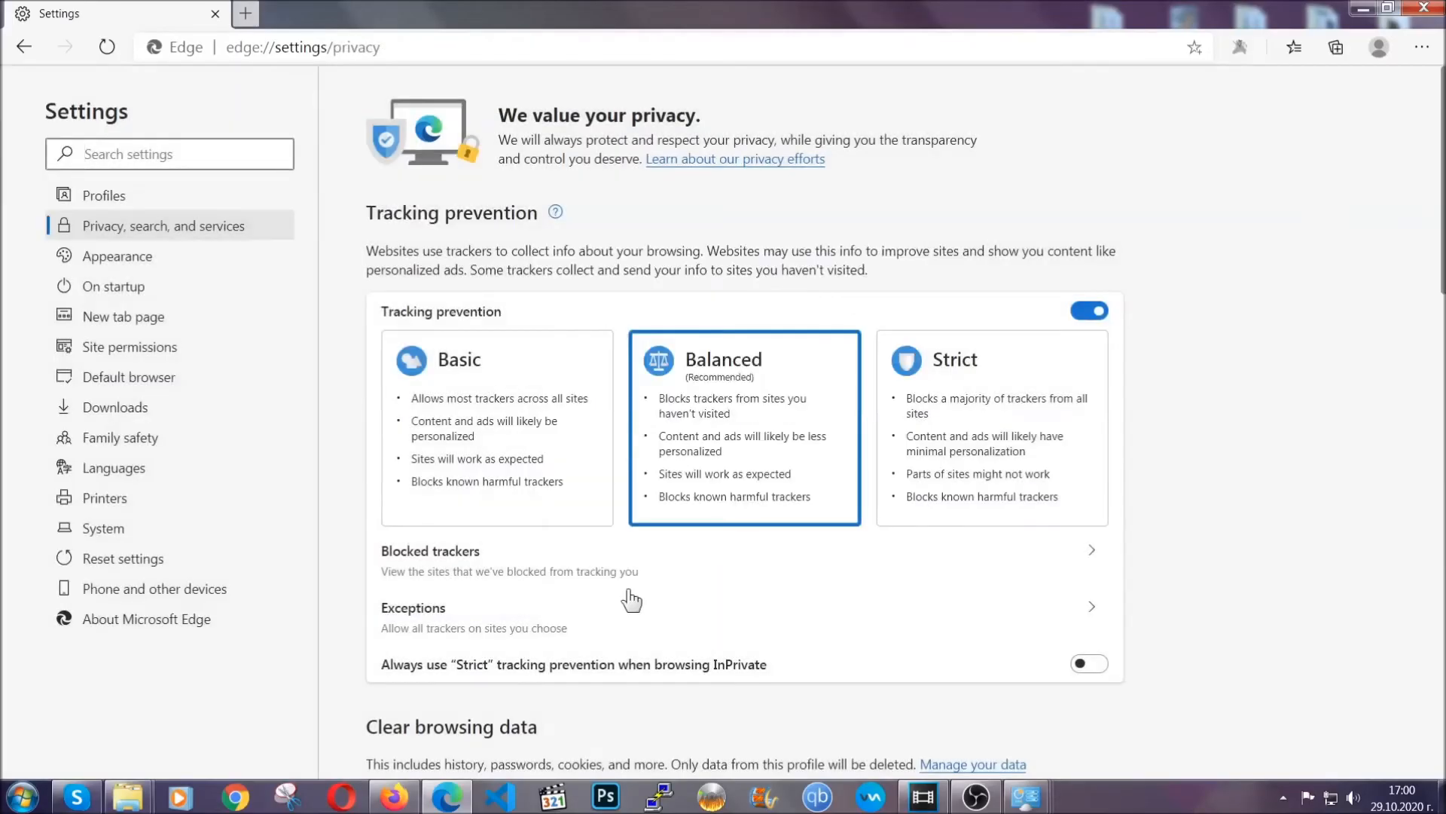
mouse_move(1425, 47)
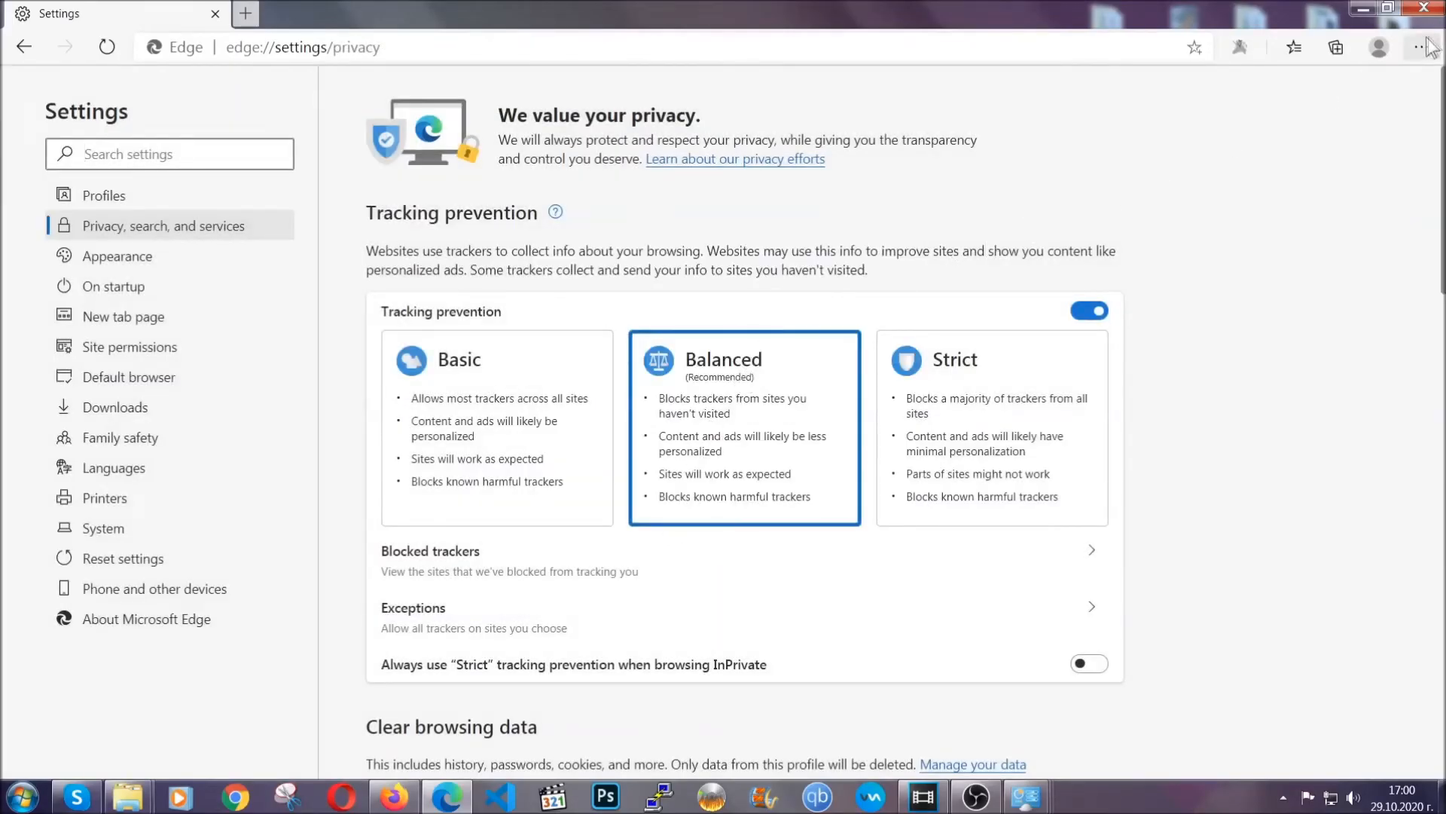
- Remove Edge's only installed extension and close the browser
left_click(1422, 46)
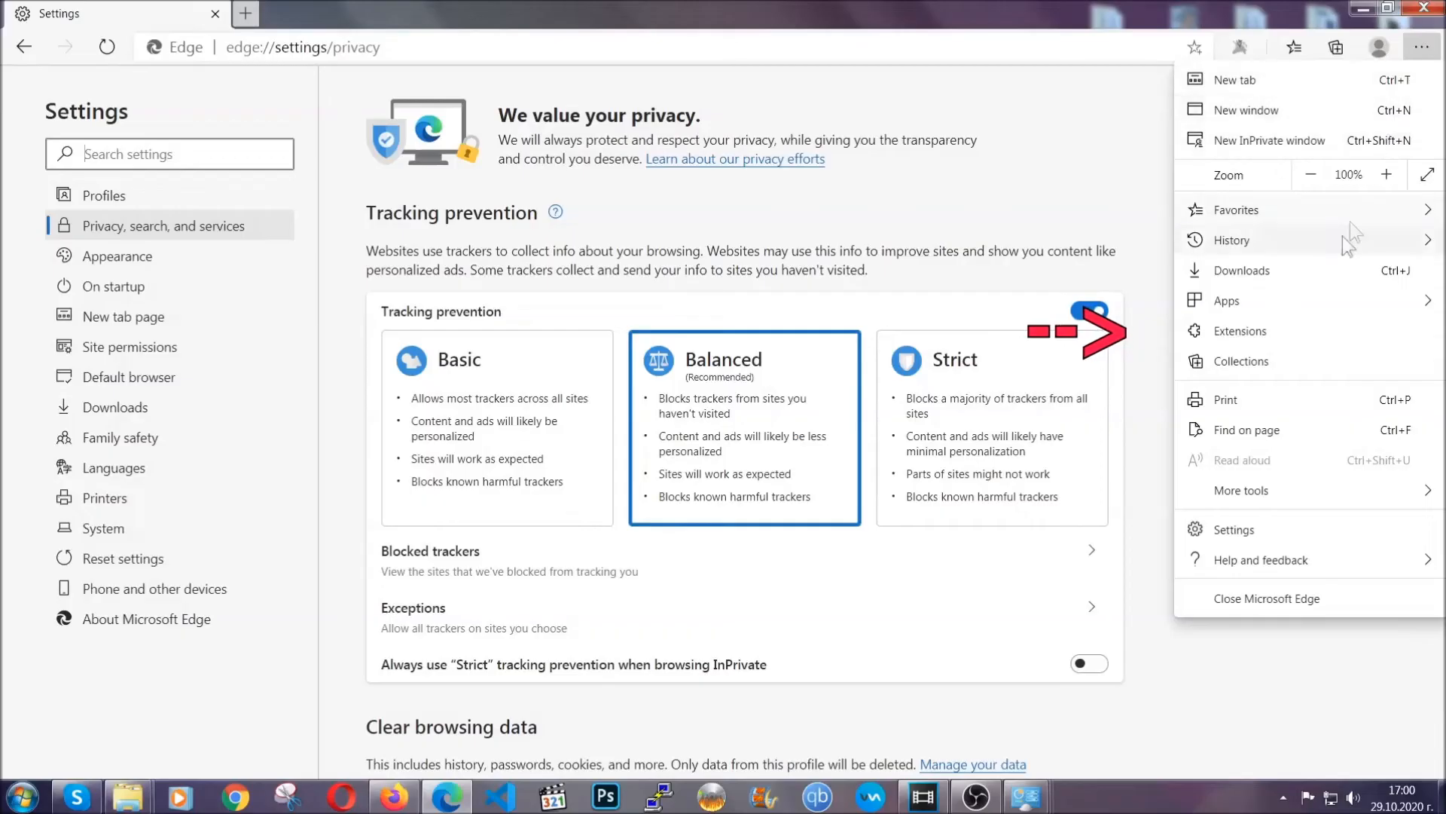
left_click(1240, 330)
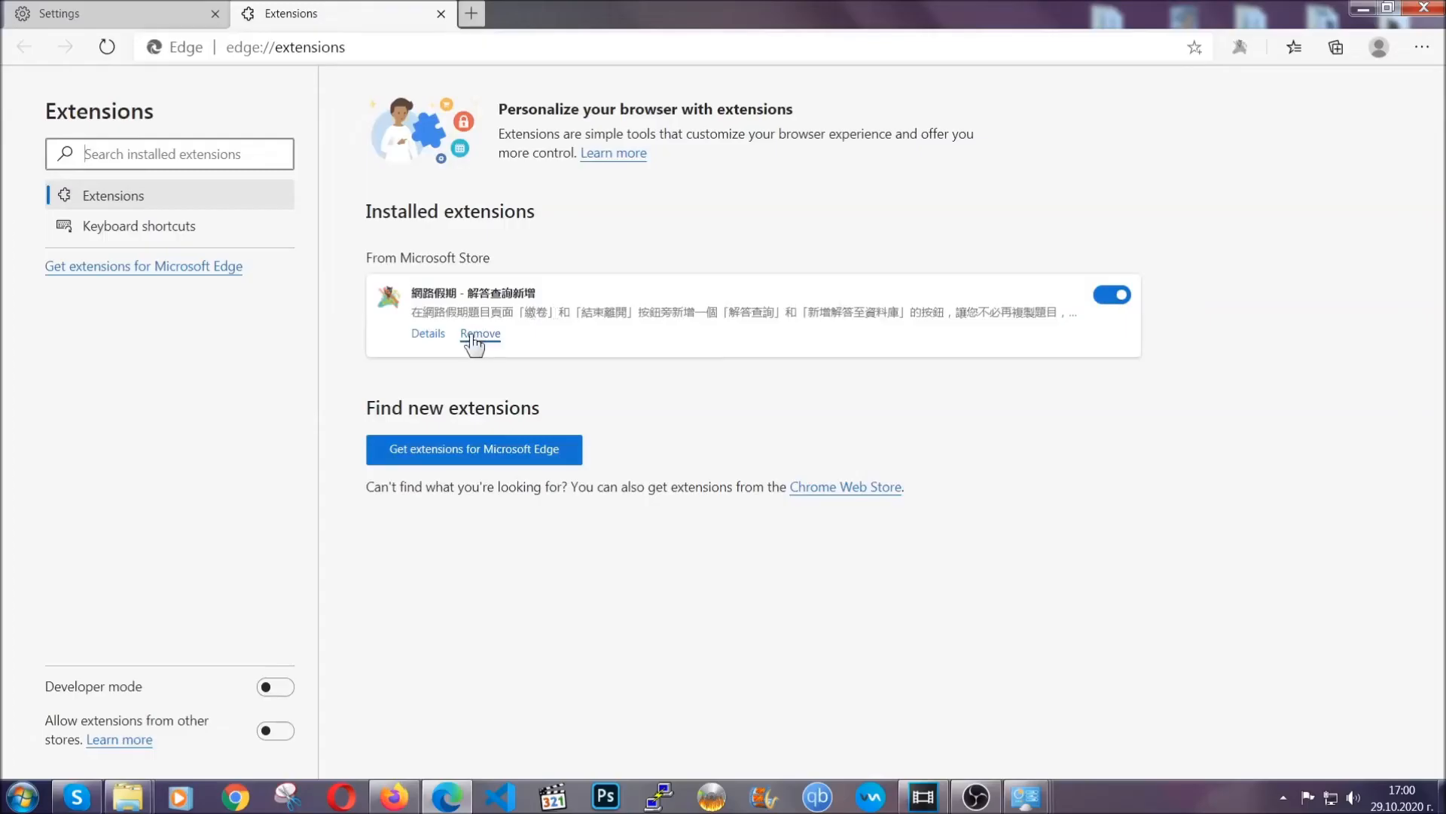
left_click(480, 333)
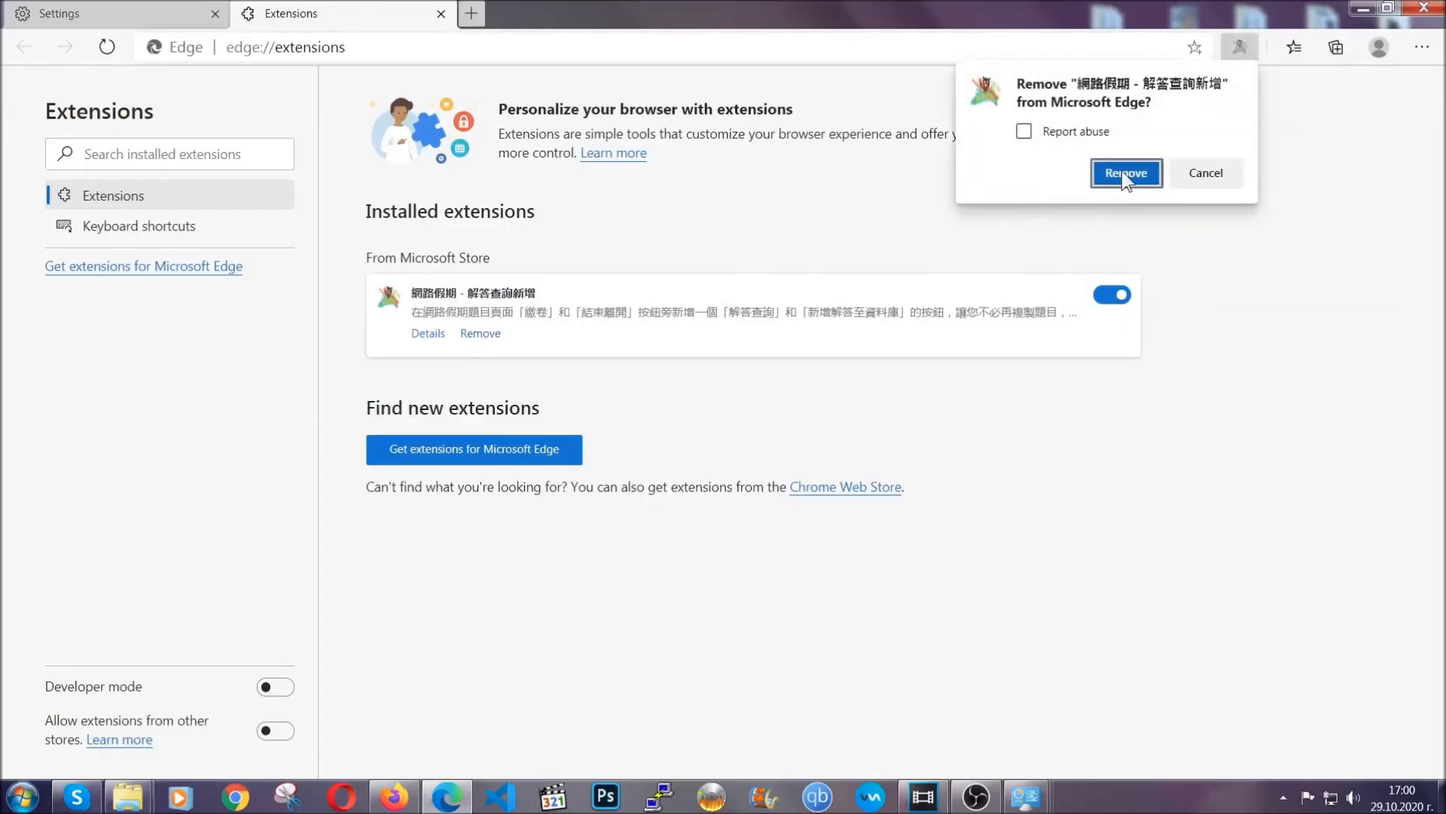
left_click(1126, 173)
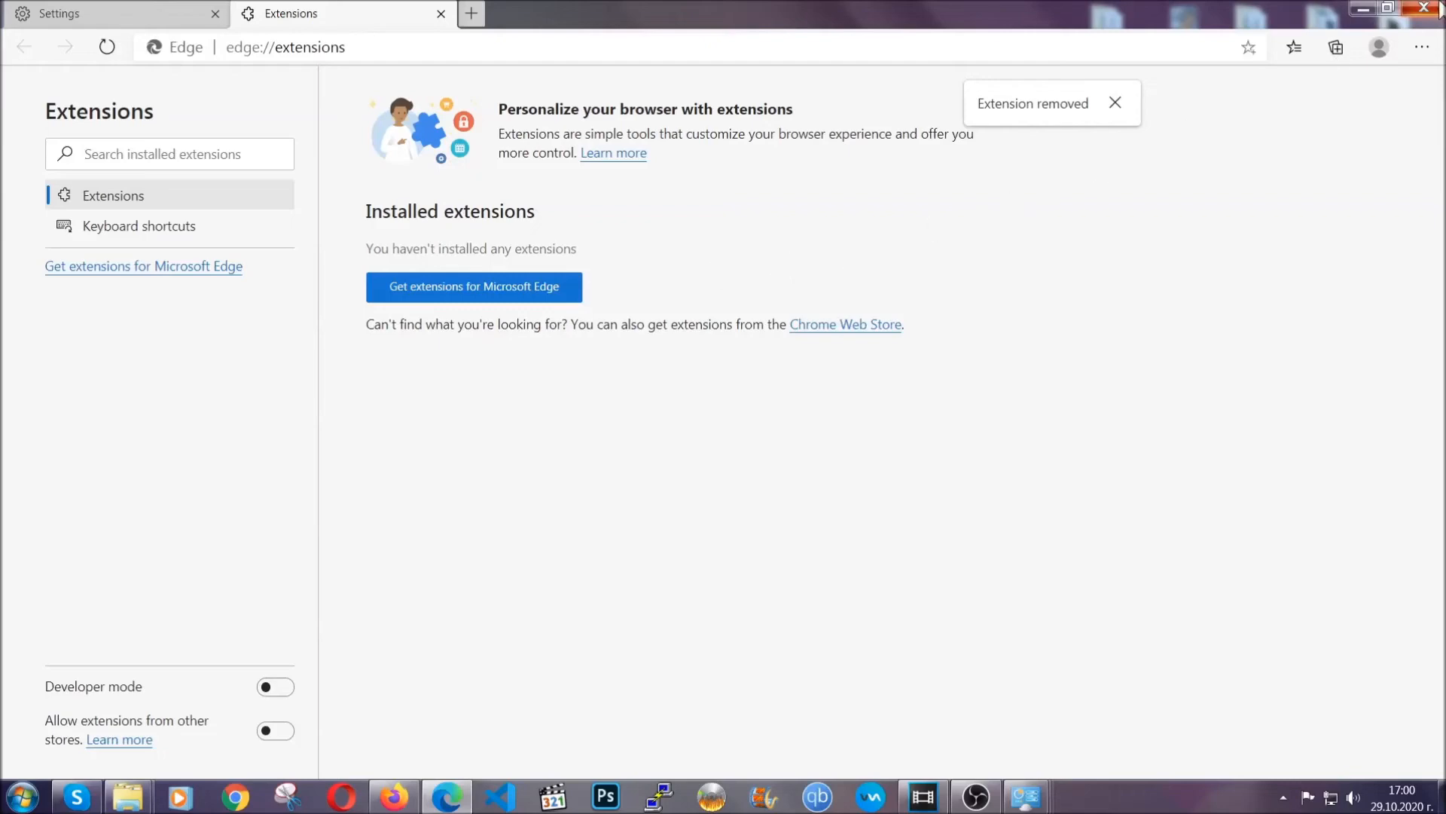
left_click(1429, 8)
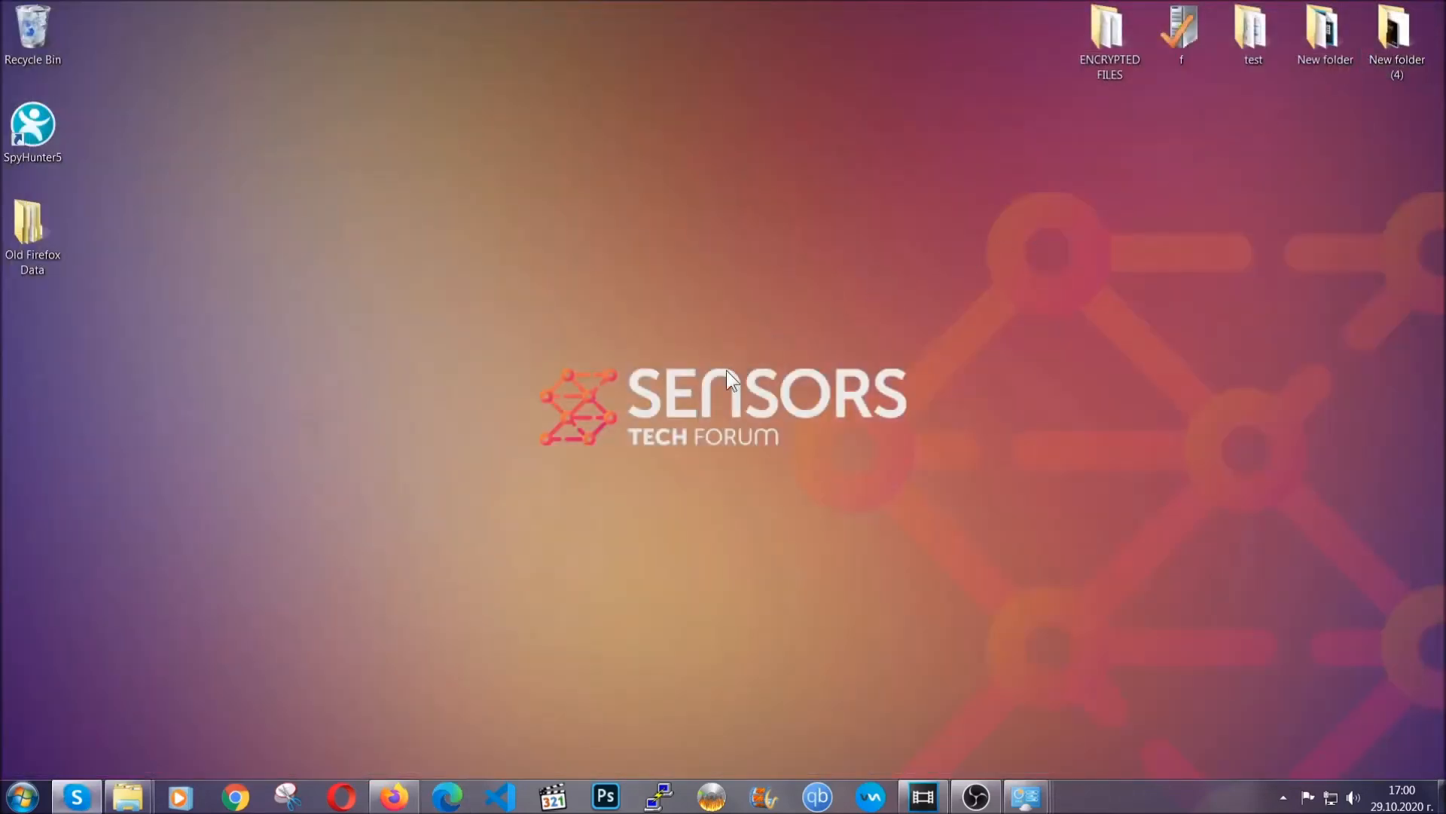
mouse_move(341, 795)
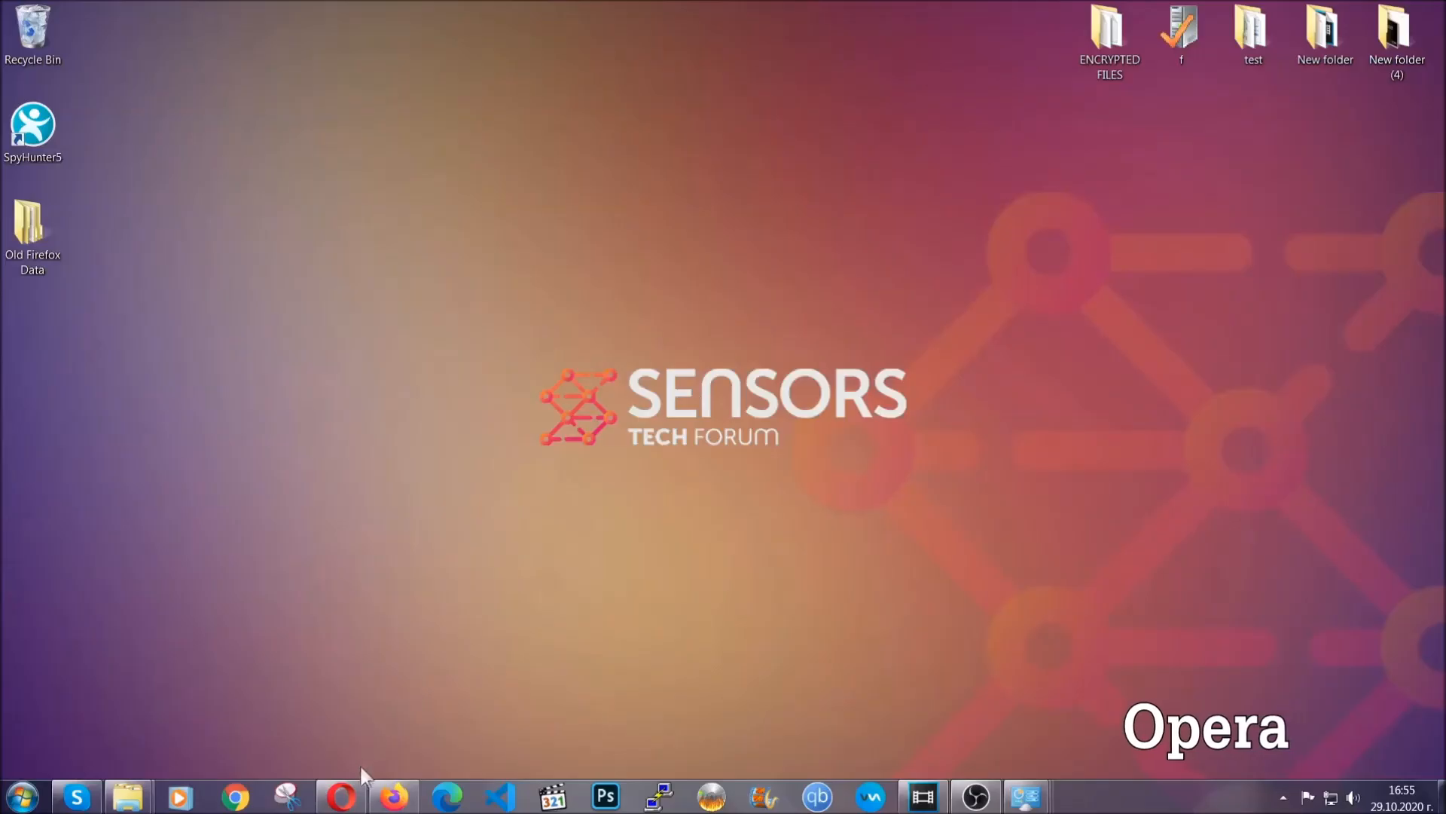
- Launch Opera and go to opera://settings/clearBrowserData
left_click(340, 796)
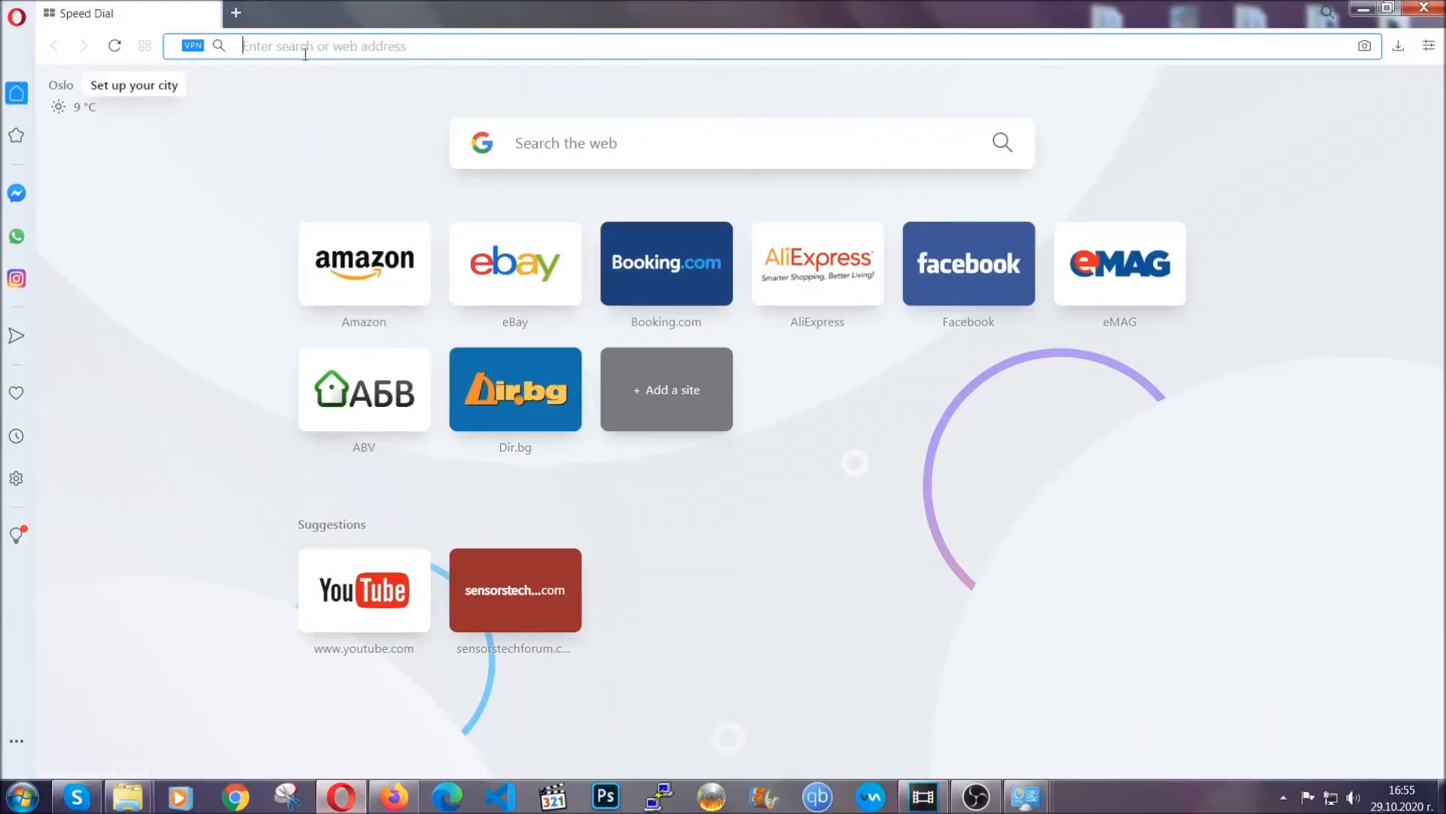
type("opera://settings/c")
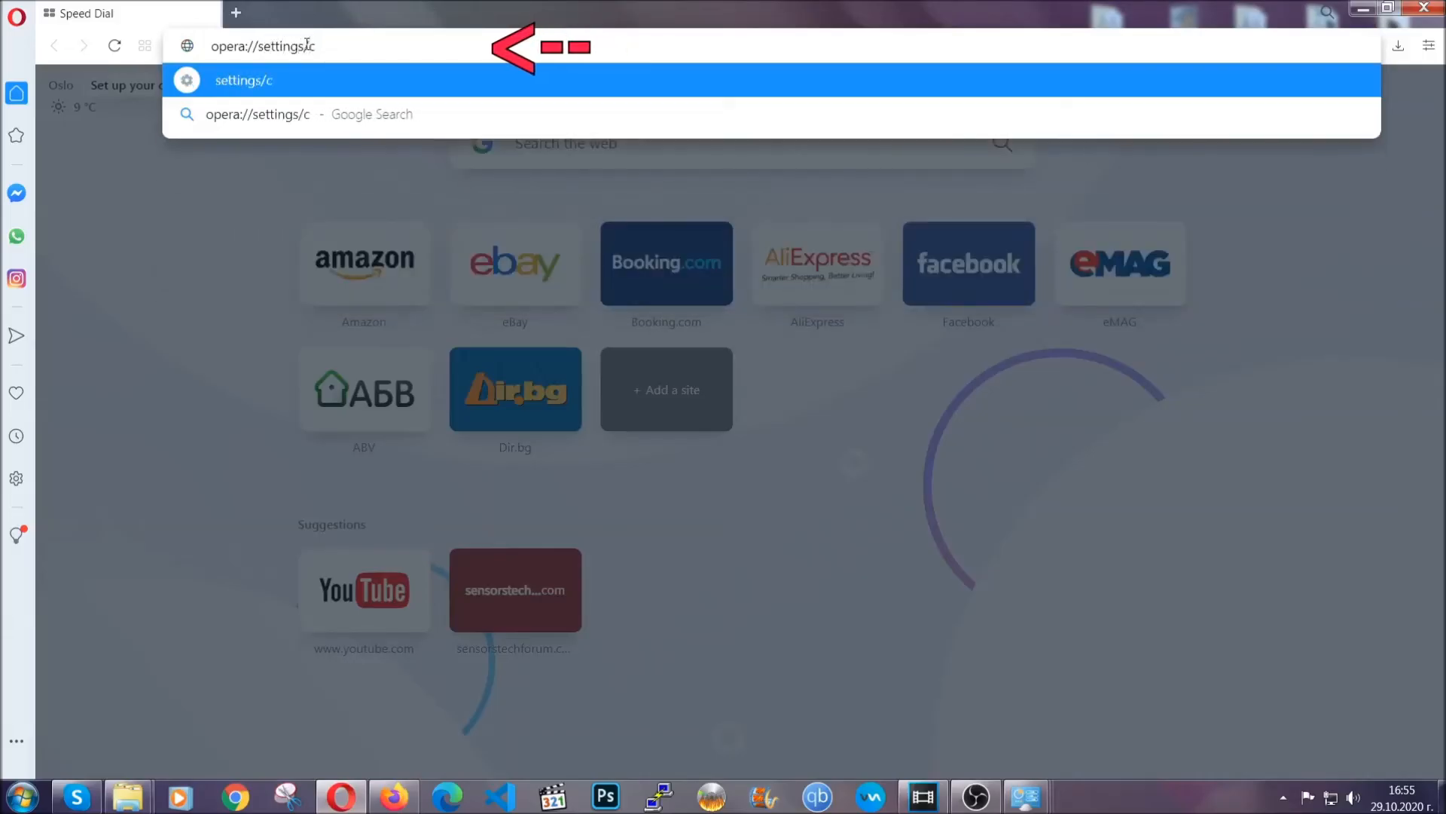
type("learBr")
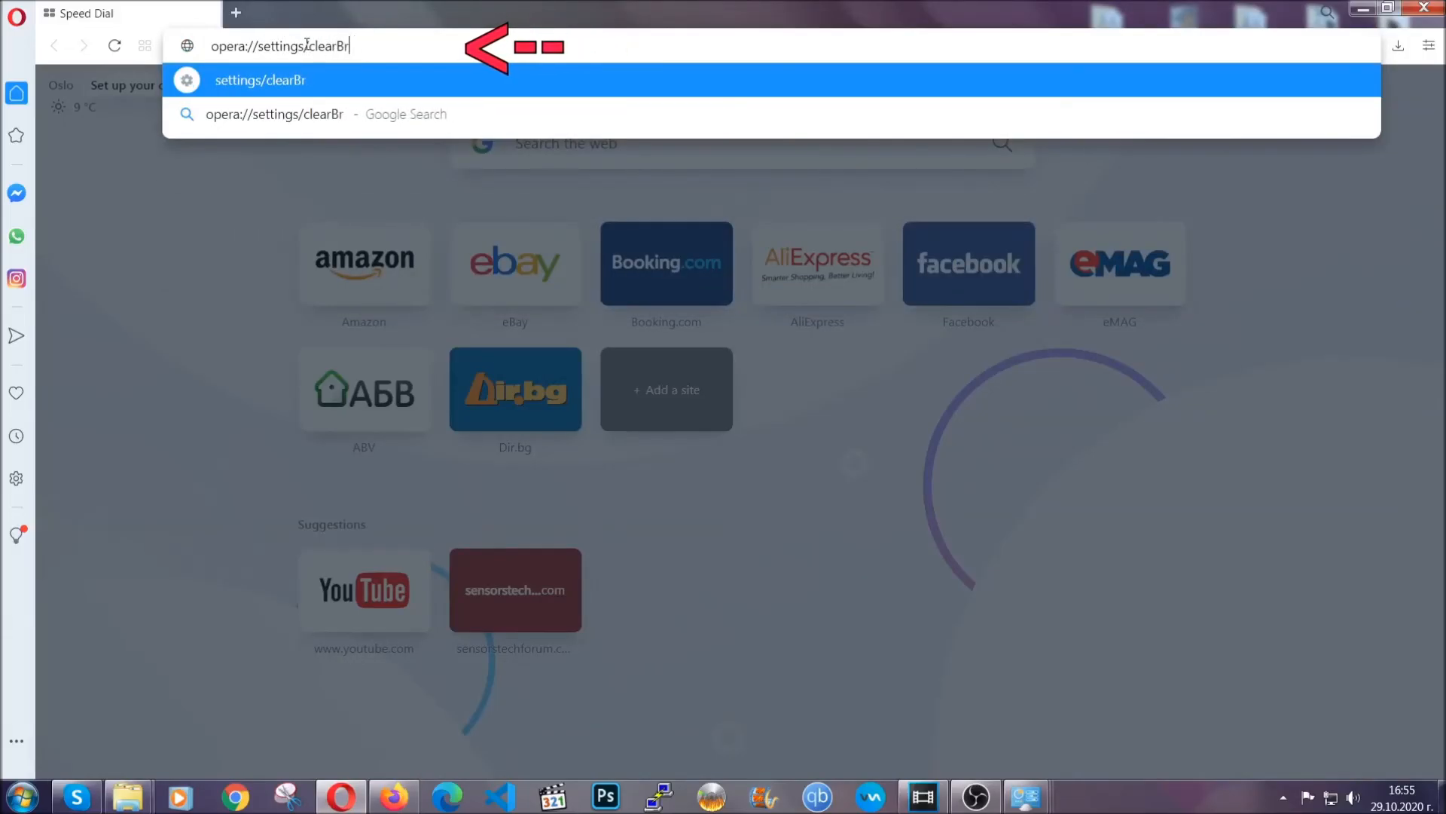
type("owserData")
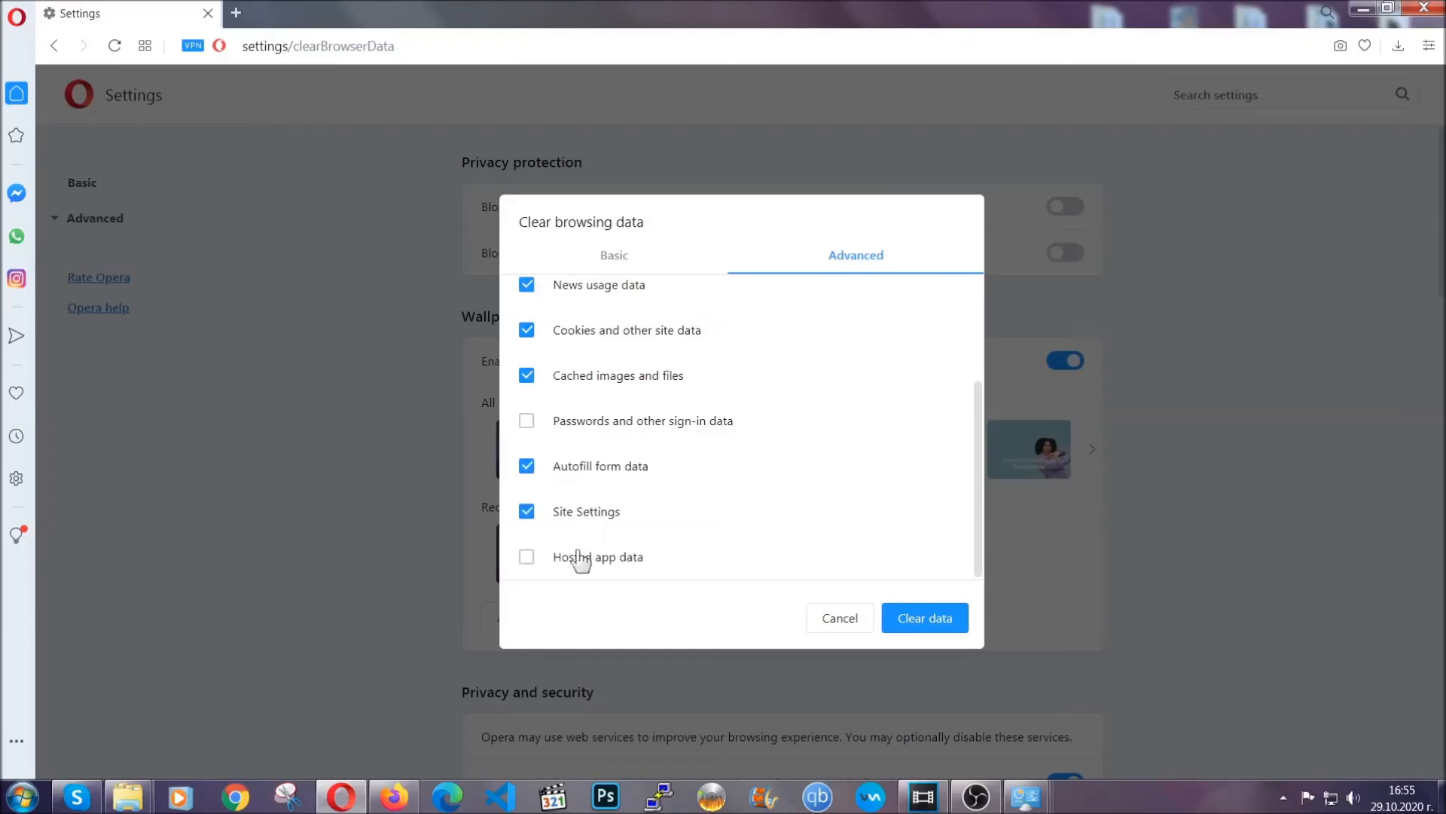
- Add hosted app data and clear the browsing data, leaving passwords unticked
left_click(526, 556)
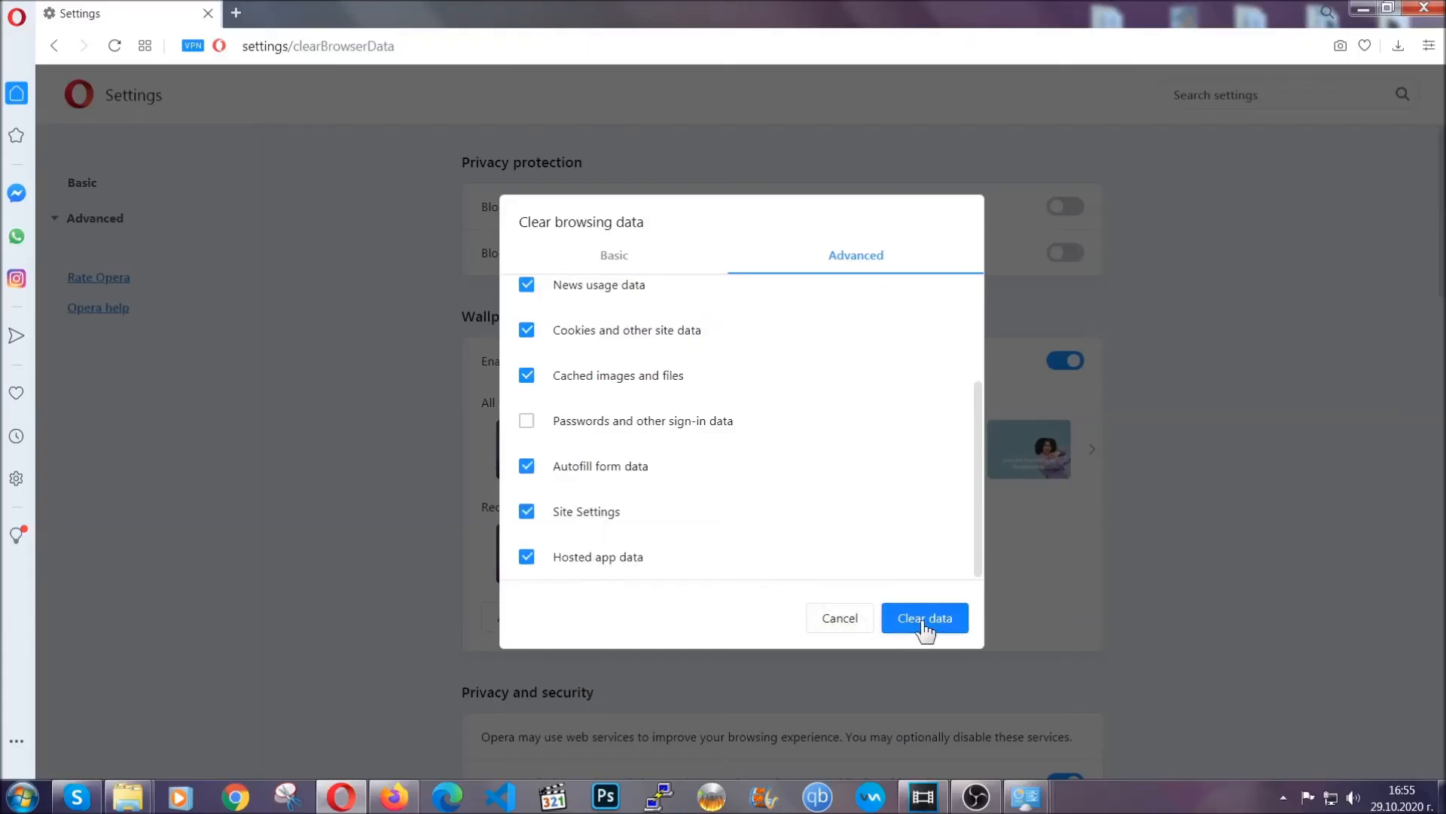
left_click(923, 617)
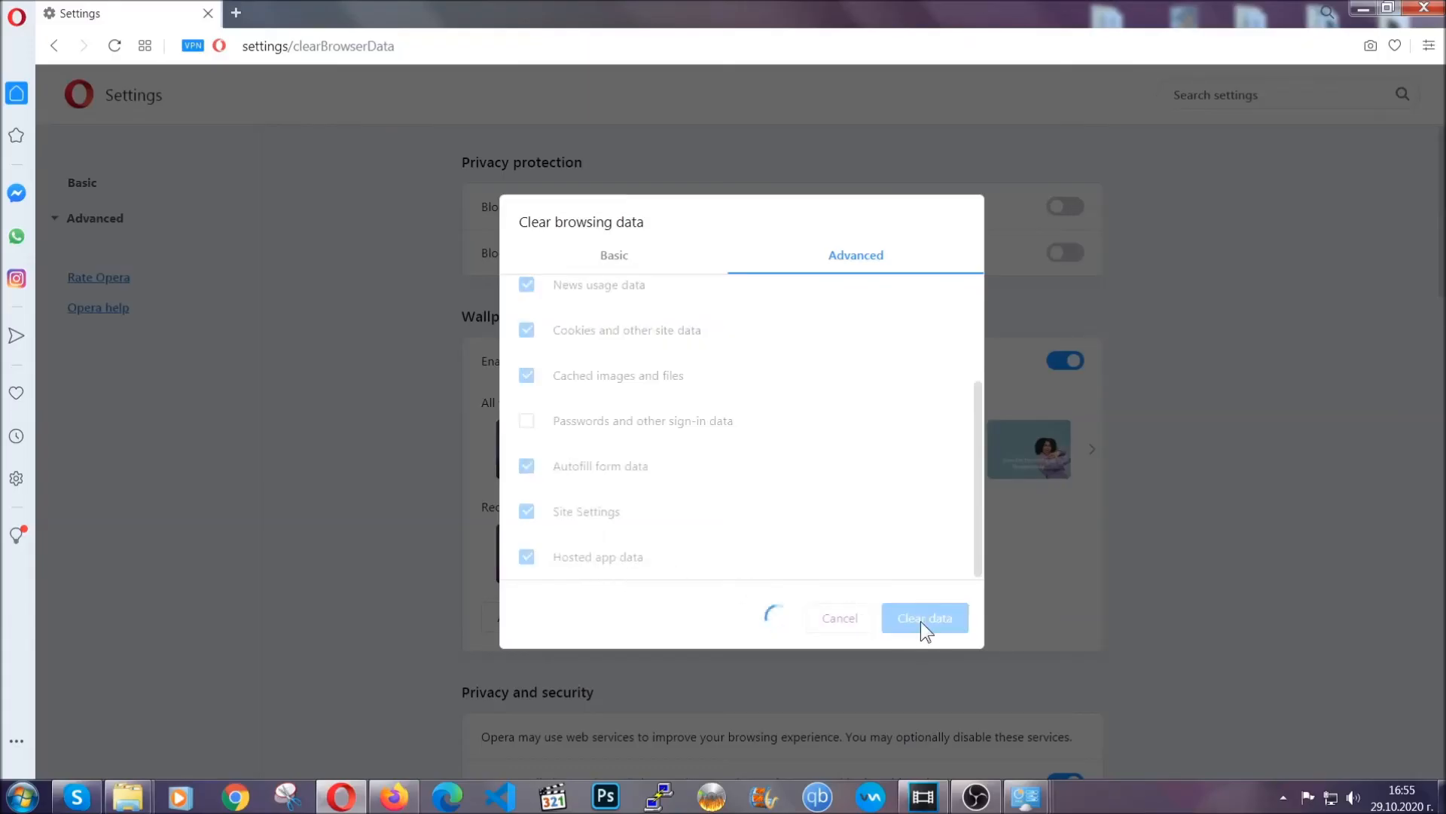
left_click(924, 617)
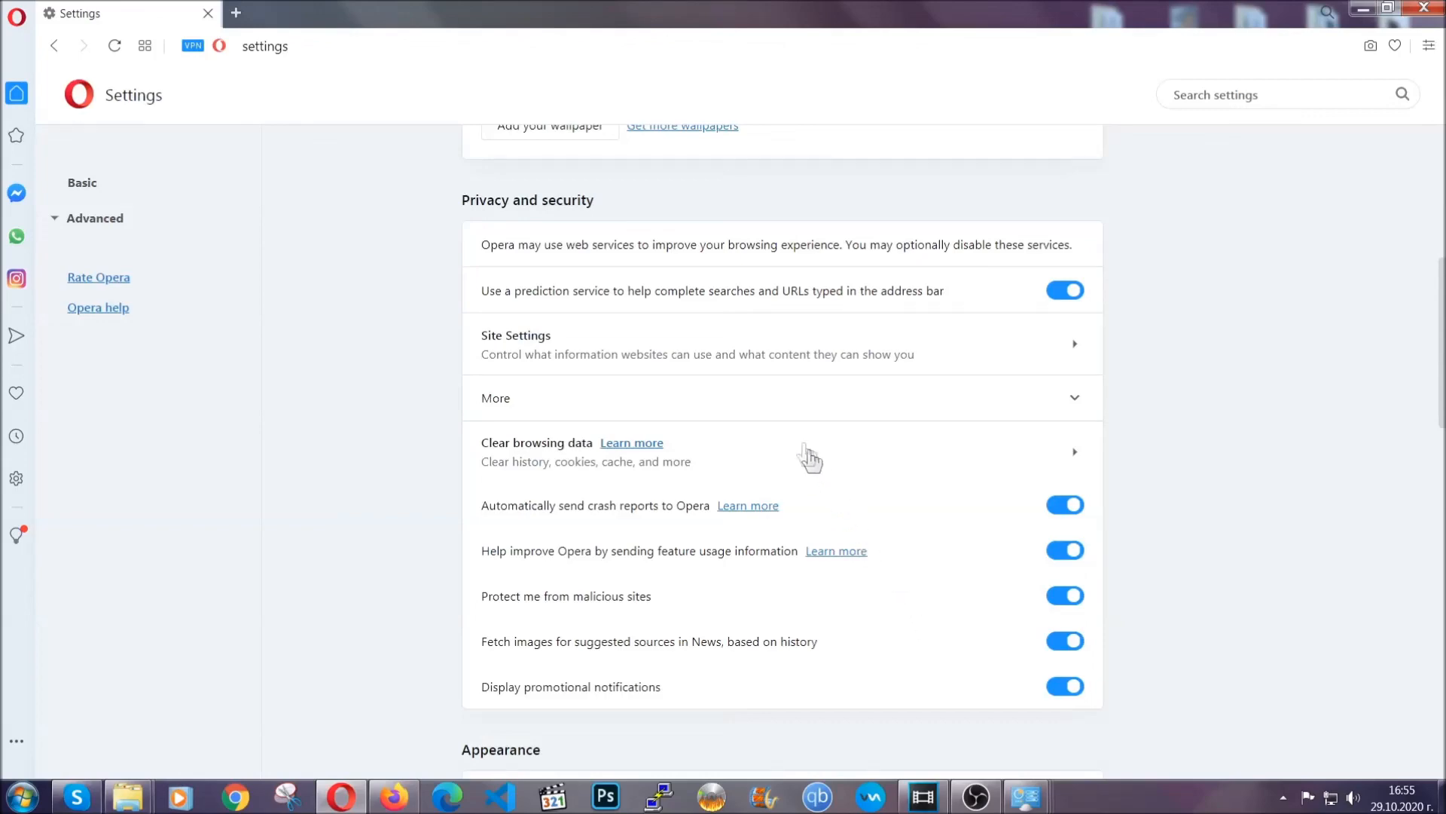
mouse_move(940, 349)
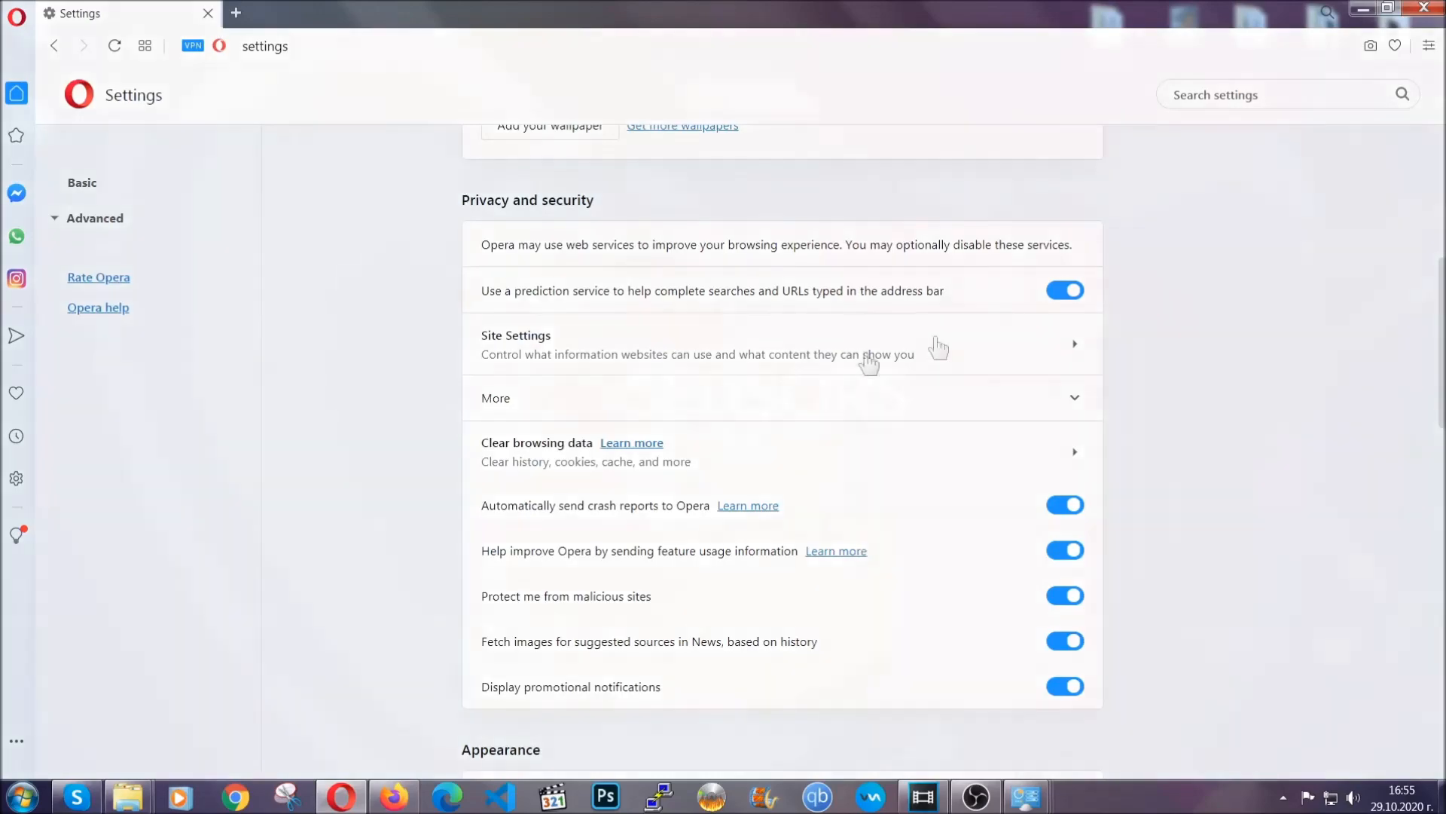